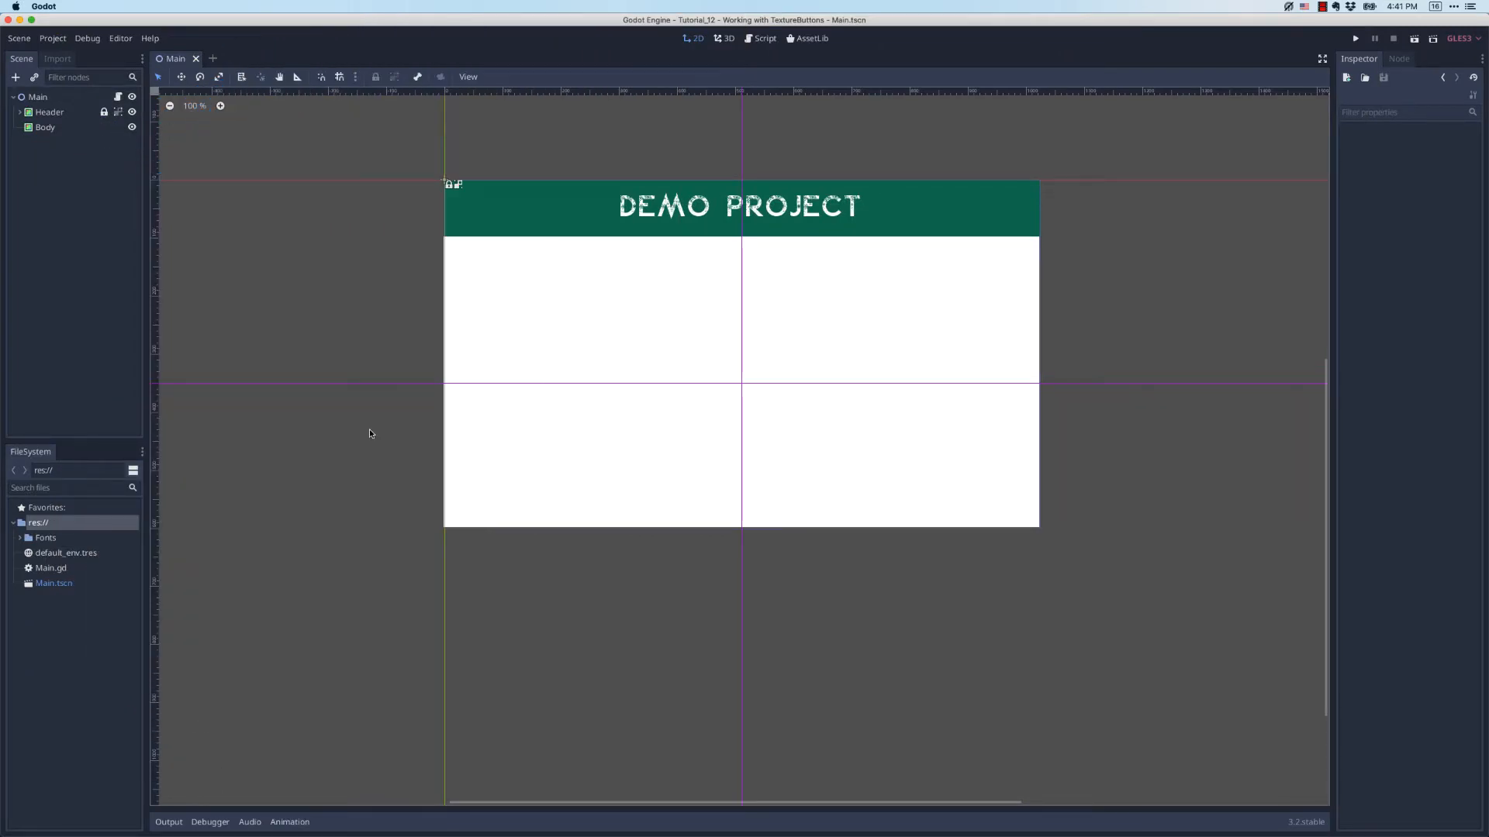
Review the Header and Body nodes, then bring up the OpenGameArt.org home page
left_click(49, 111)
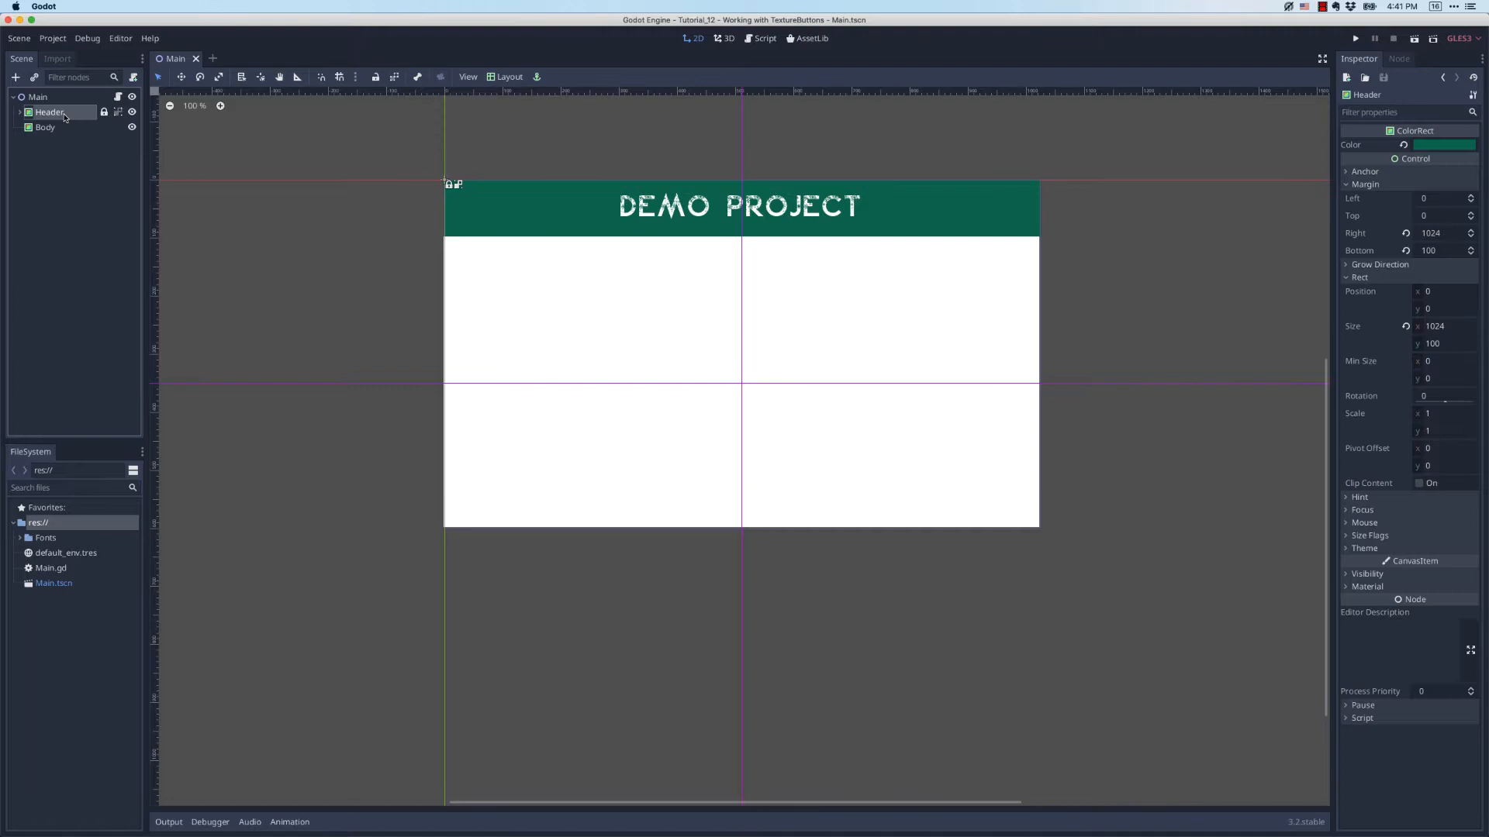
left_click(45, 126)
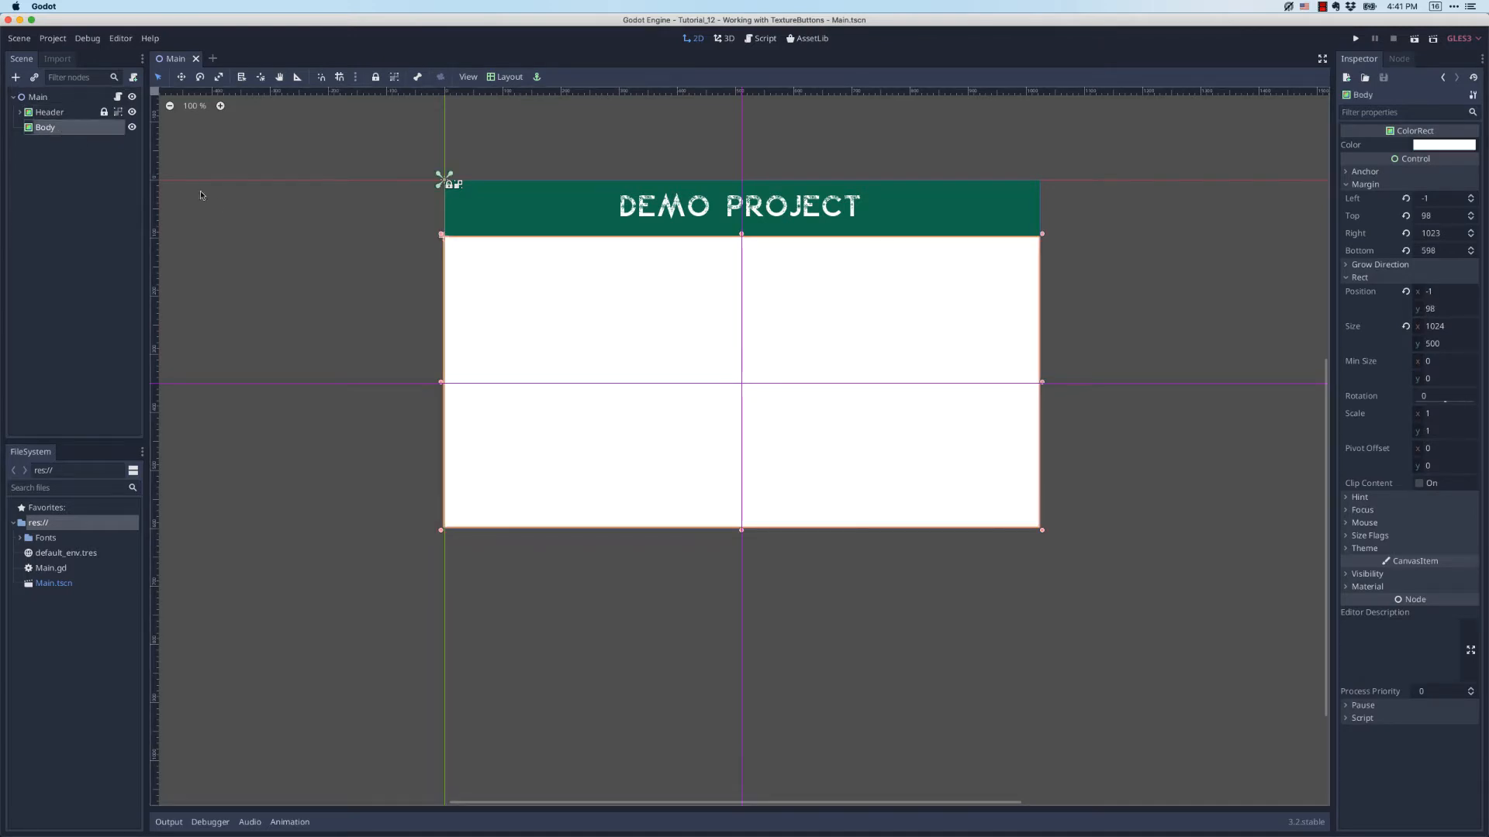
mouse_move(219, 206)
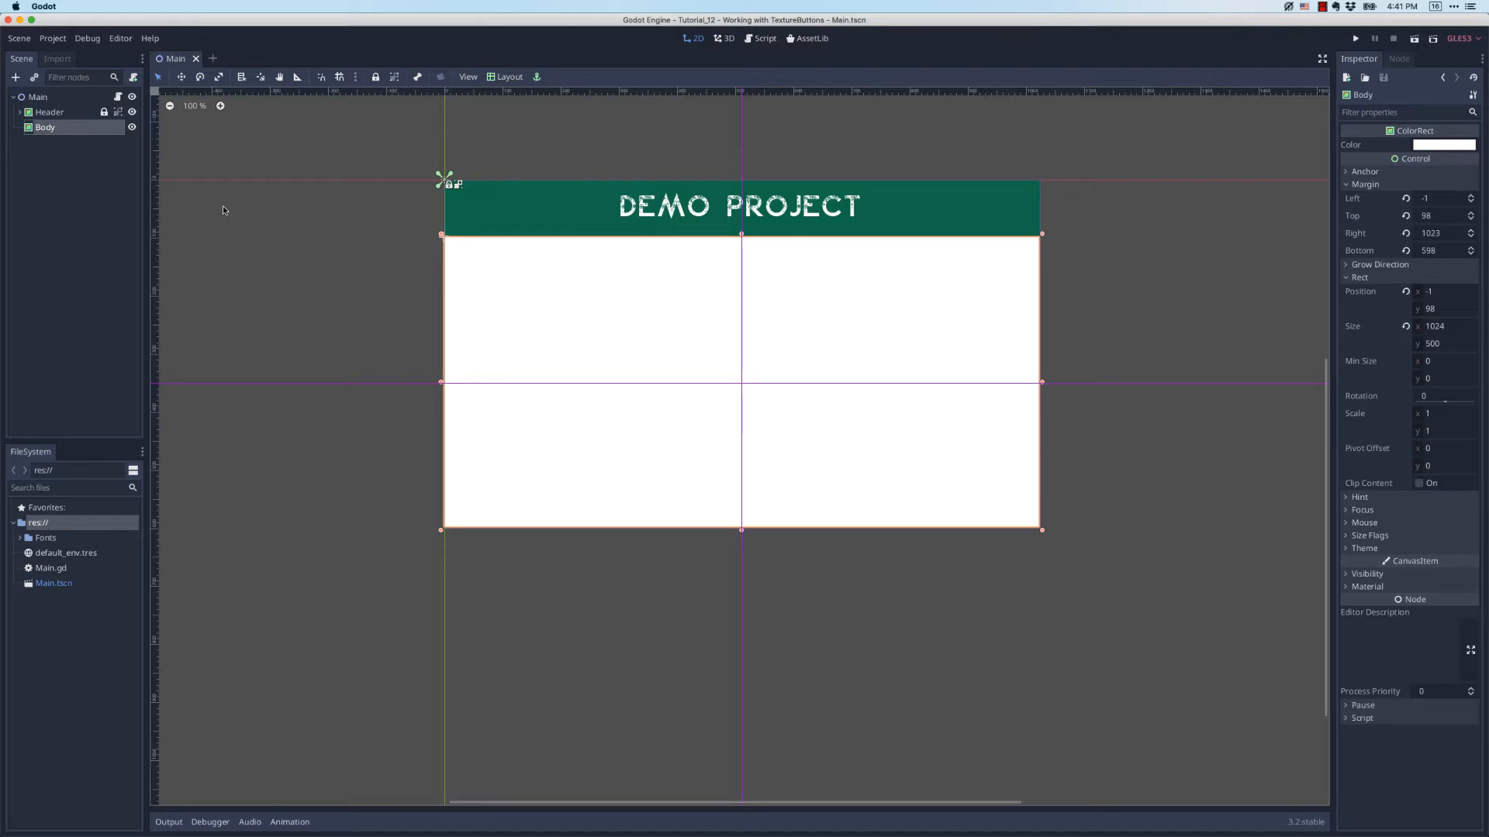
left_click(224, 209)
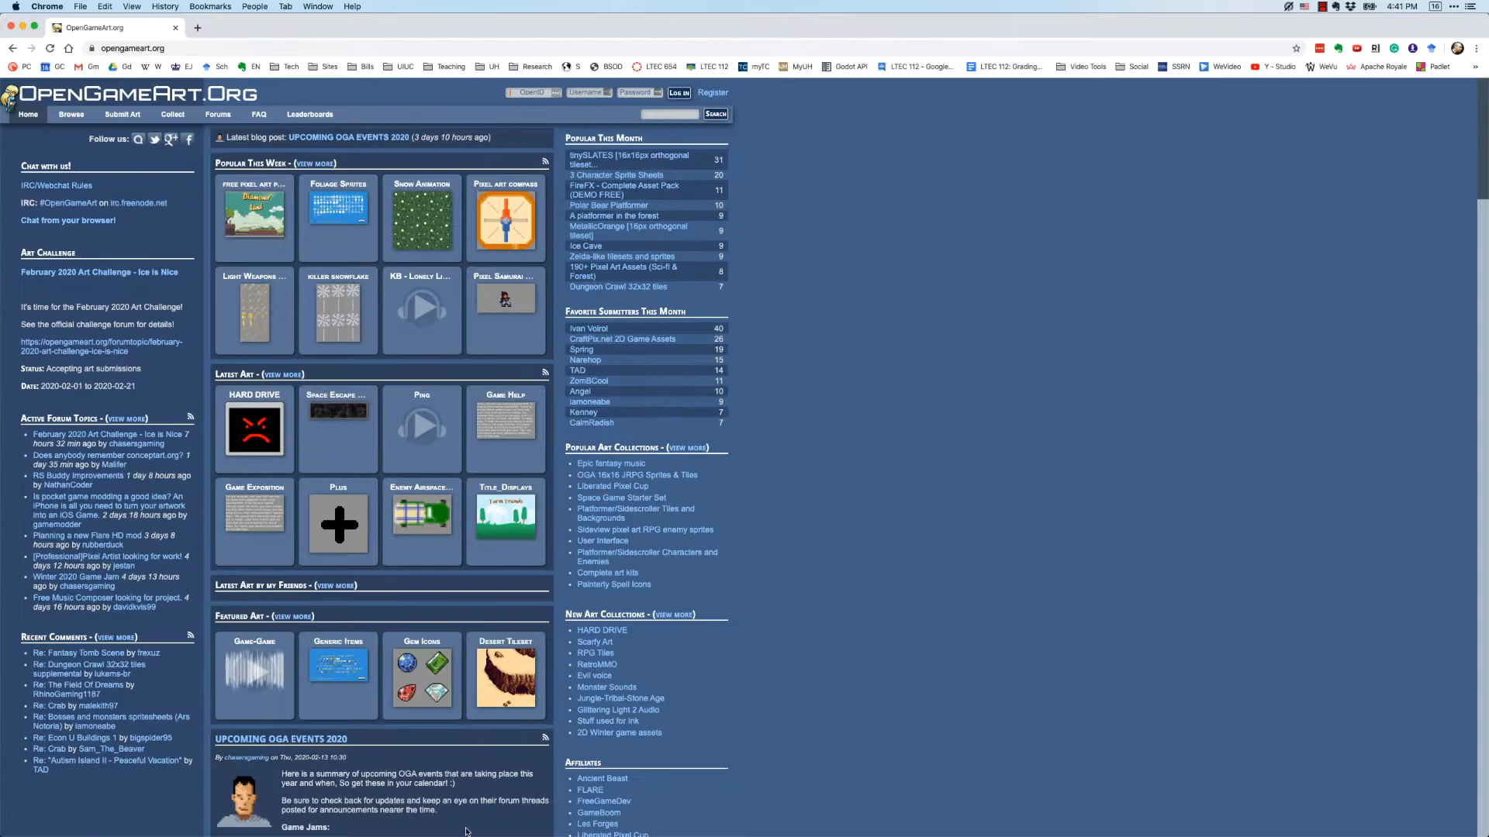
mouse_move(878, 407)
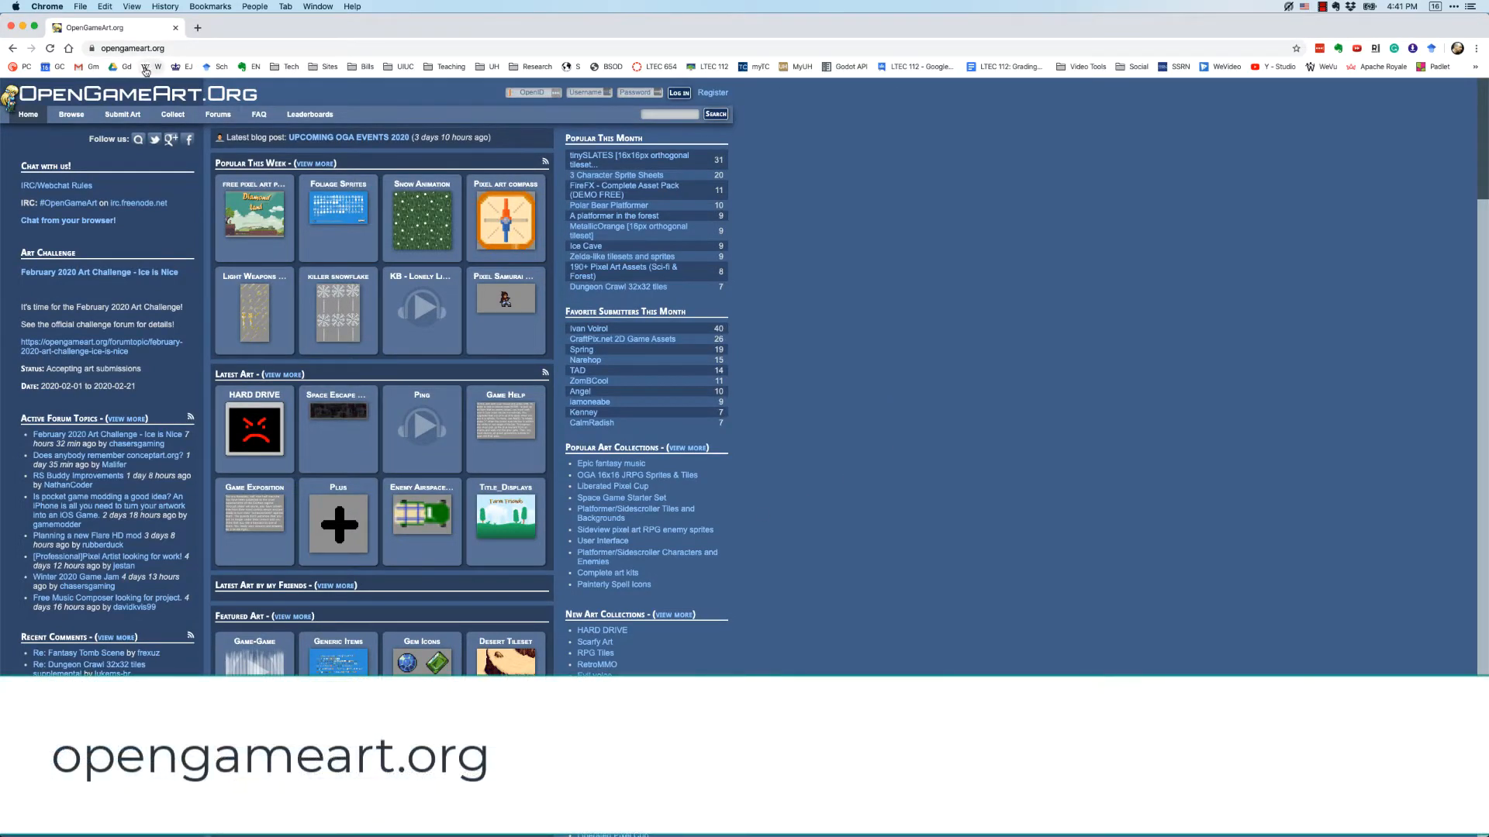
mouse_move(937, 320)
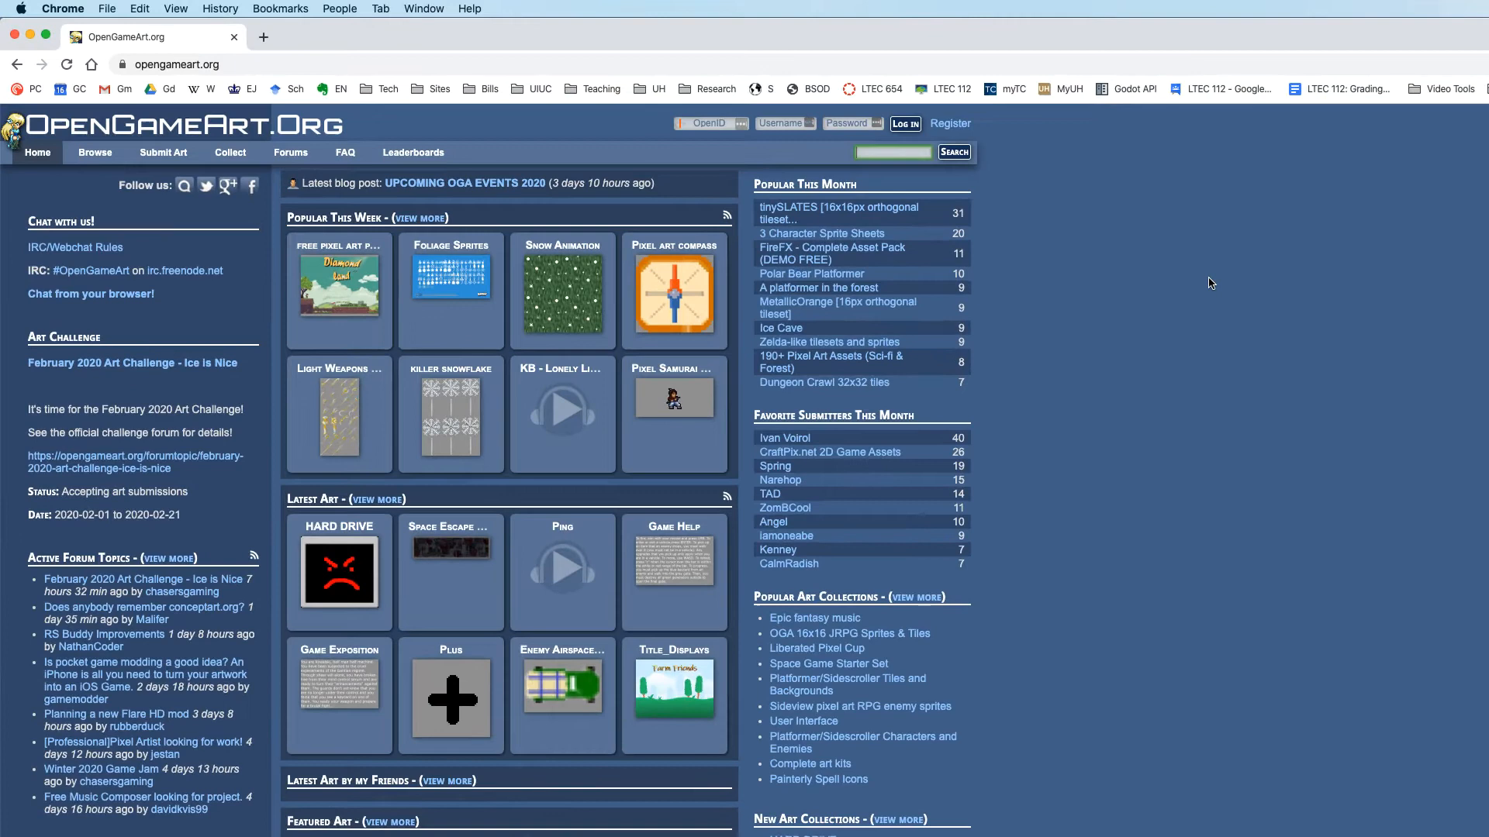
Run the 'buttons' site search and open the Simple Buttons pack by Hawkadium
left_click(954, 152)
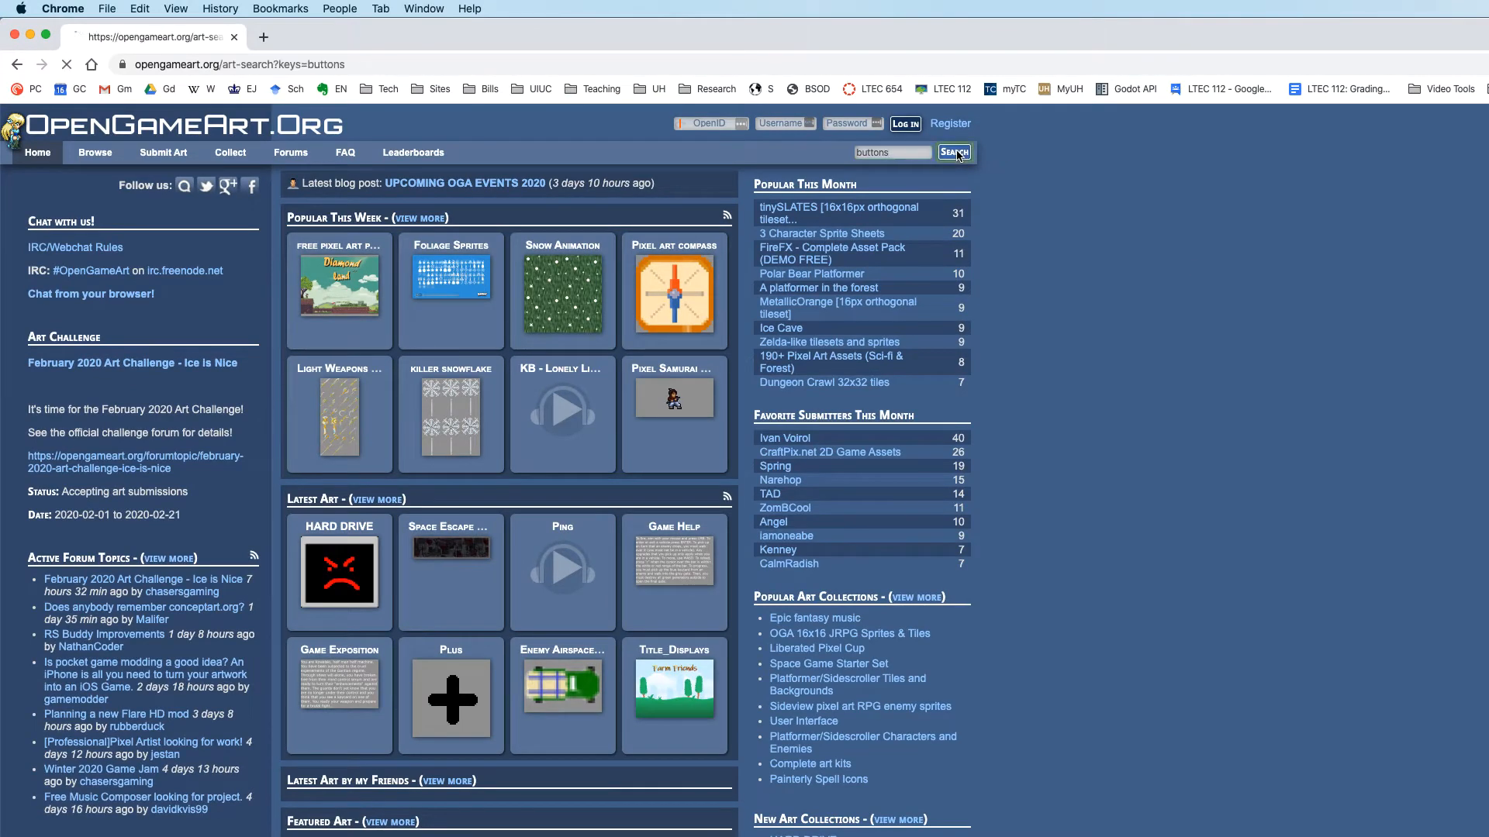
left_click(954, 152)
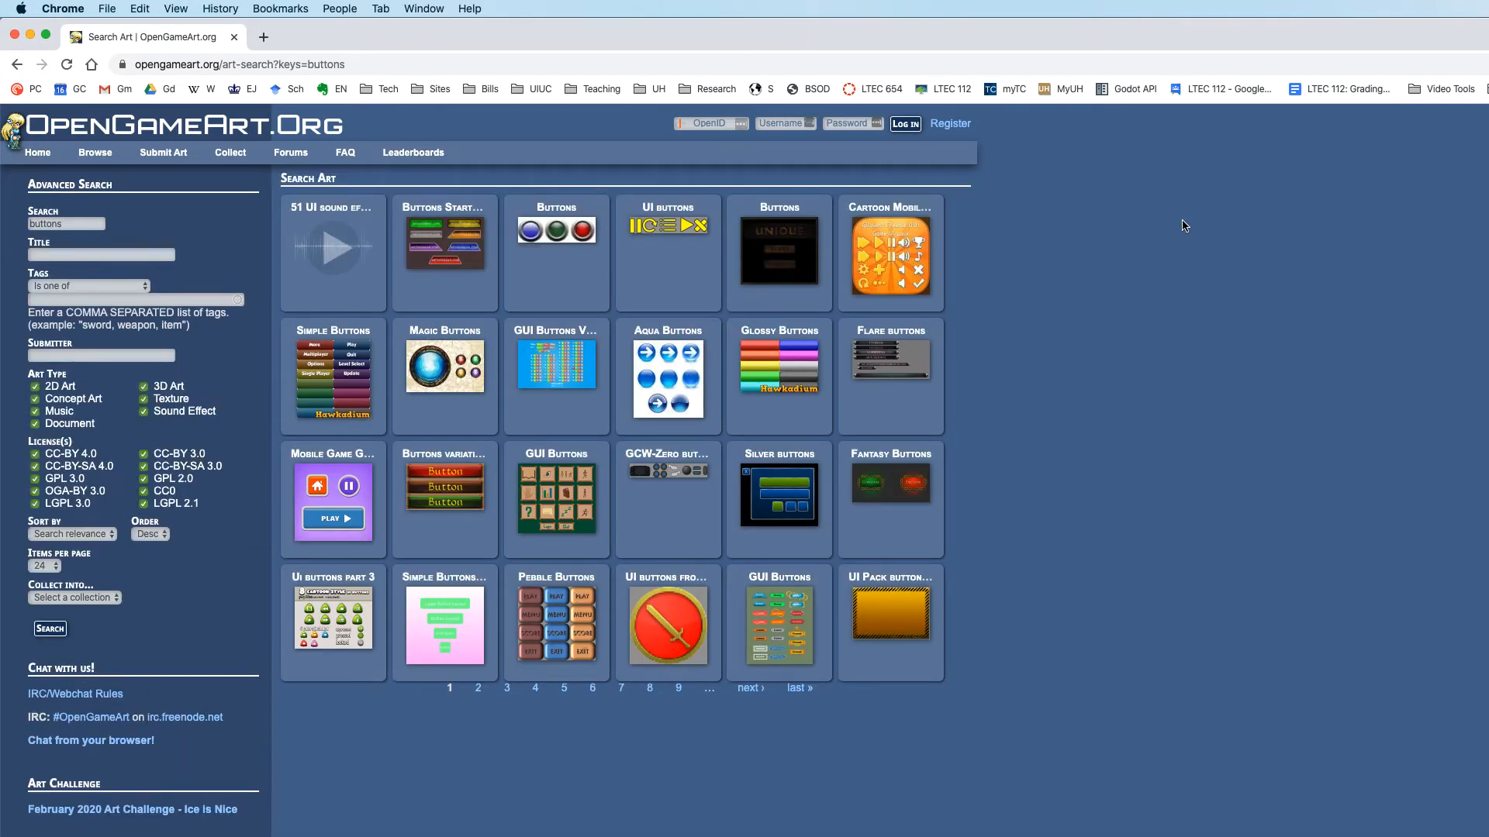
left_click(334, 371)
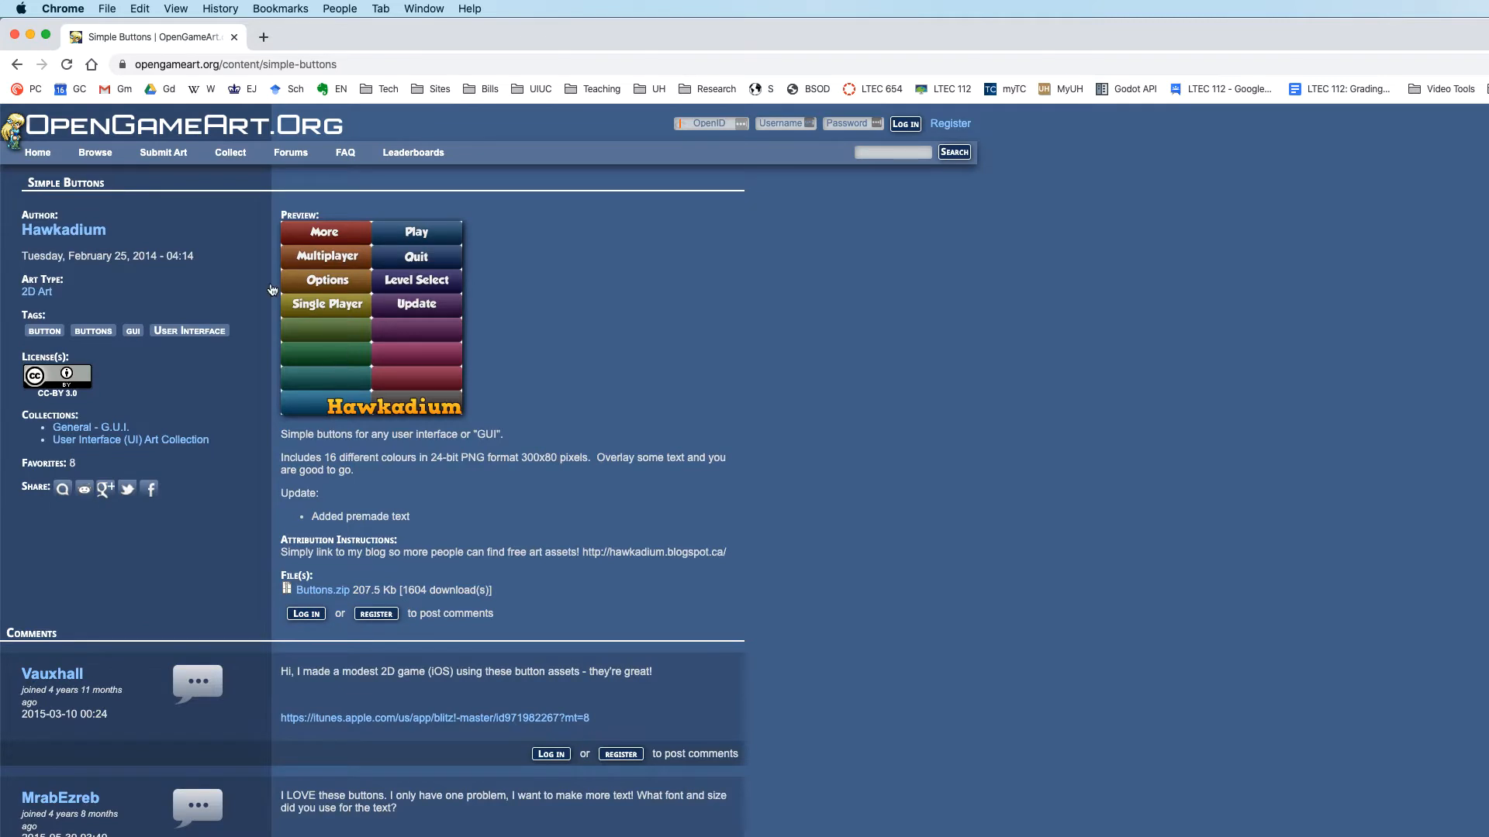
mouse_move(379, 427)
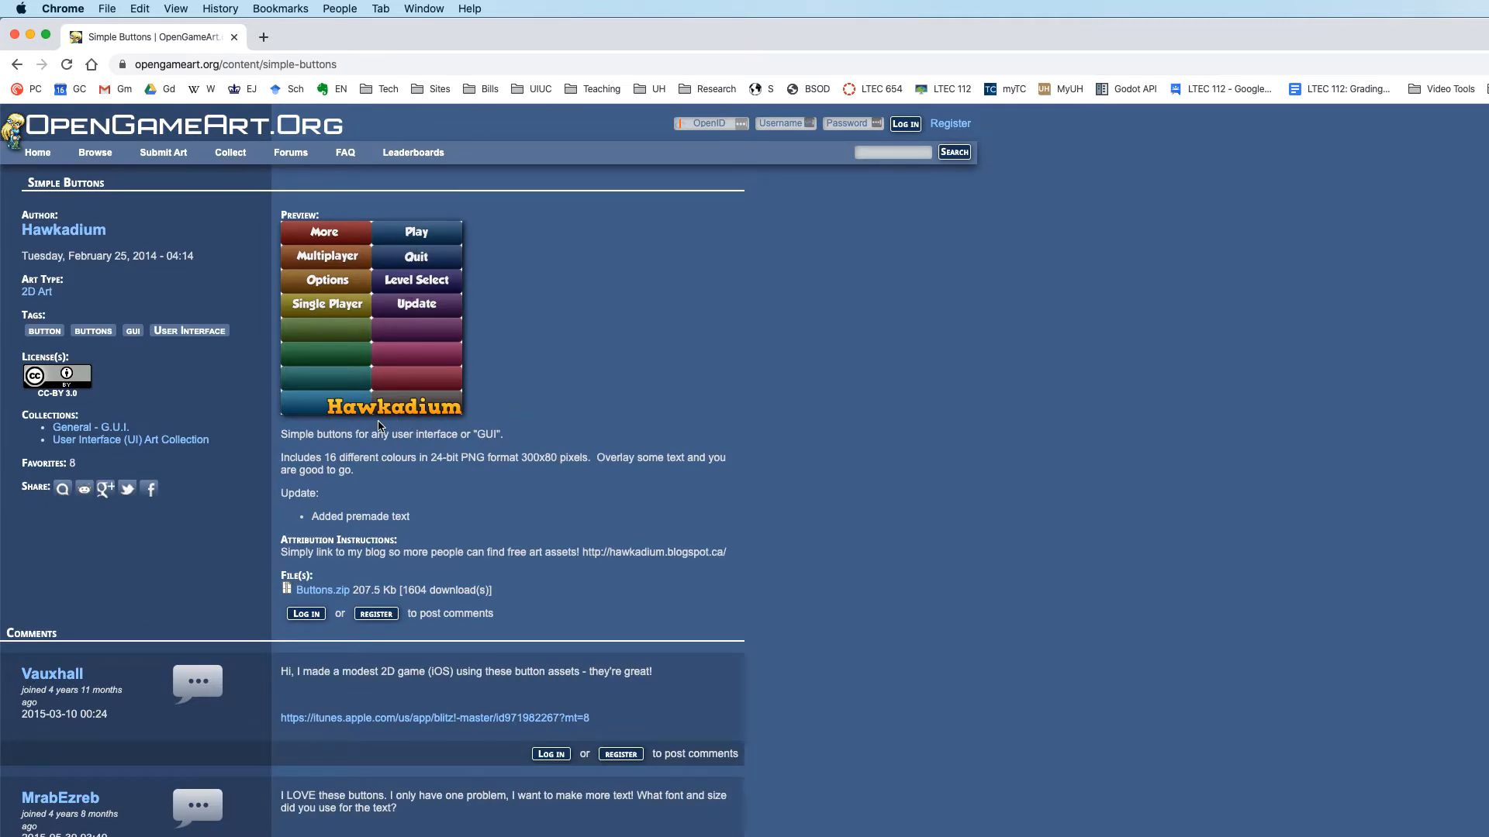
mouse_move(323, 592)
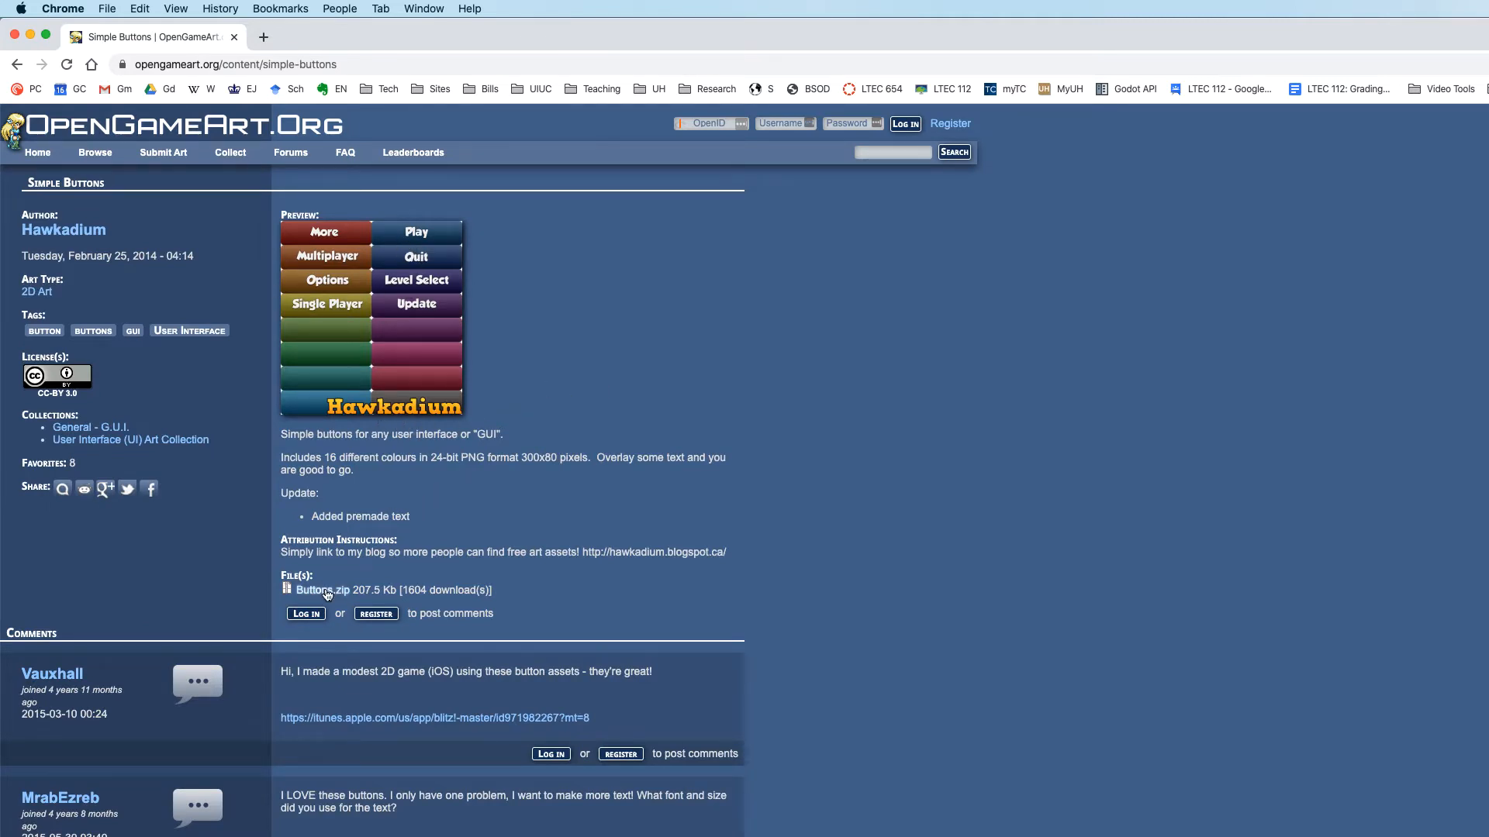
mouse_move(691, 510)
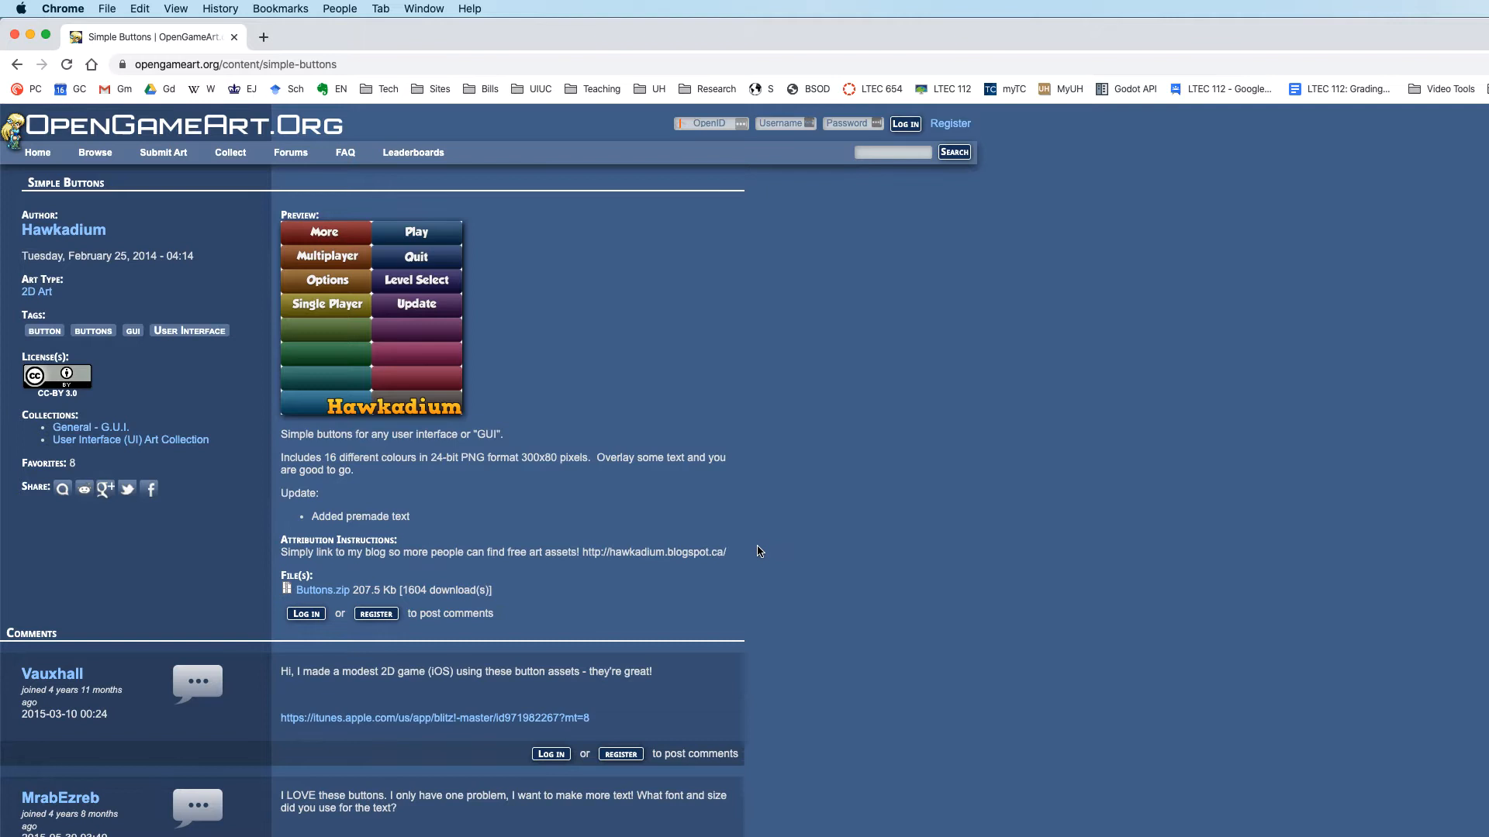
mouse_move(678, 430)
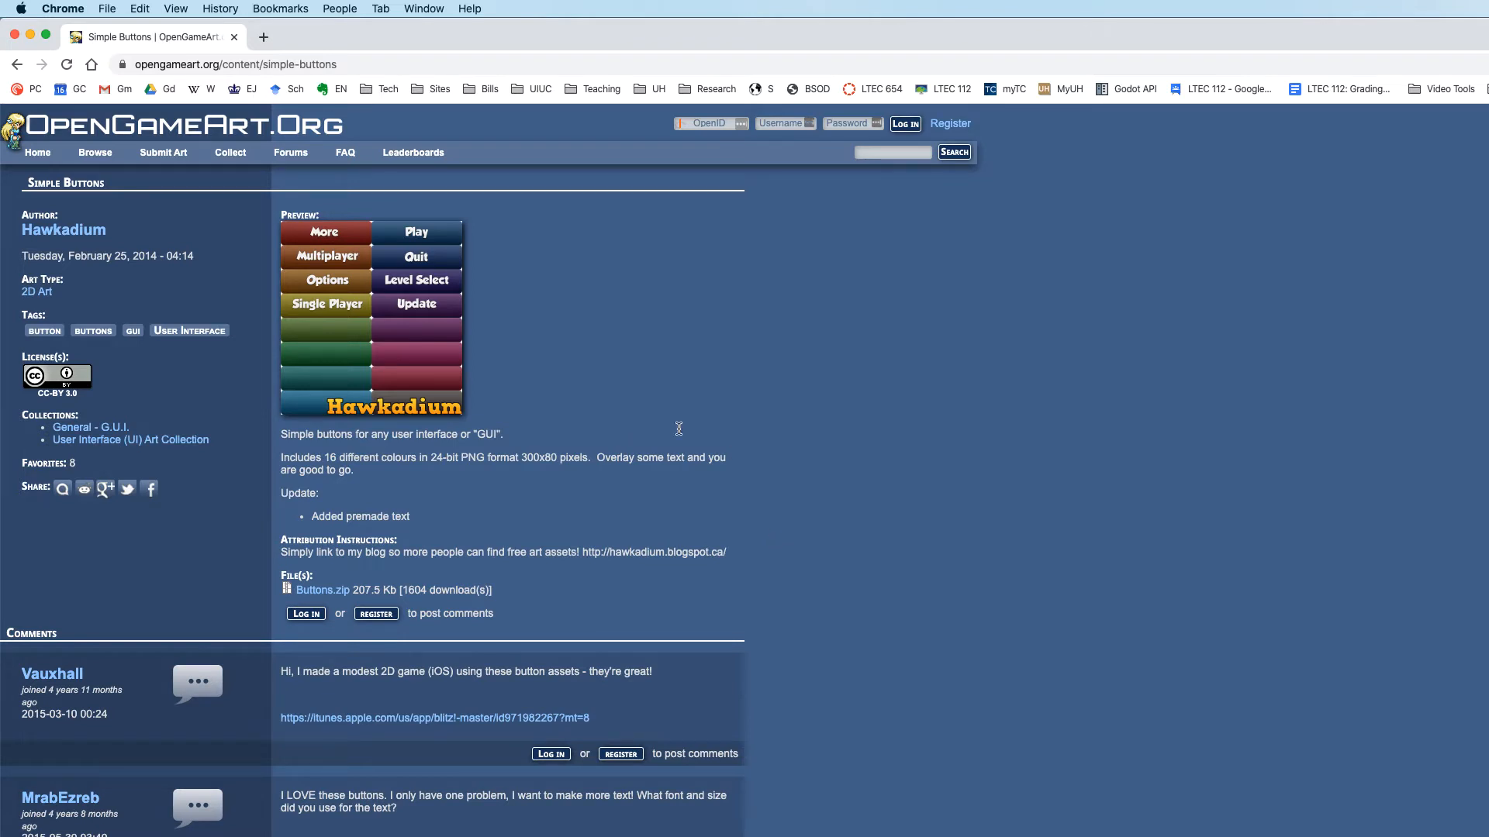
mouse_move(915, 513)
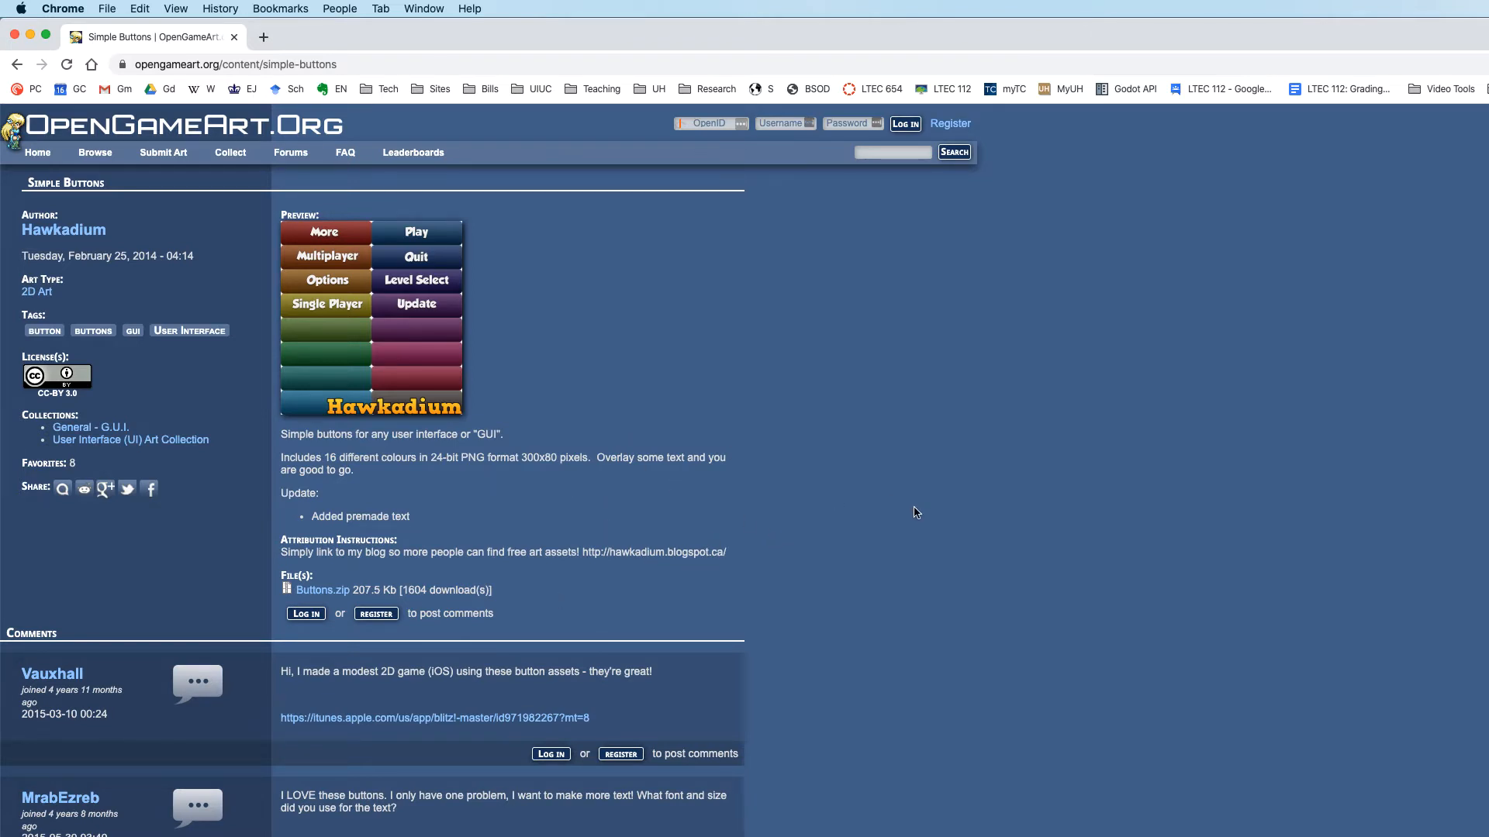
mouse_move(644, 395)
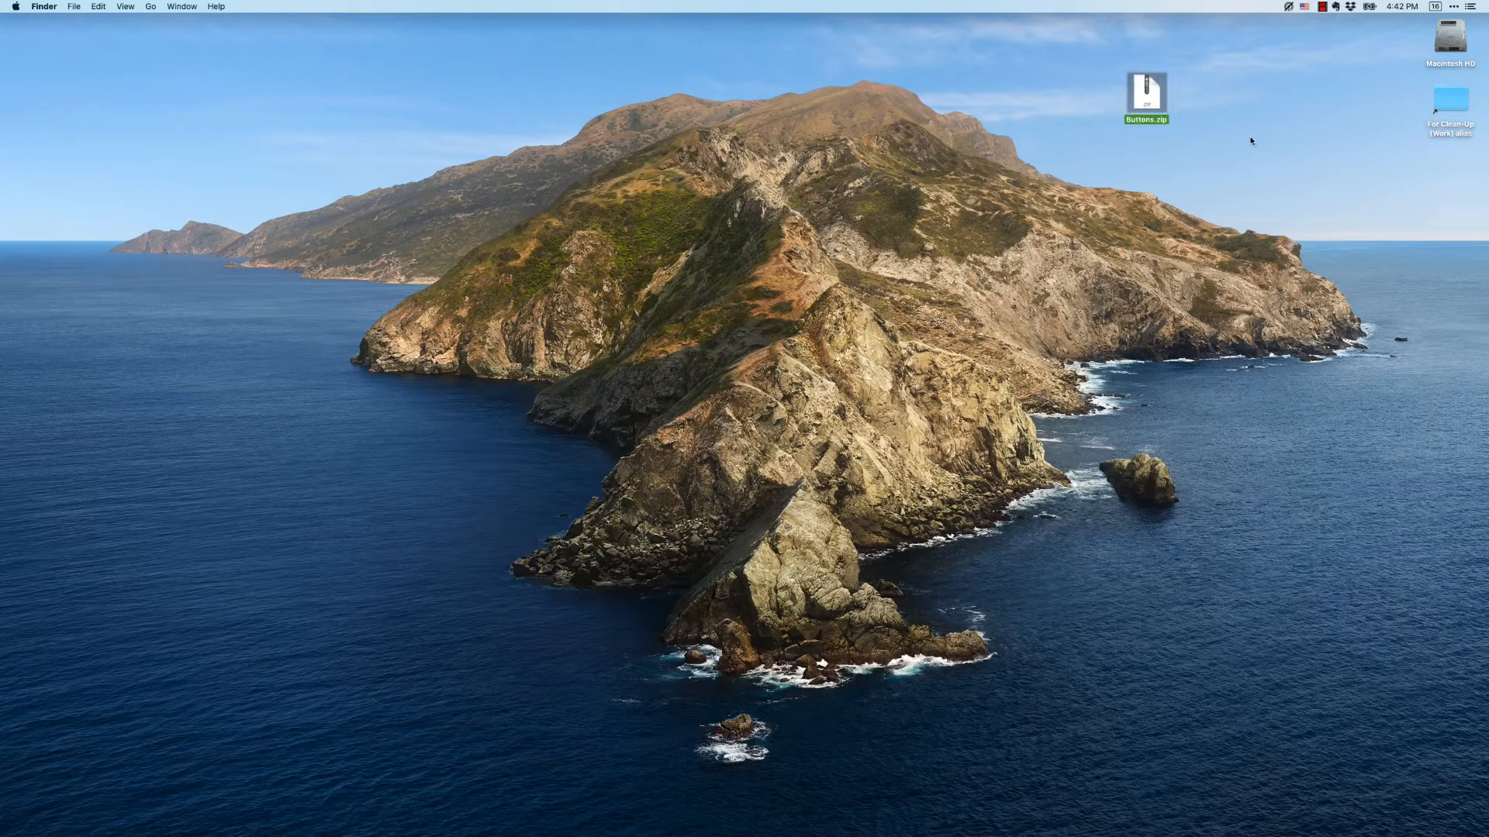
mouse_move(1144, 98)
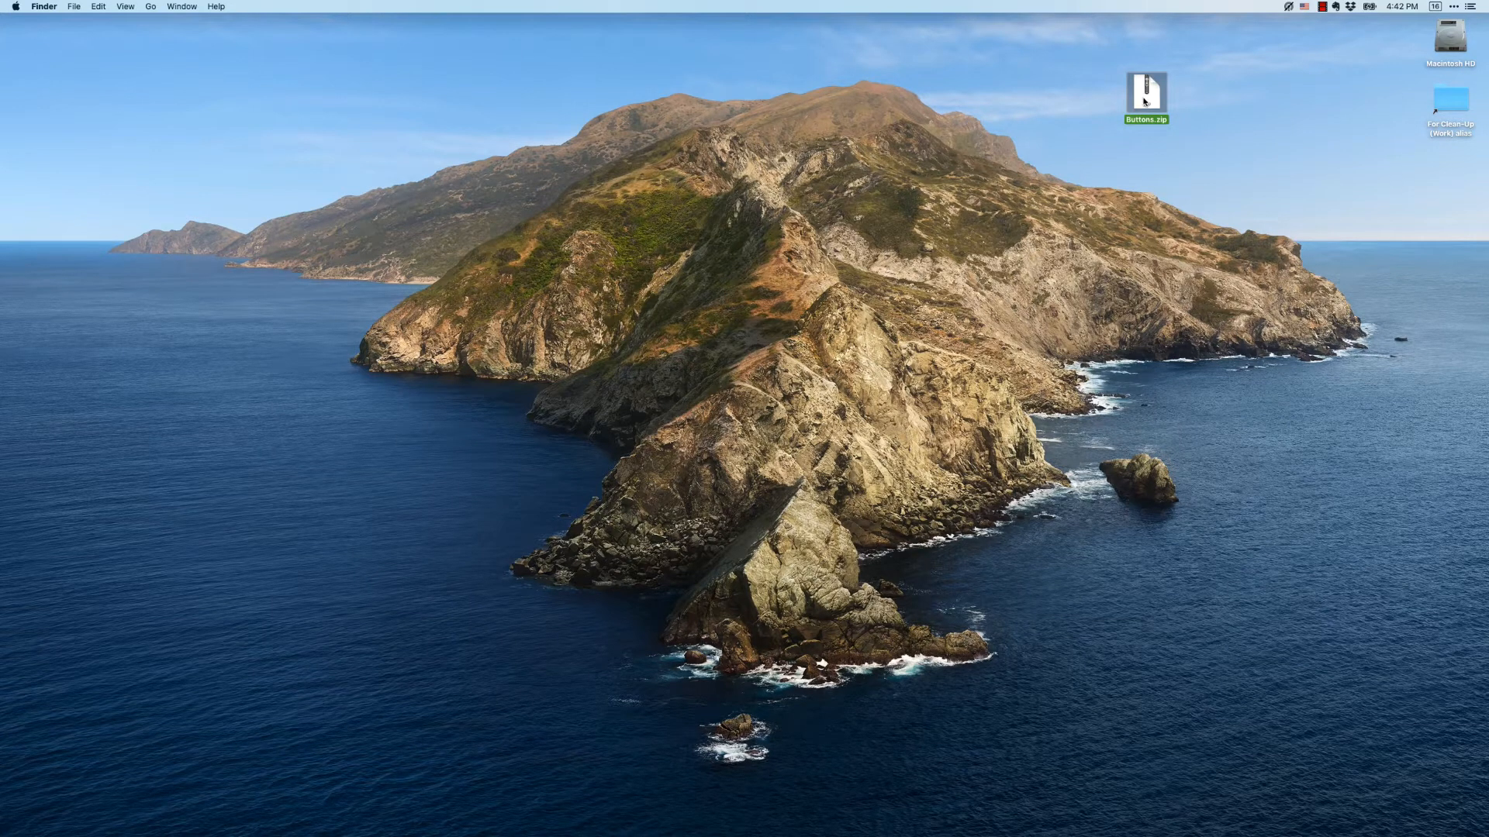
Extract Buttons.zip and open the resulting Buttons folder of PNG images
double_click(1145, 95)
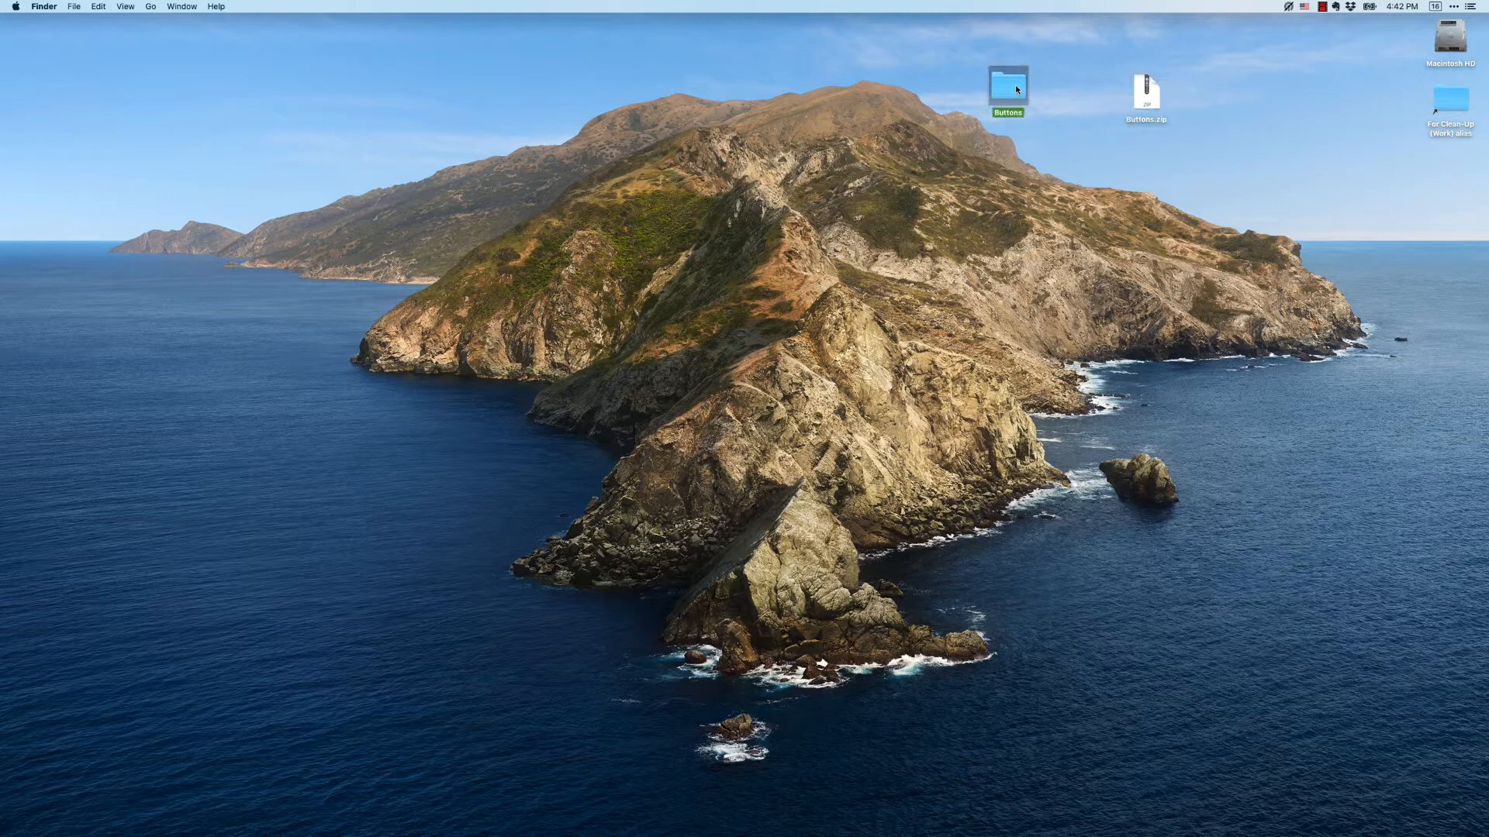
double_click(1008, 84)
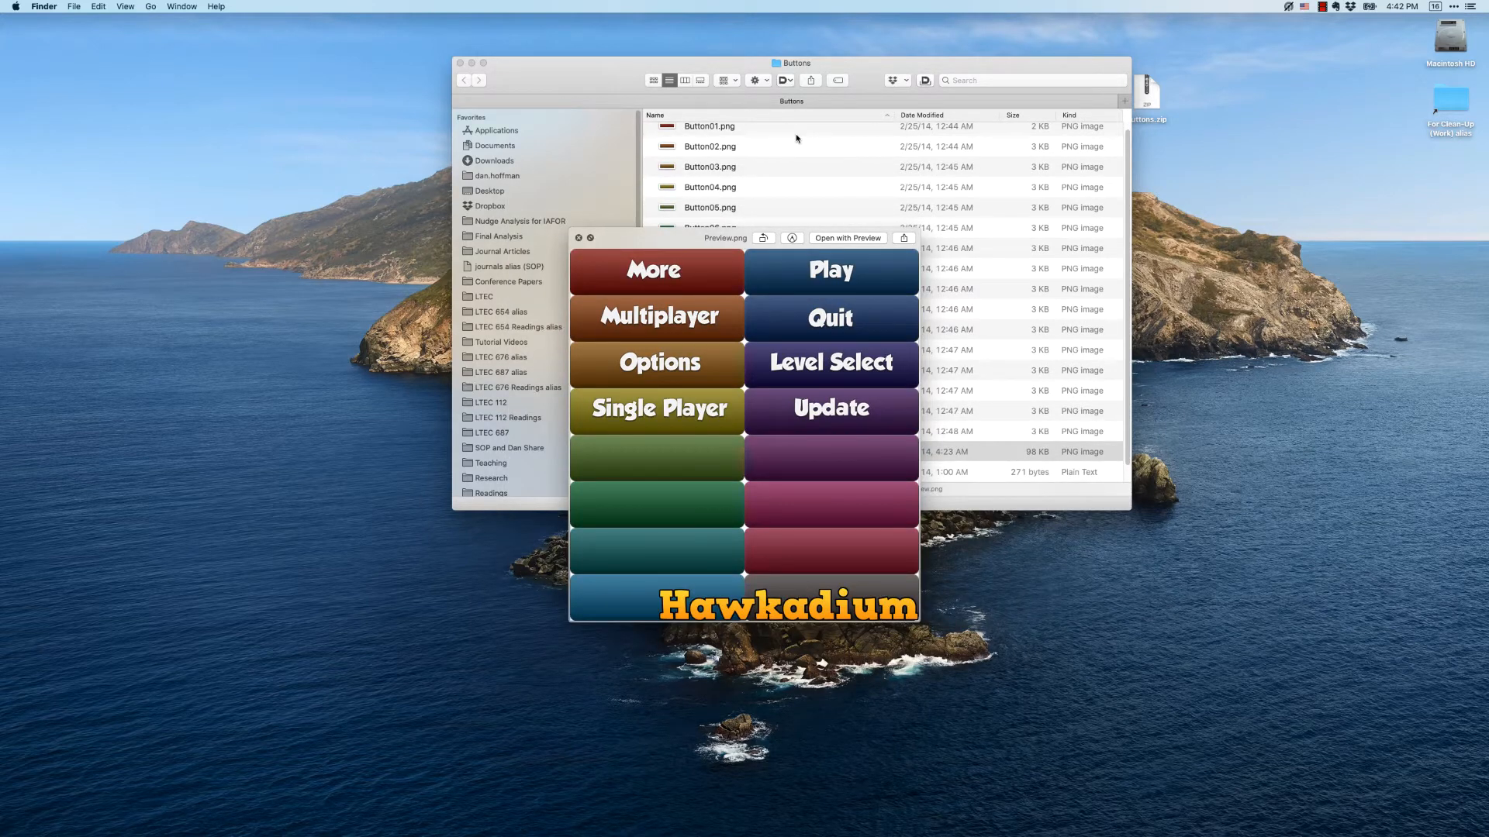
left_click(577, 238)
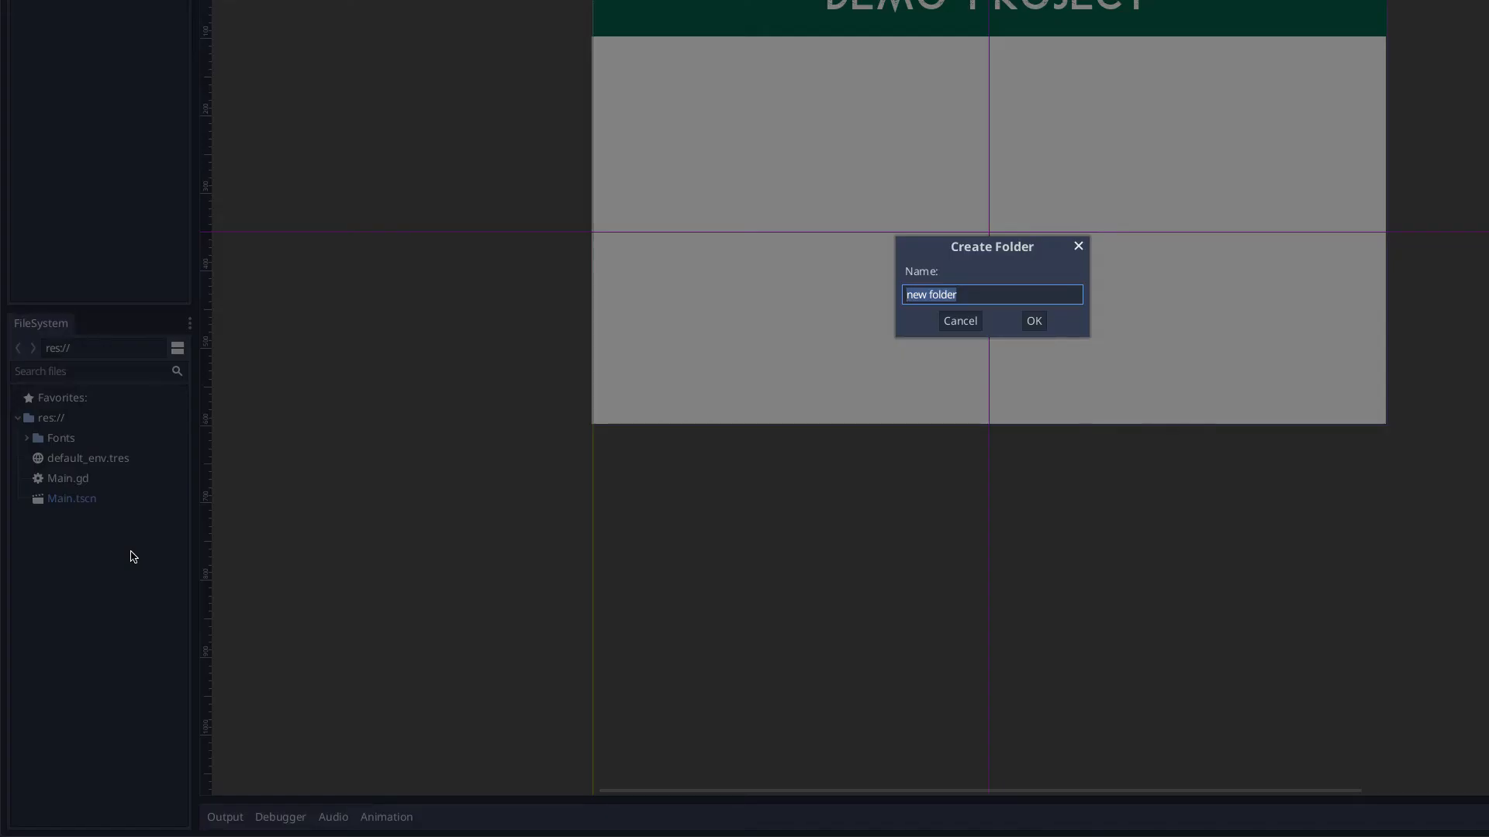
Create an Images folder in res:// with a Buttons subfolder inside it
left_click(1033, 321)
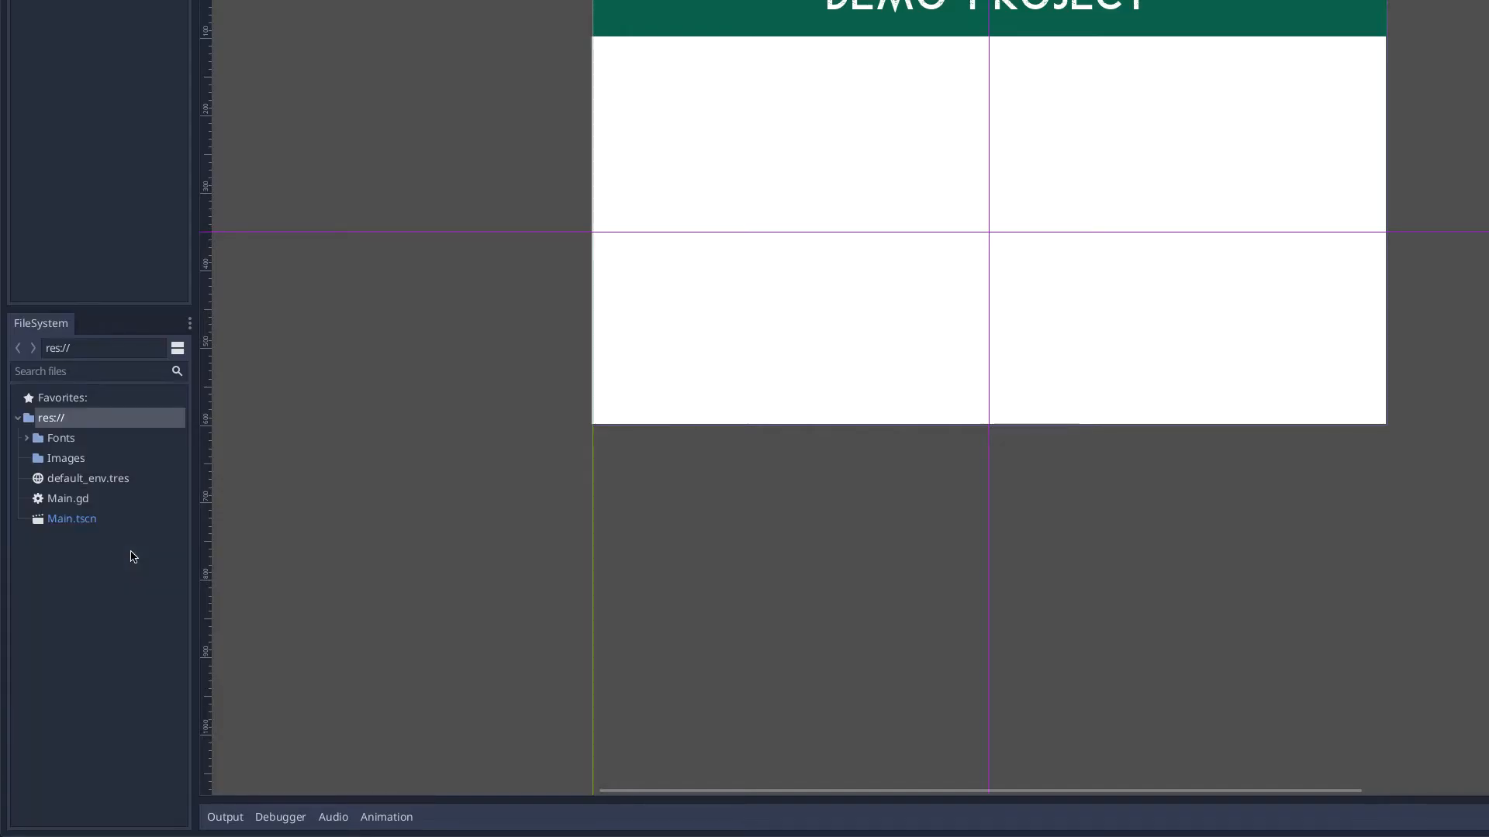
left_click(65, 459)
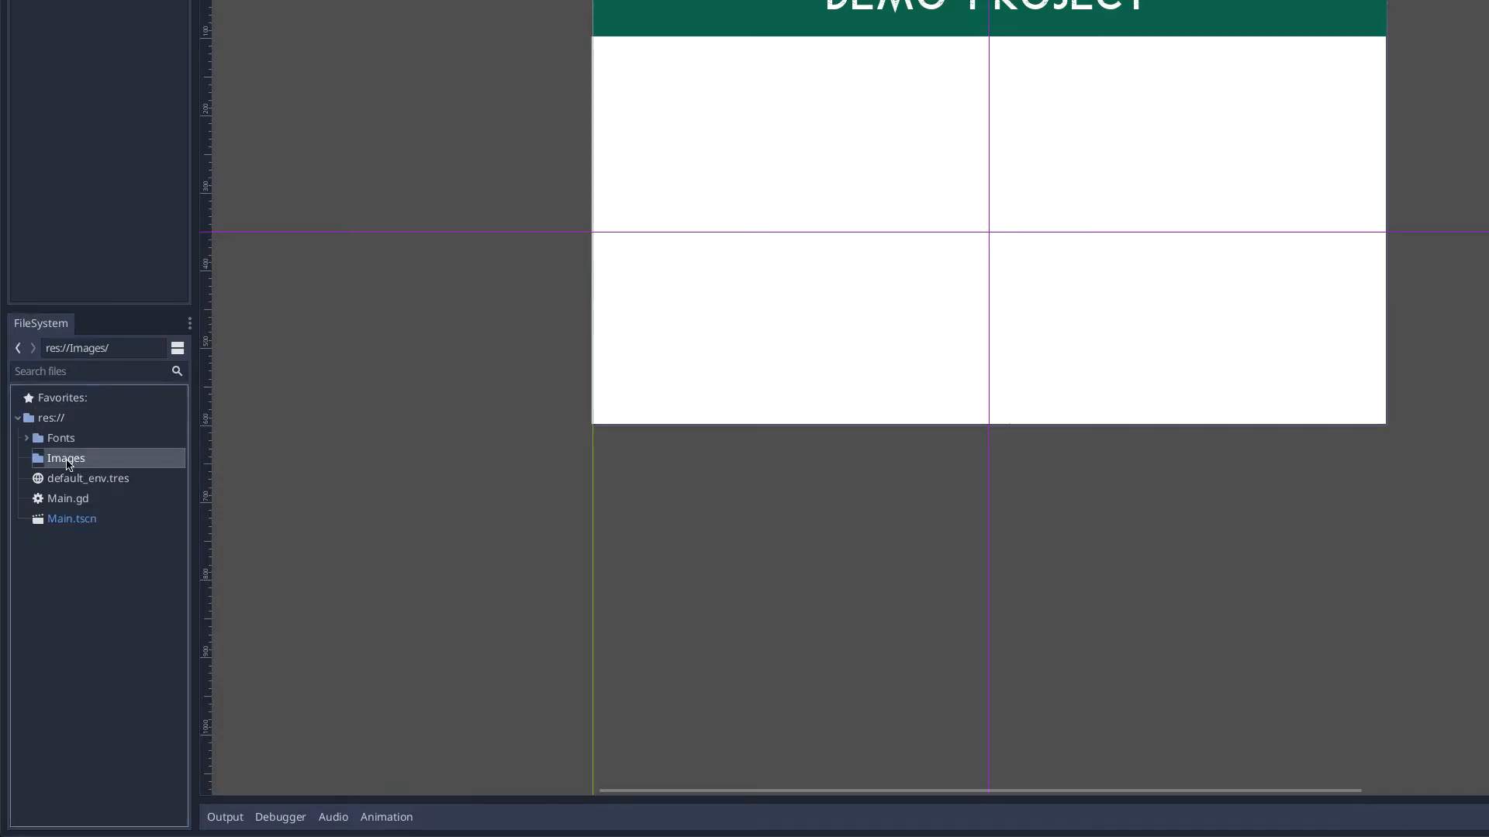
right_click(65, 459)
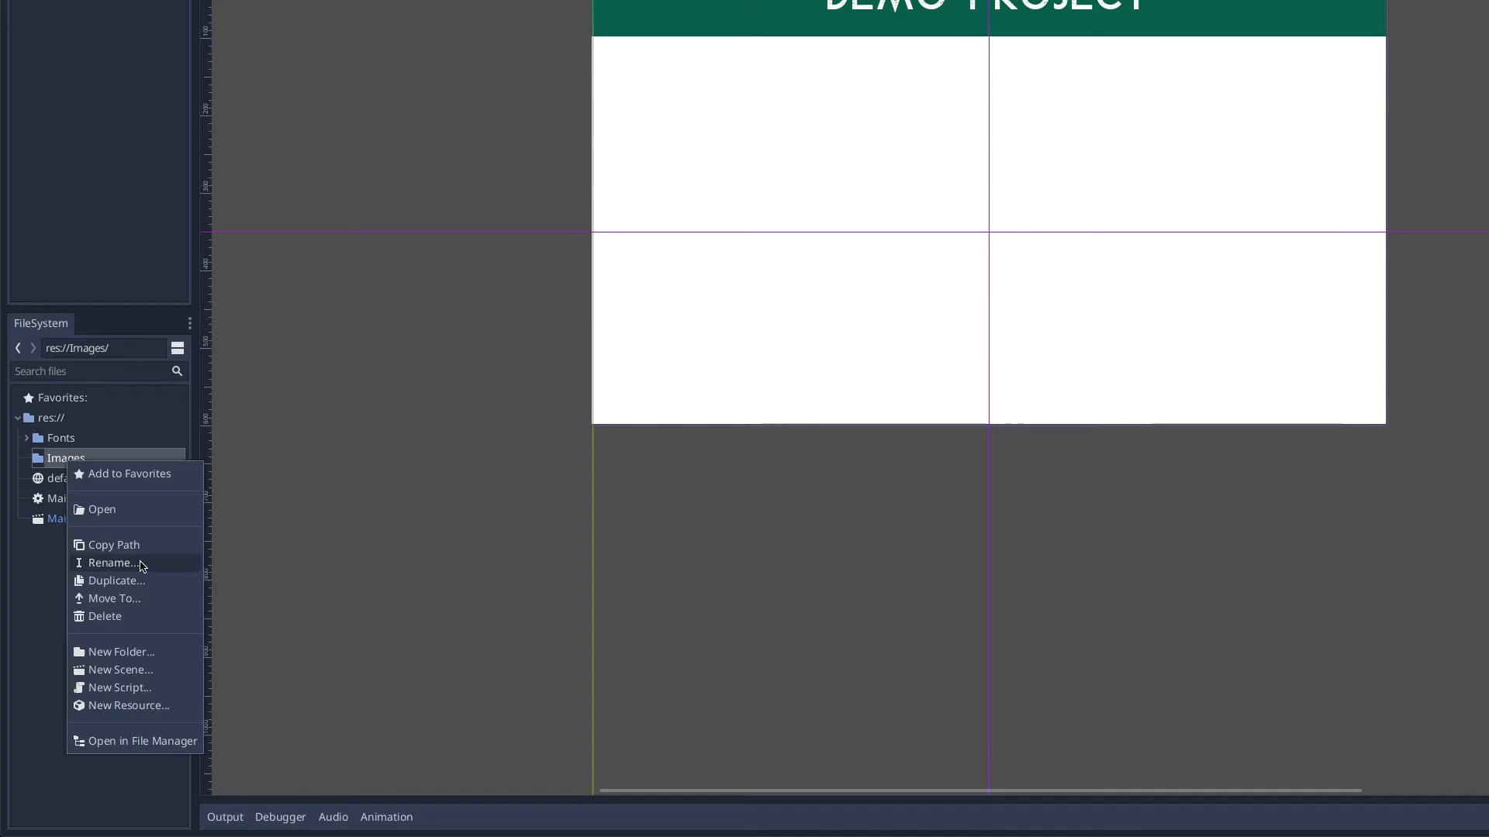
left_click(121, 651)
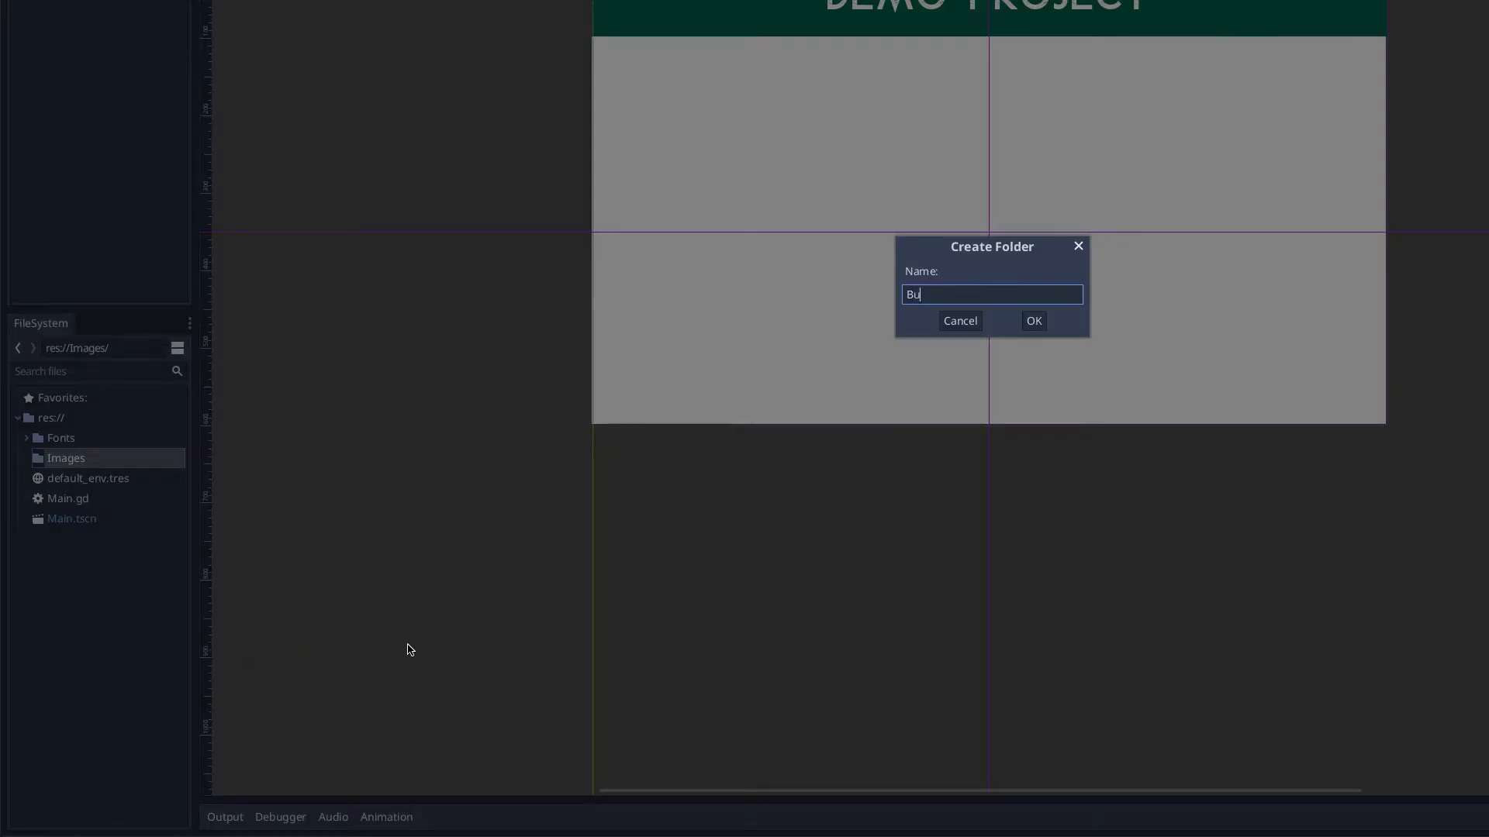
left_click(1032, 322)
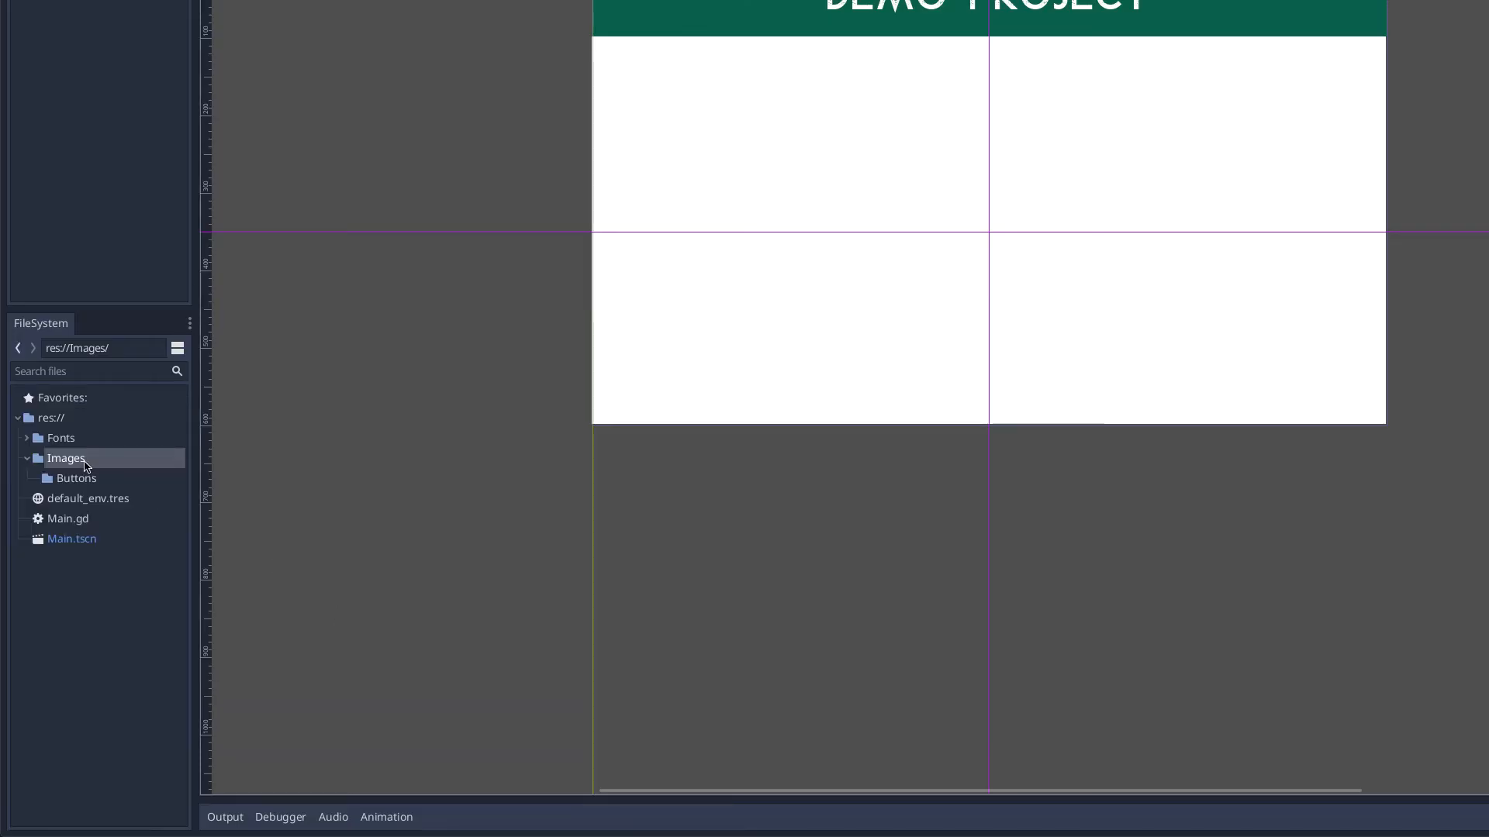
mouse_move(85, 484)
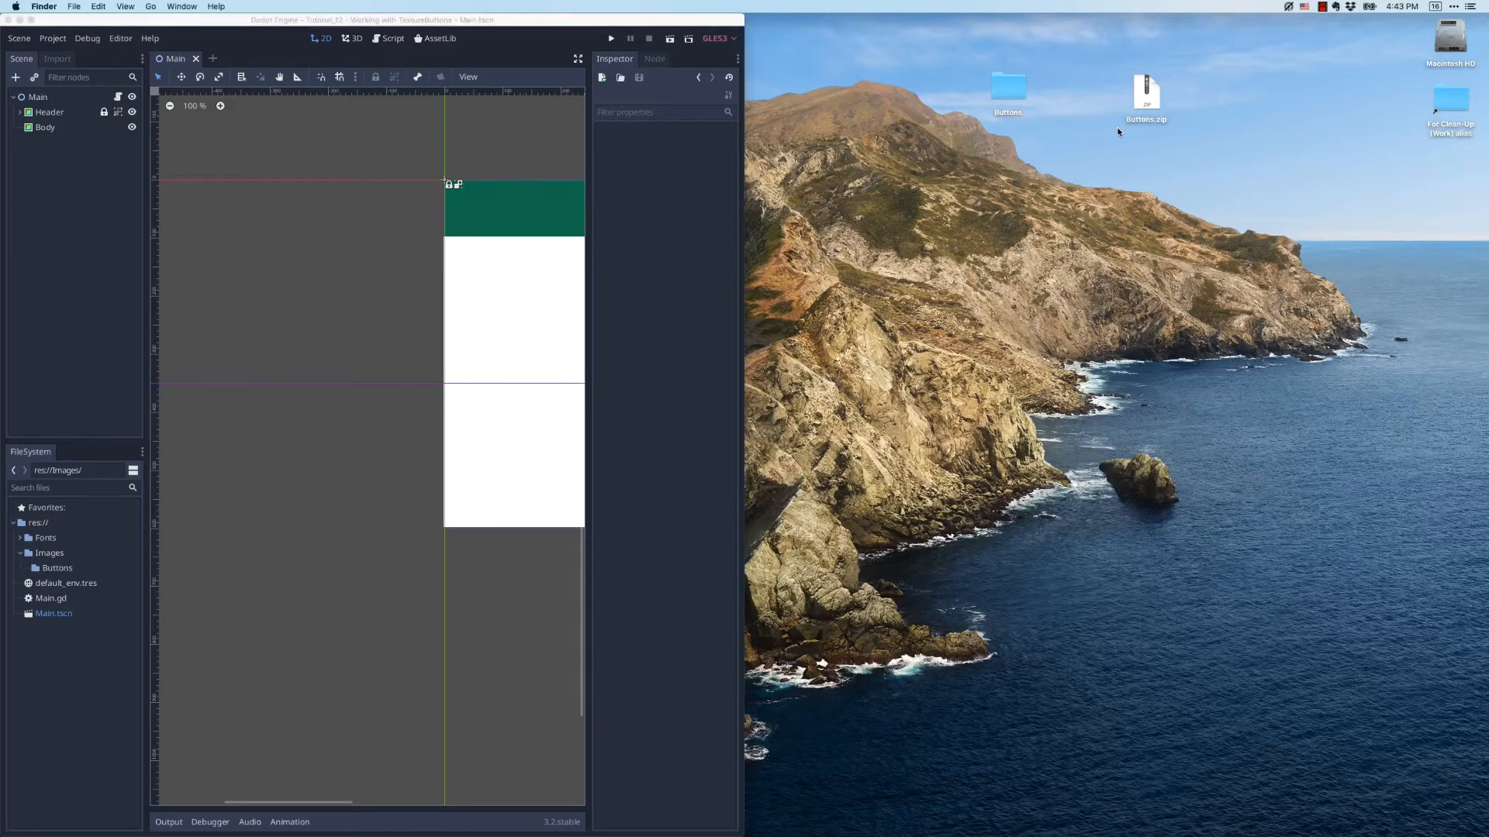
double_click(1006, 90)
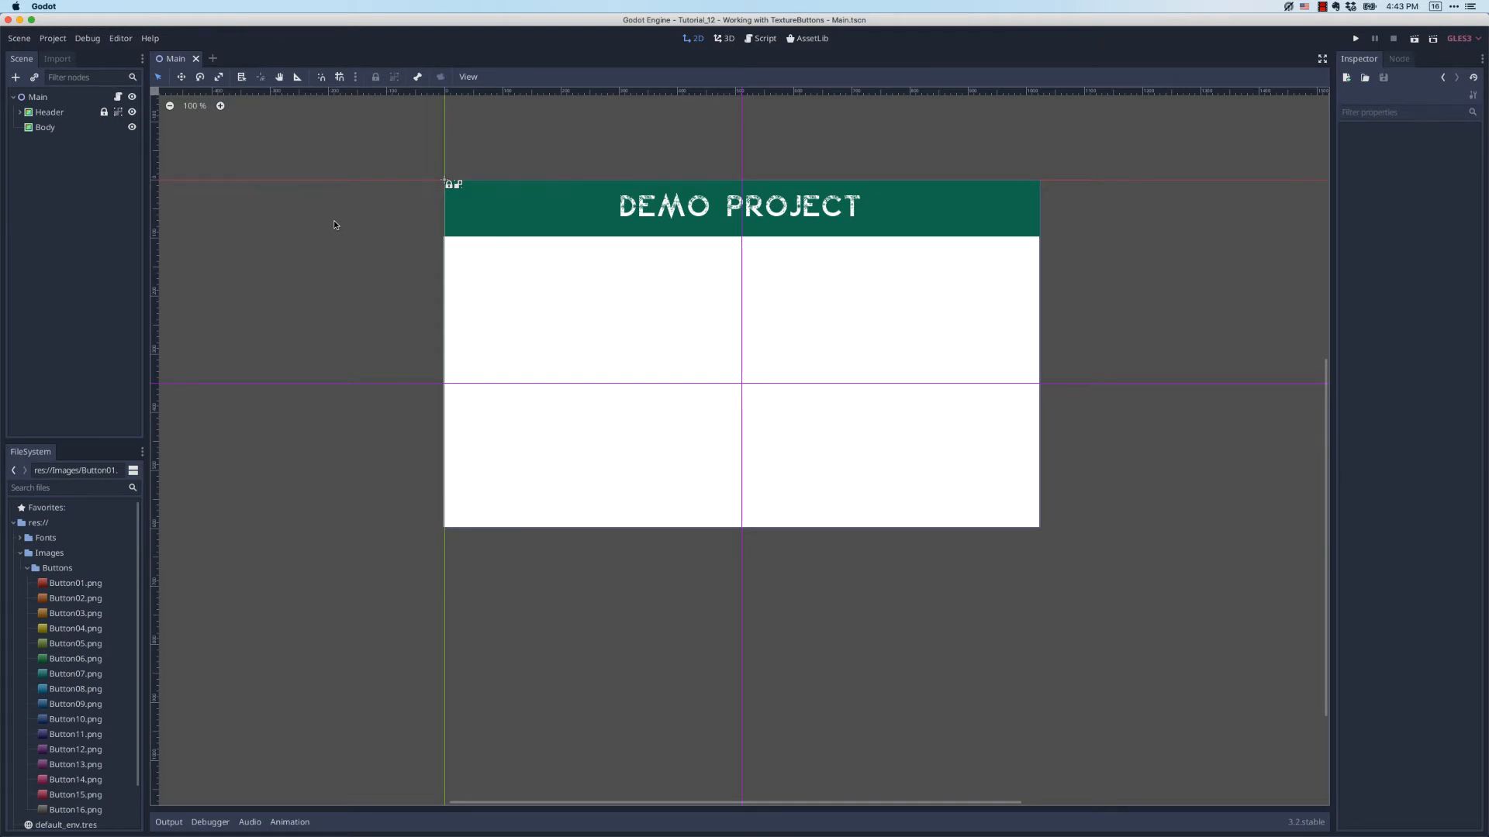
mouse_move(321, 277)
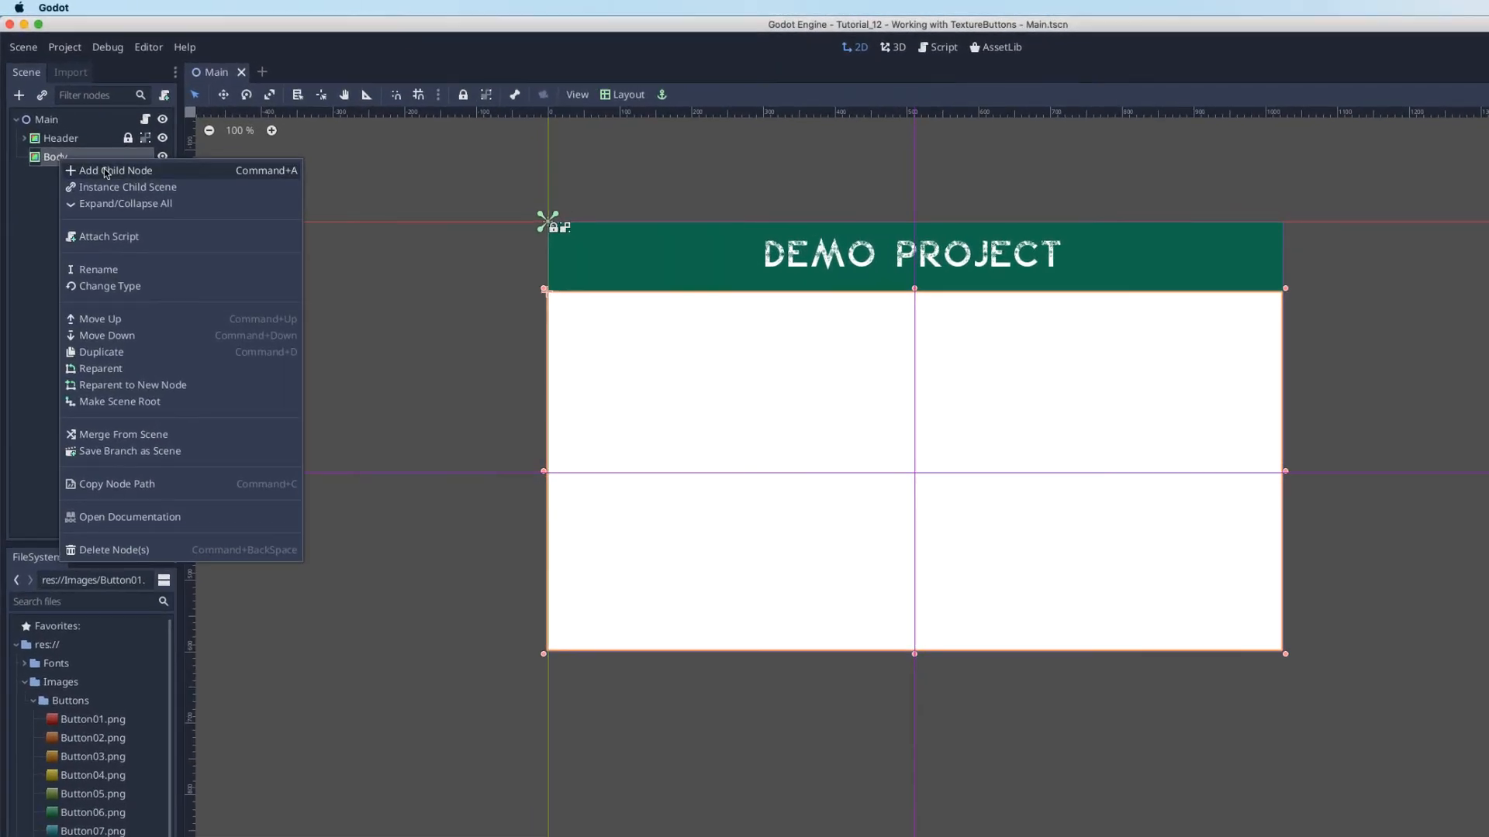
Add a TextureButton child node under Body via Control > BaseButton
left_click(117, 171)
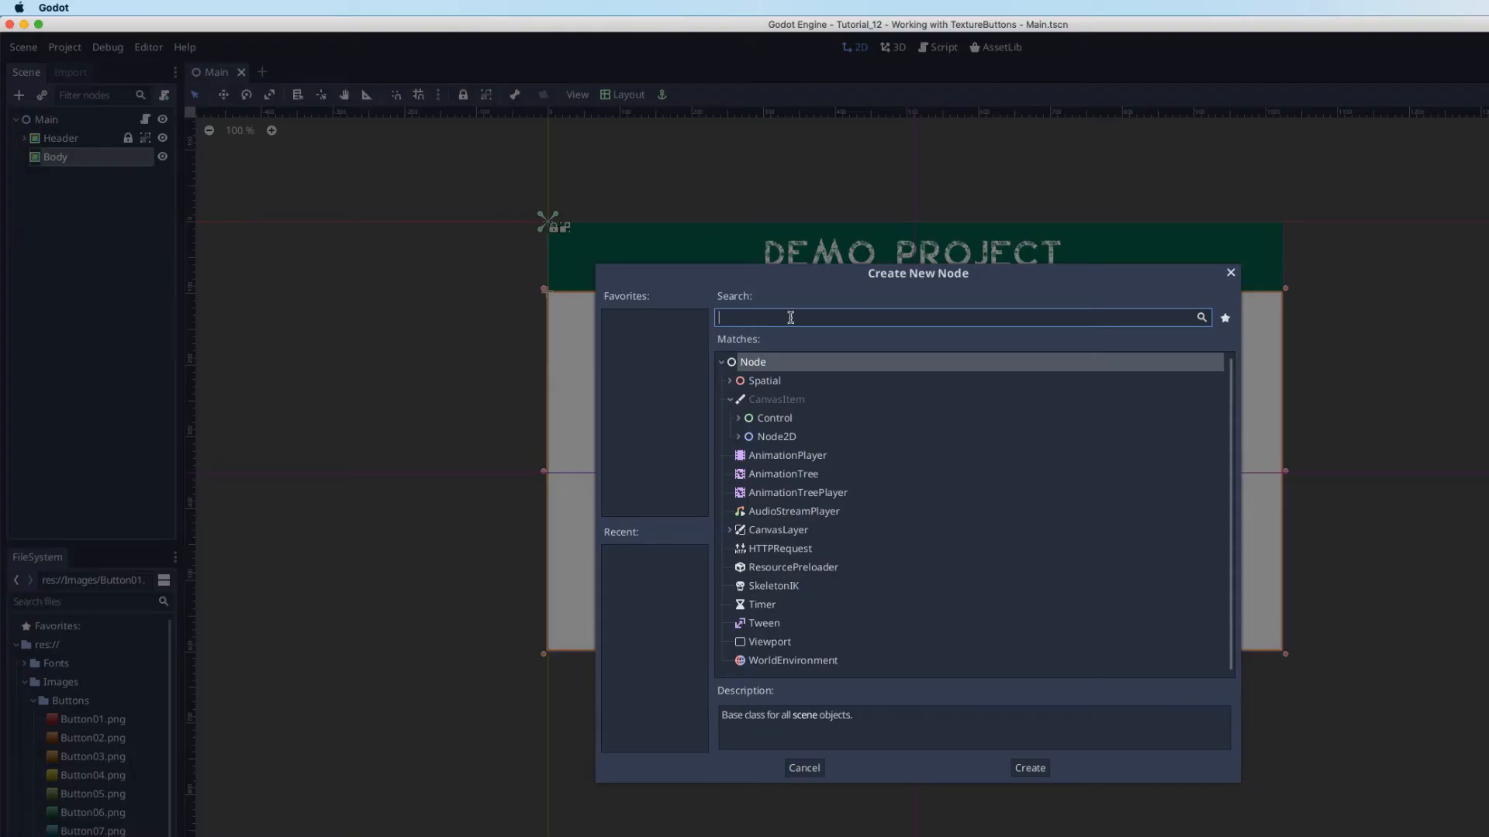
left_click(738, 417)
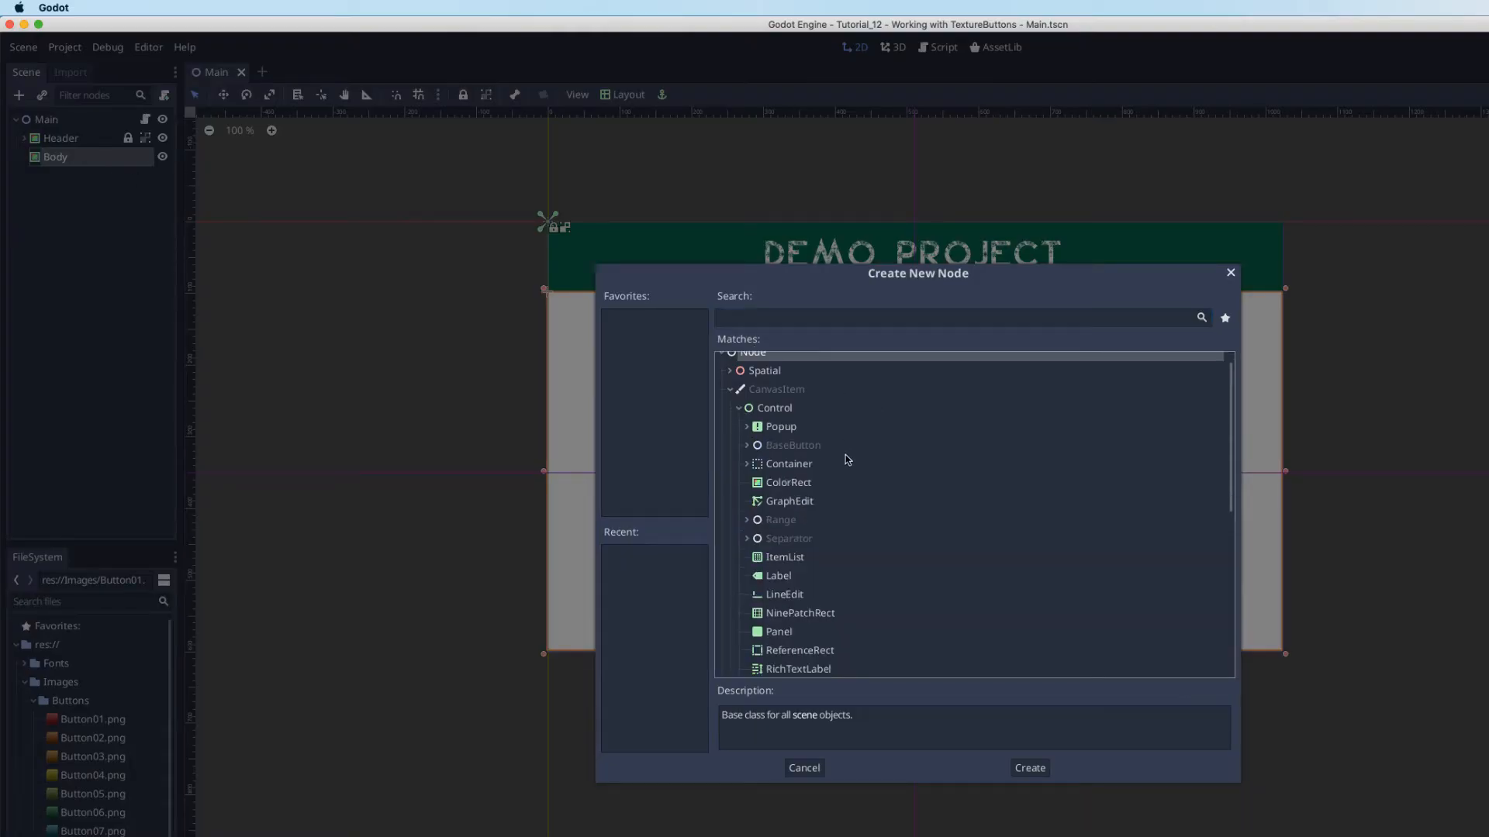
left_click(747, 445)
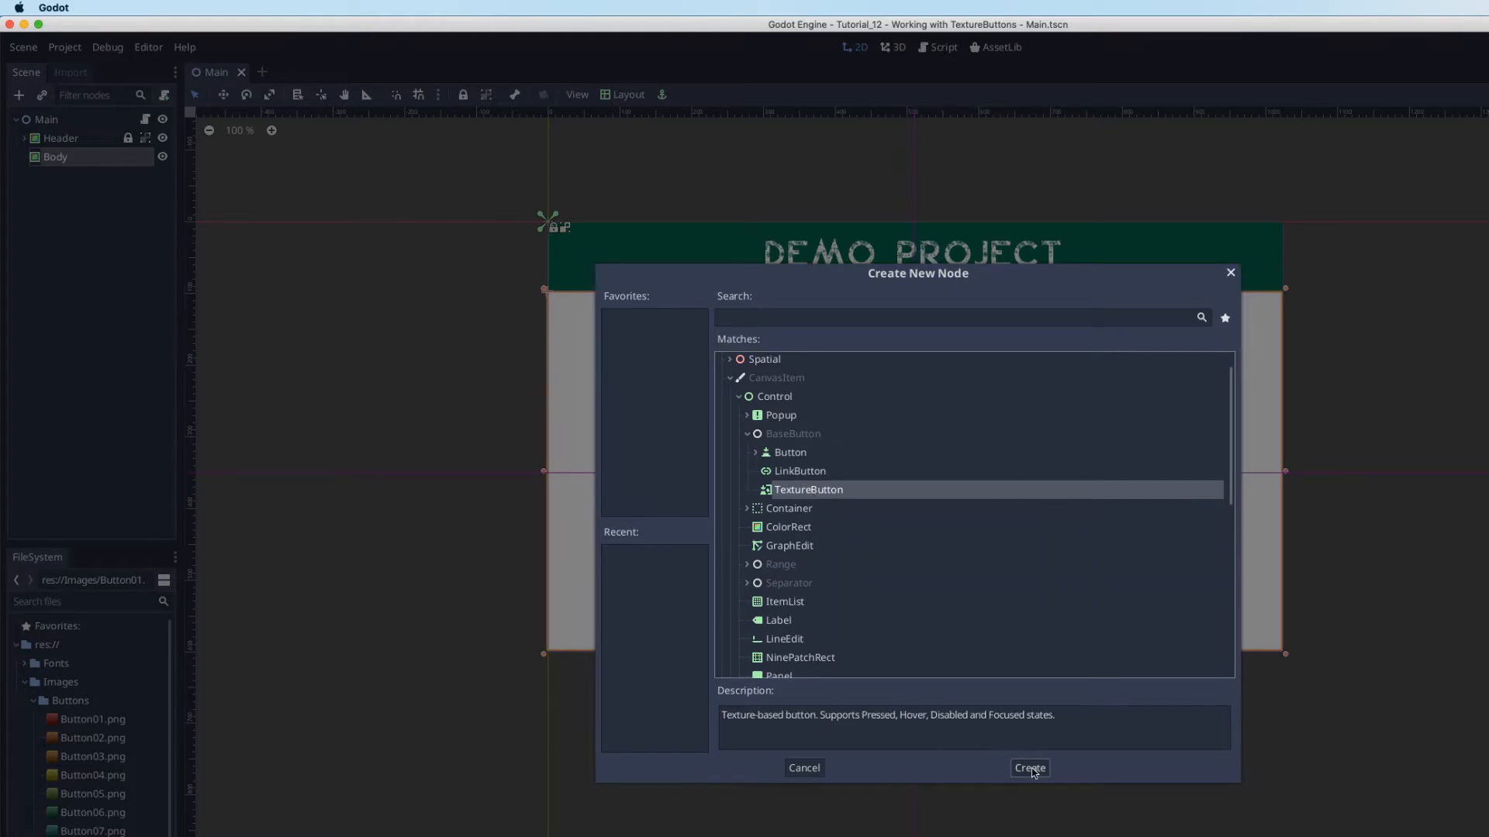
left_click(1029, 768)
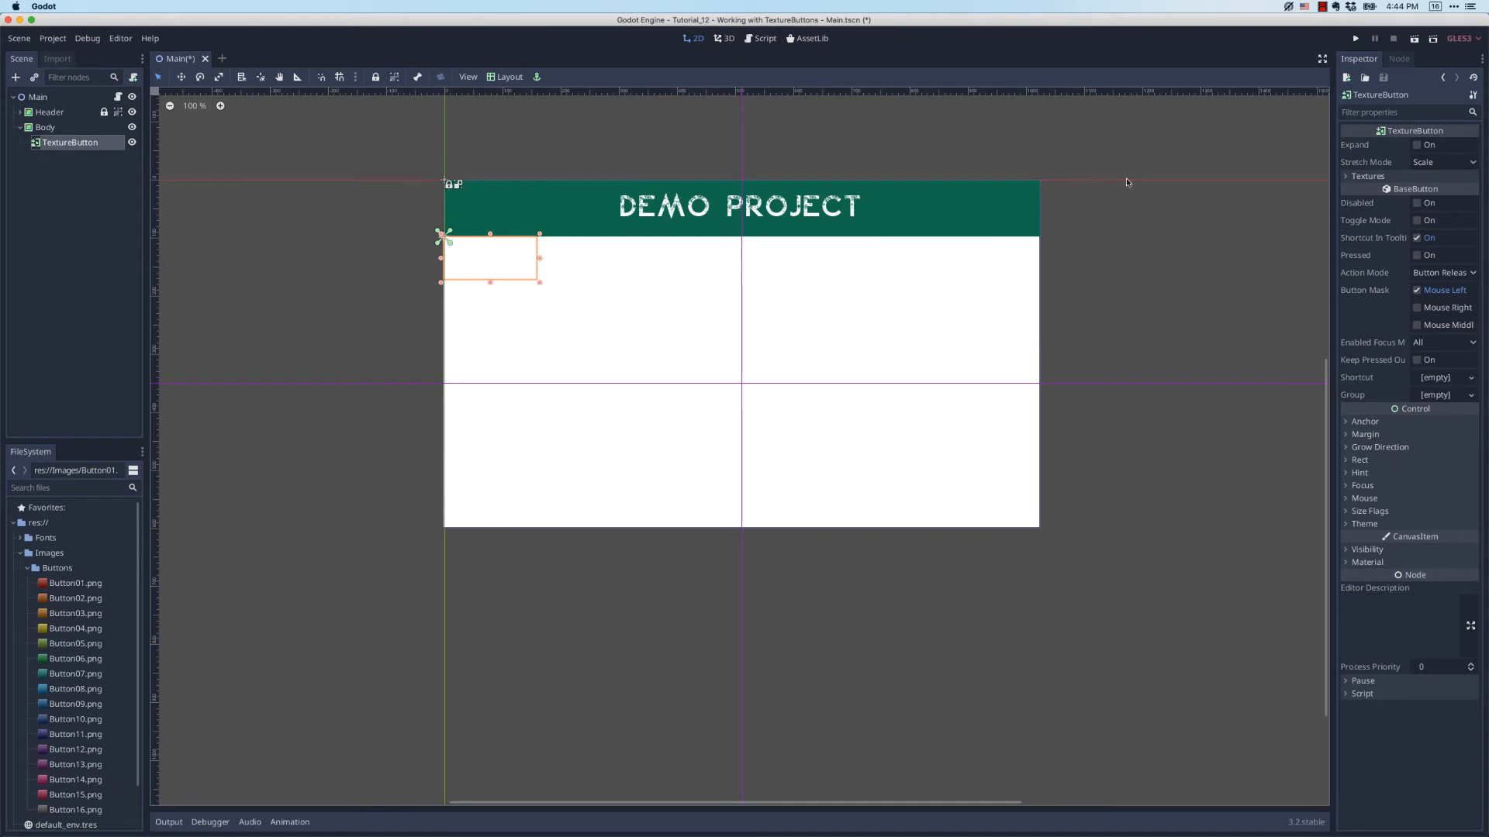
mouse_move(56, 626)
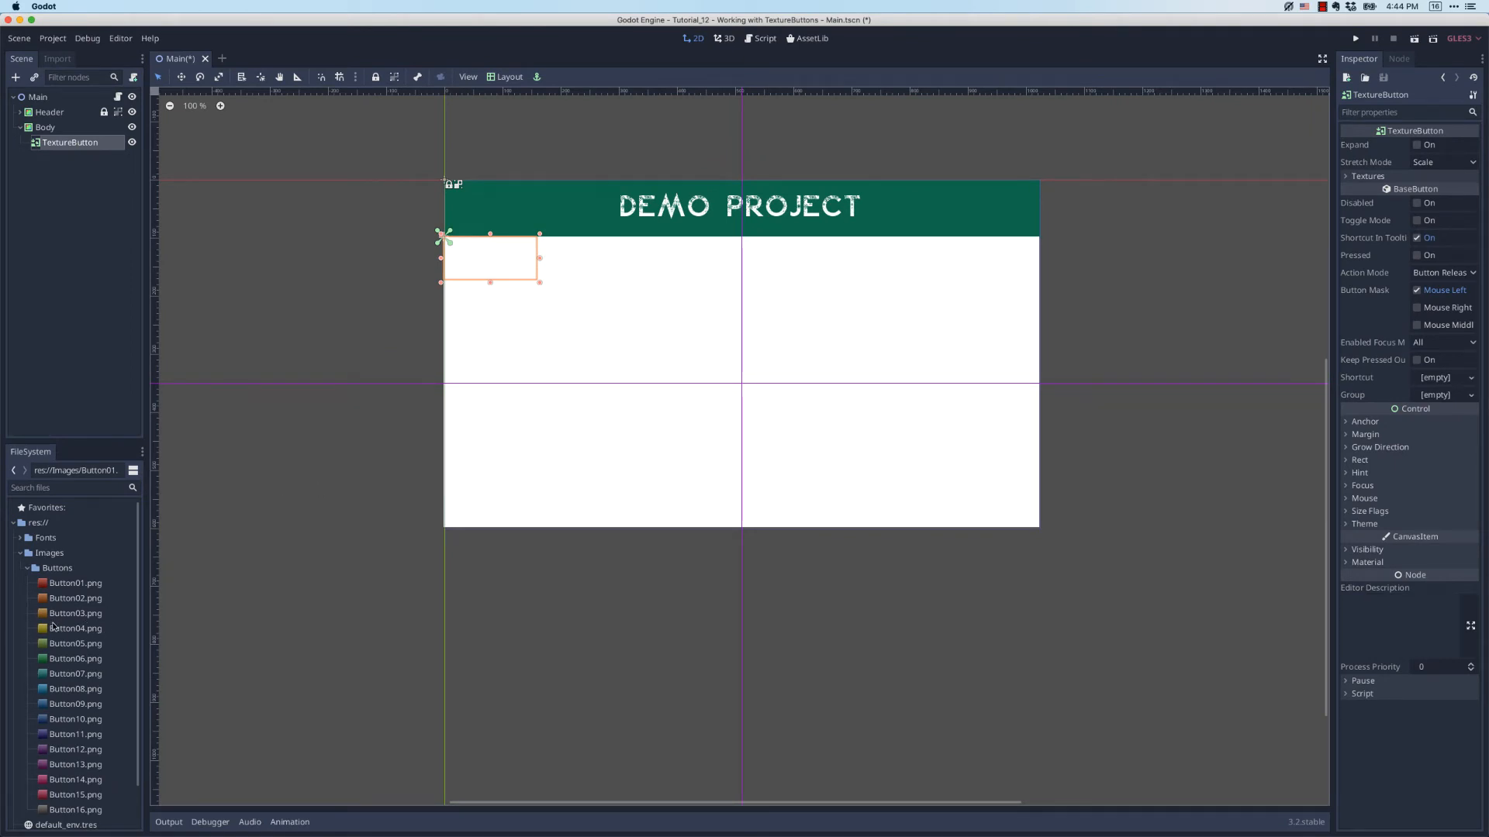
mouse_move(75, 613)
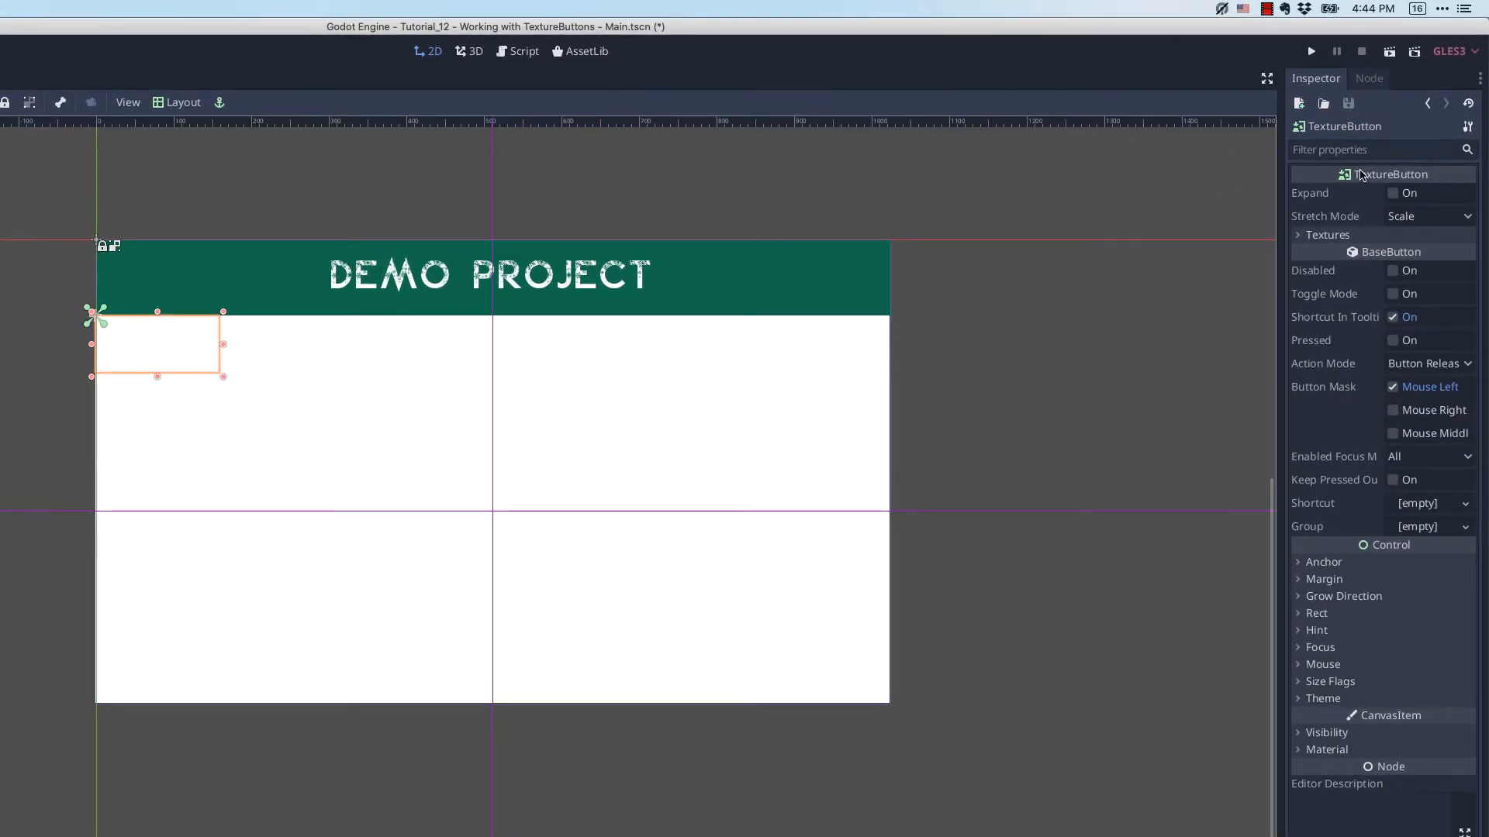
Assign a new empty ImageTexture to the TextureButton's Normal texture and expand it
left_click(1325, 234)
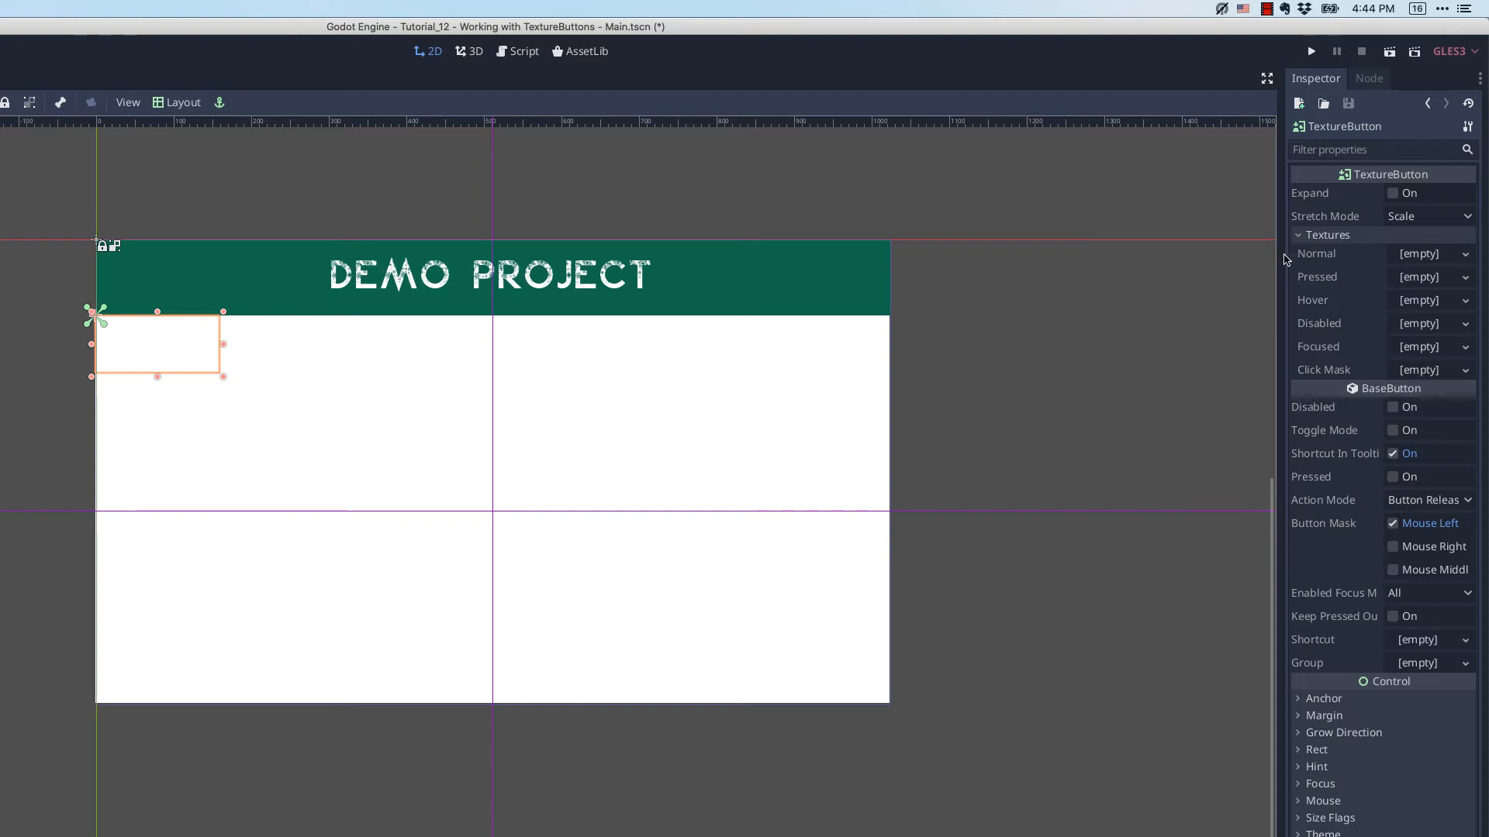
mouse_move(1149, 267)
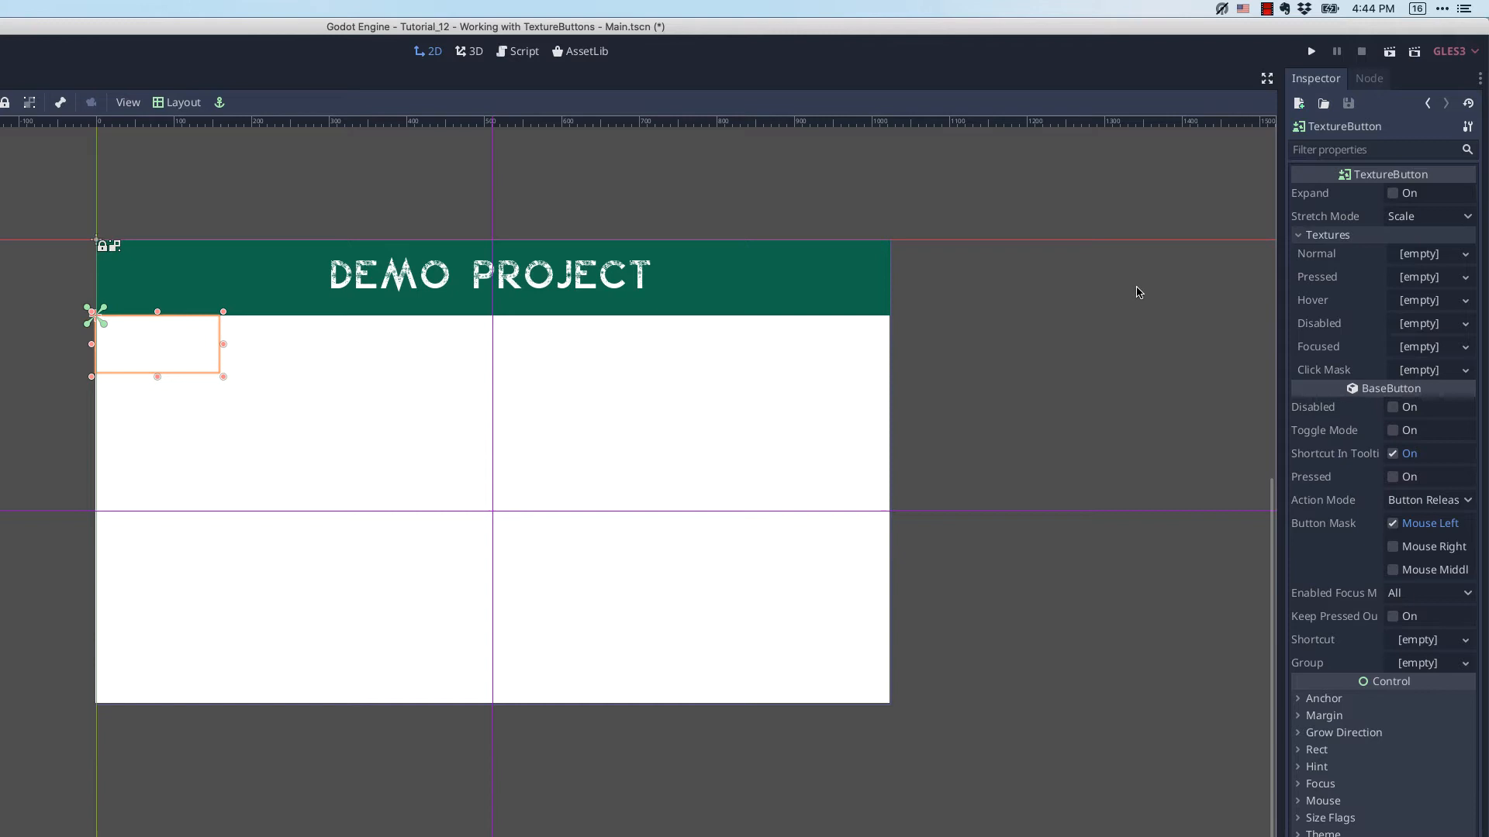
mouse_move(1084, 311)
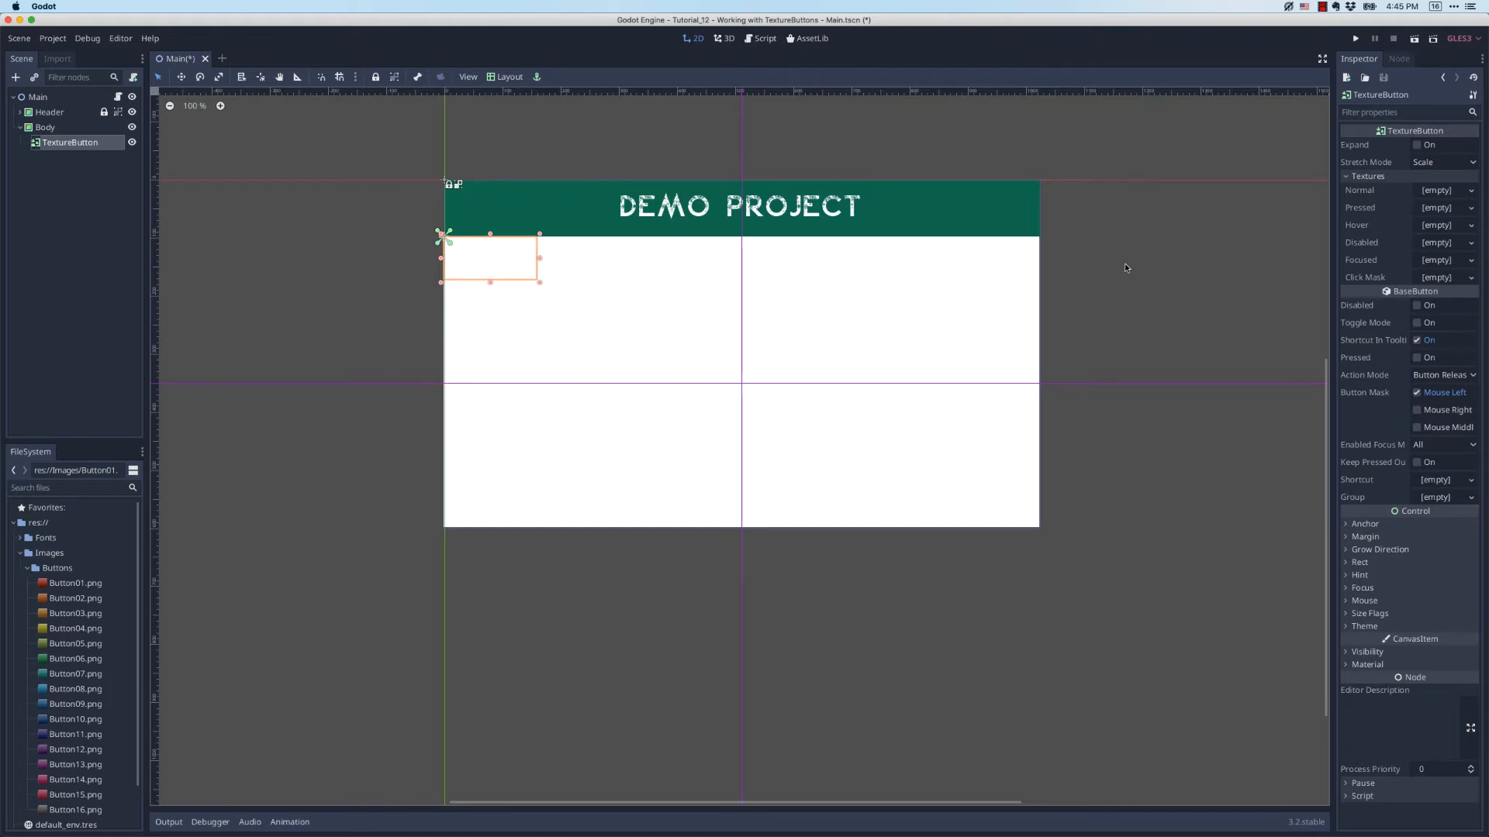
mouse_move(1335, 207)
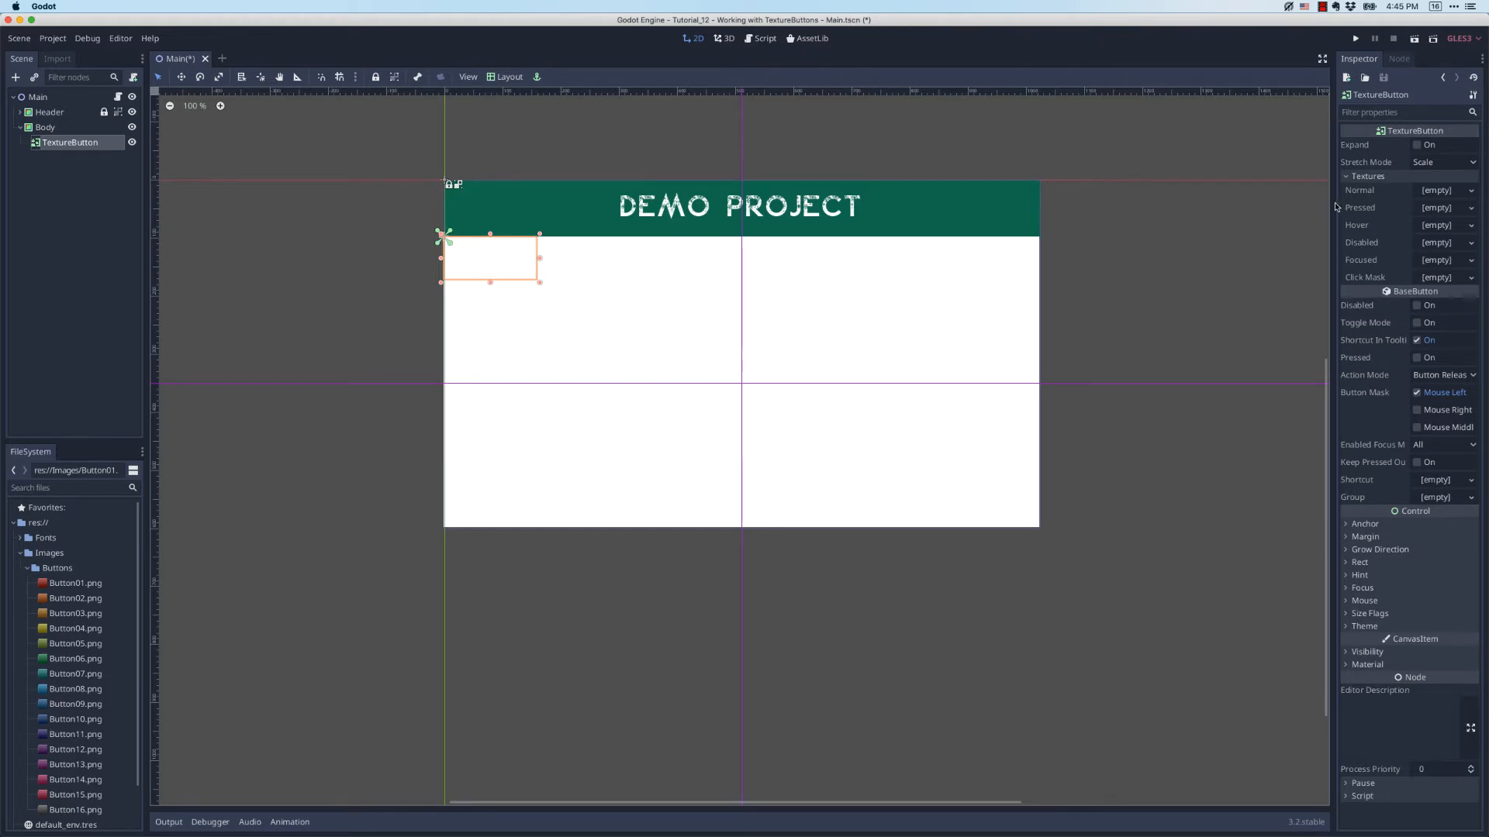
left_click(1470, 190)
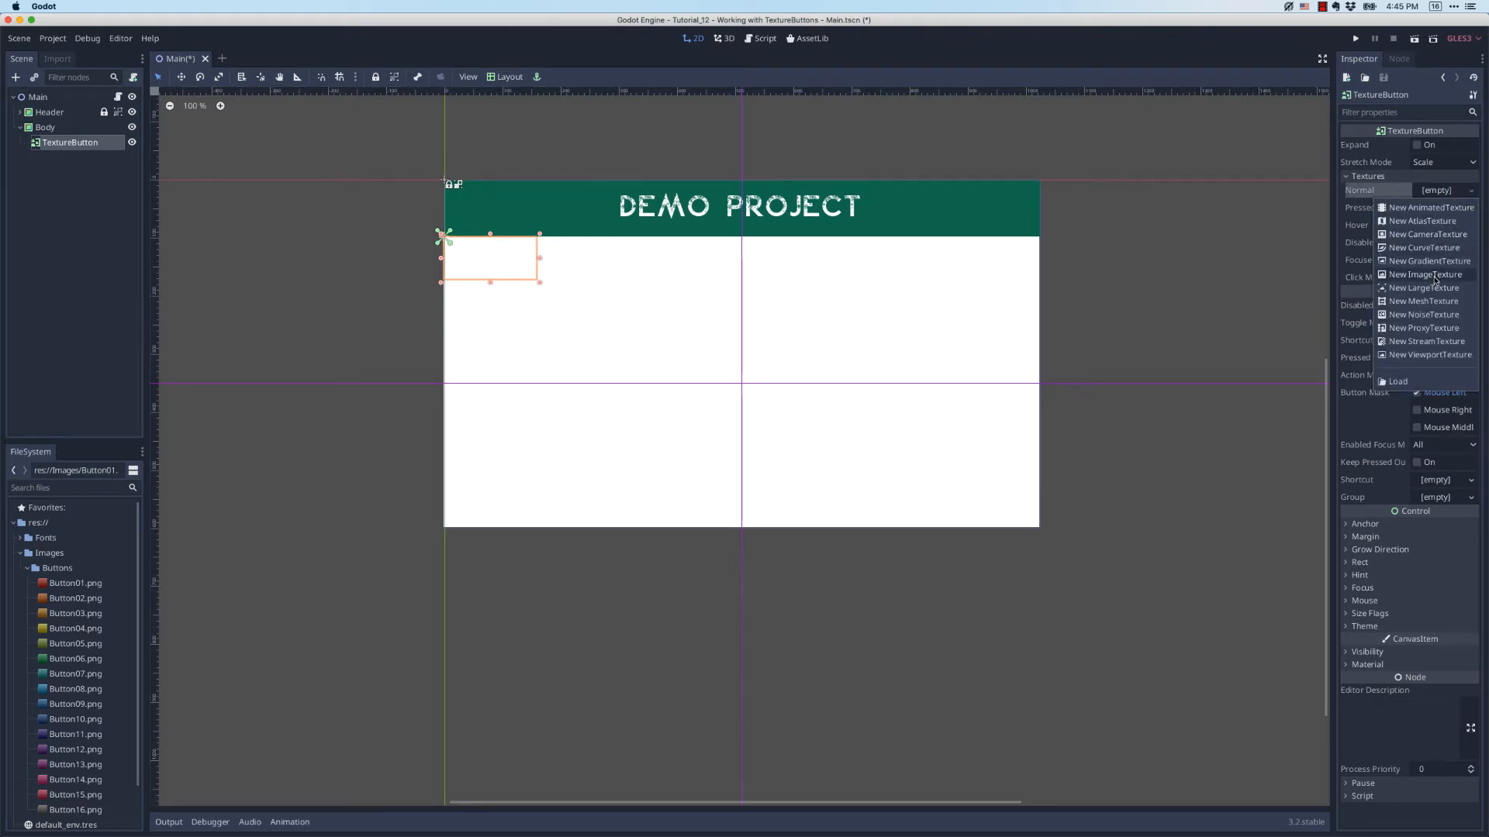
left_click(1424, 275)
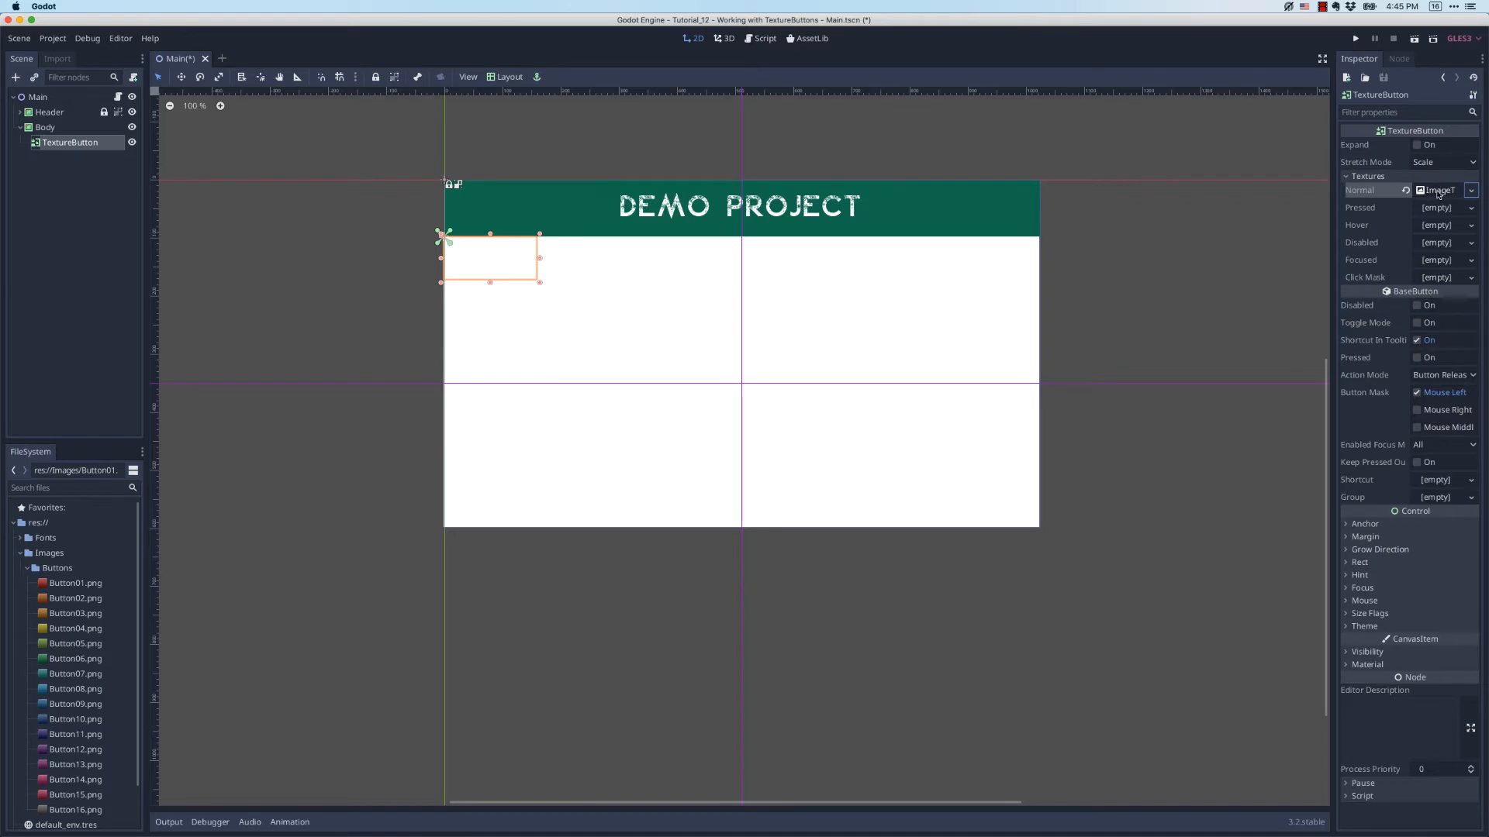
left_click(1432, 189)
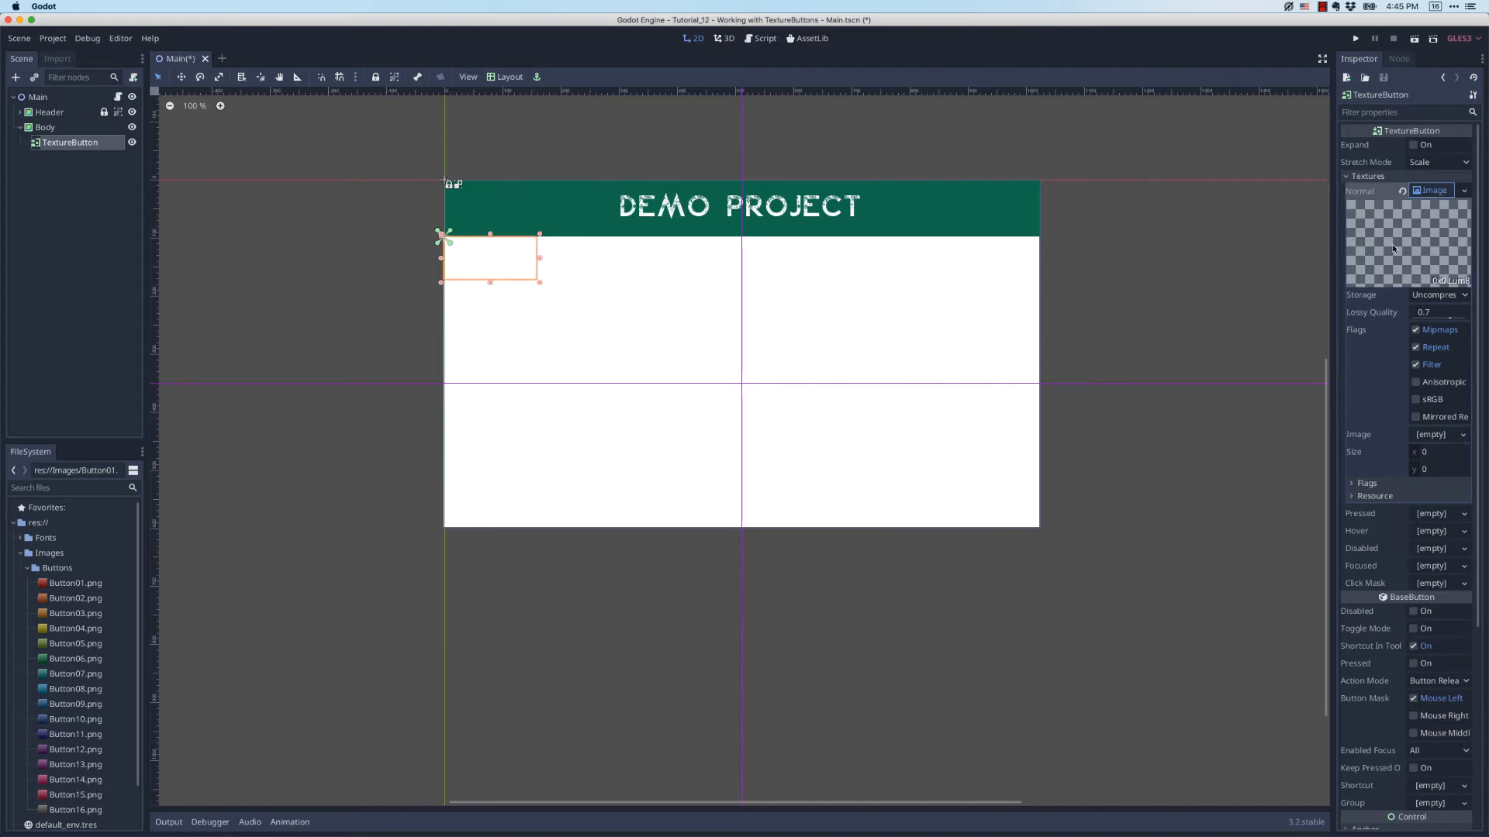
mouse_move(988, 335)
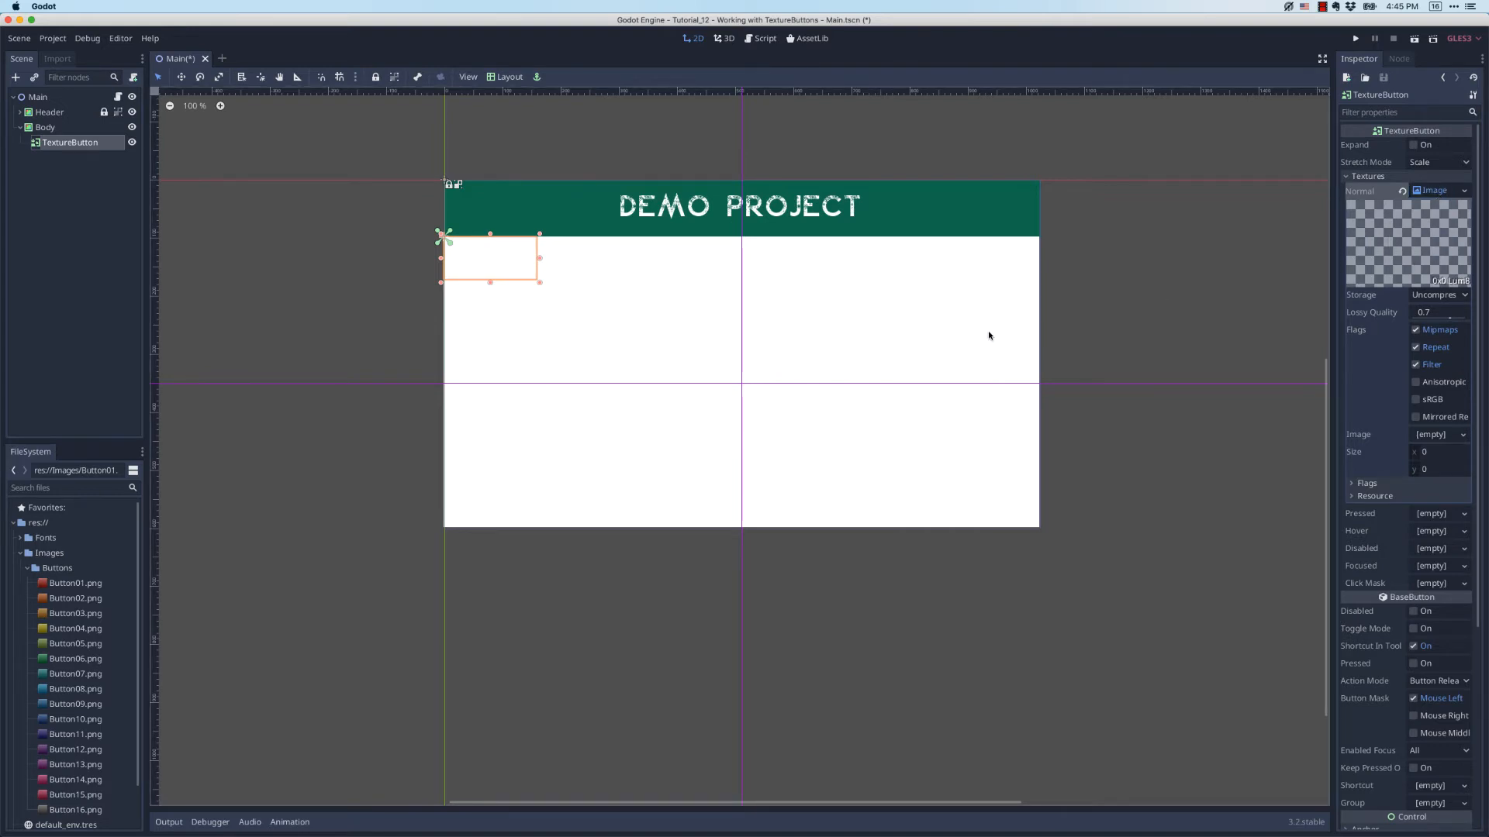
mouse_move(61, 687)
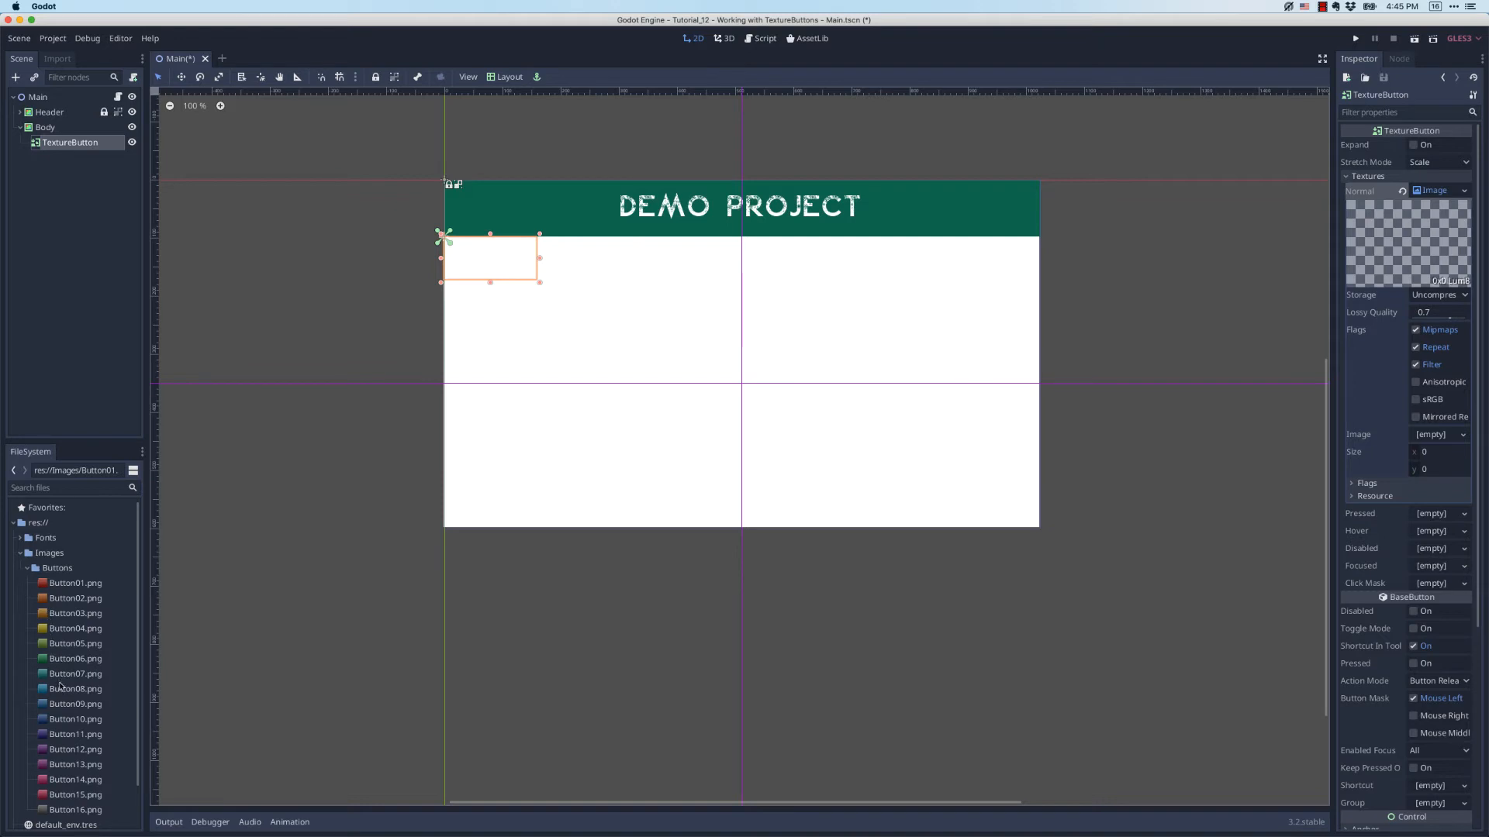
Use the teal Button07.png as the TextureButton's Normal texture
left_click(75, 673)
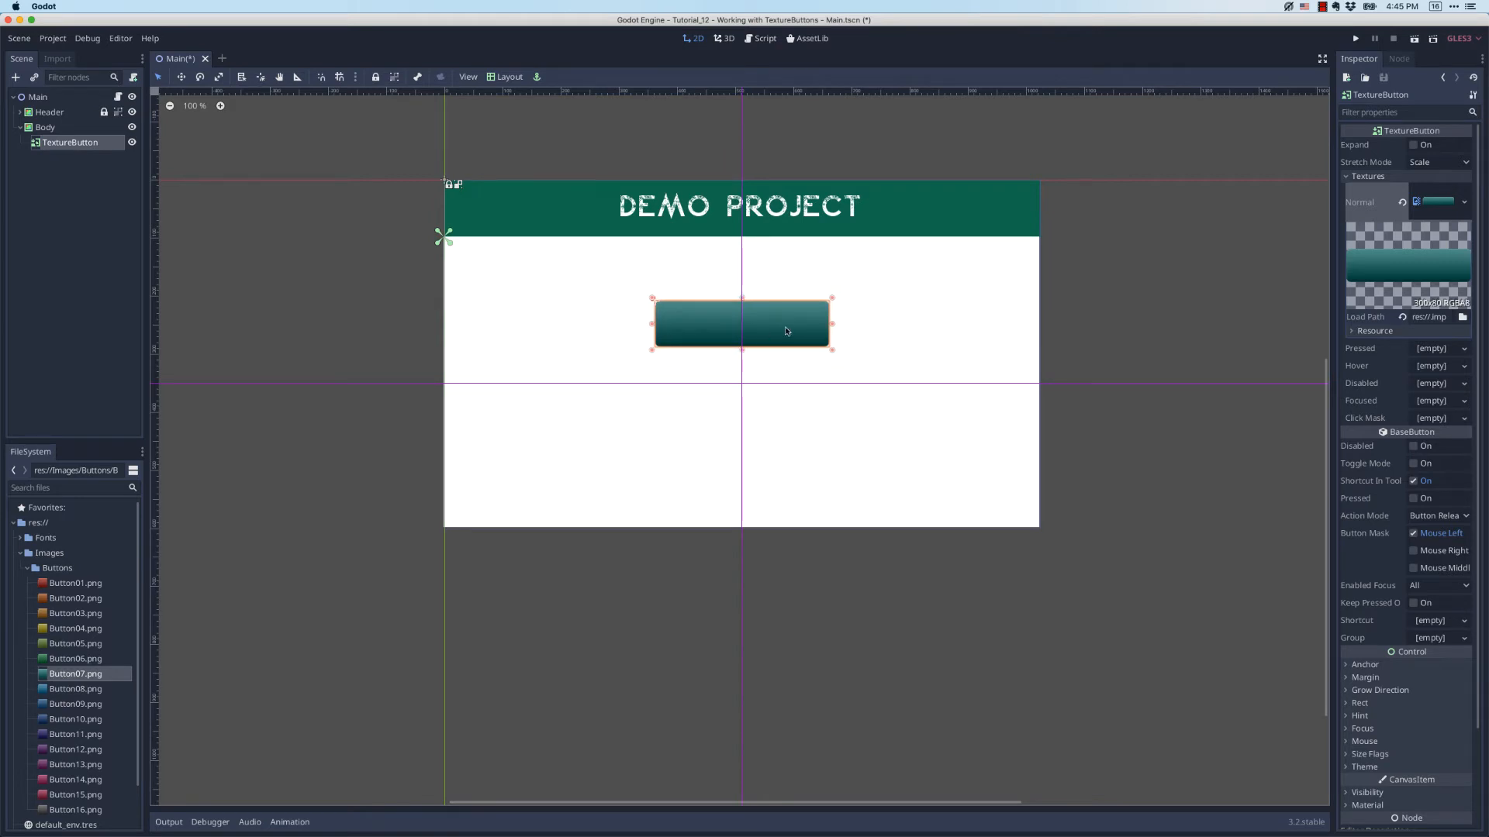
mouse_move(1233, 230)
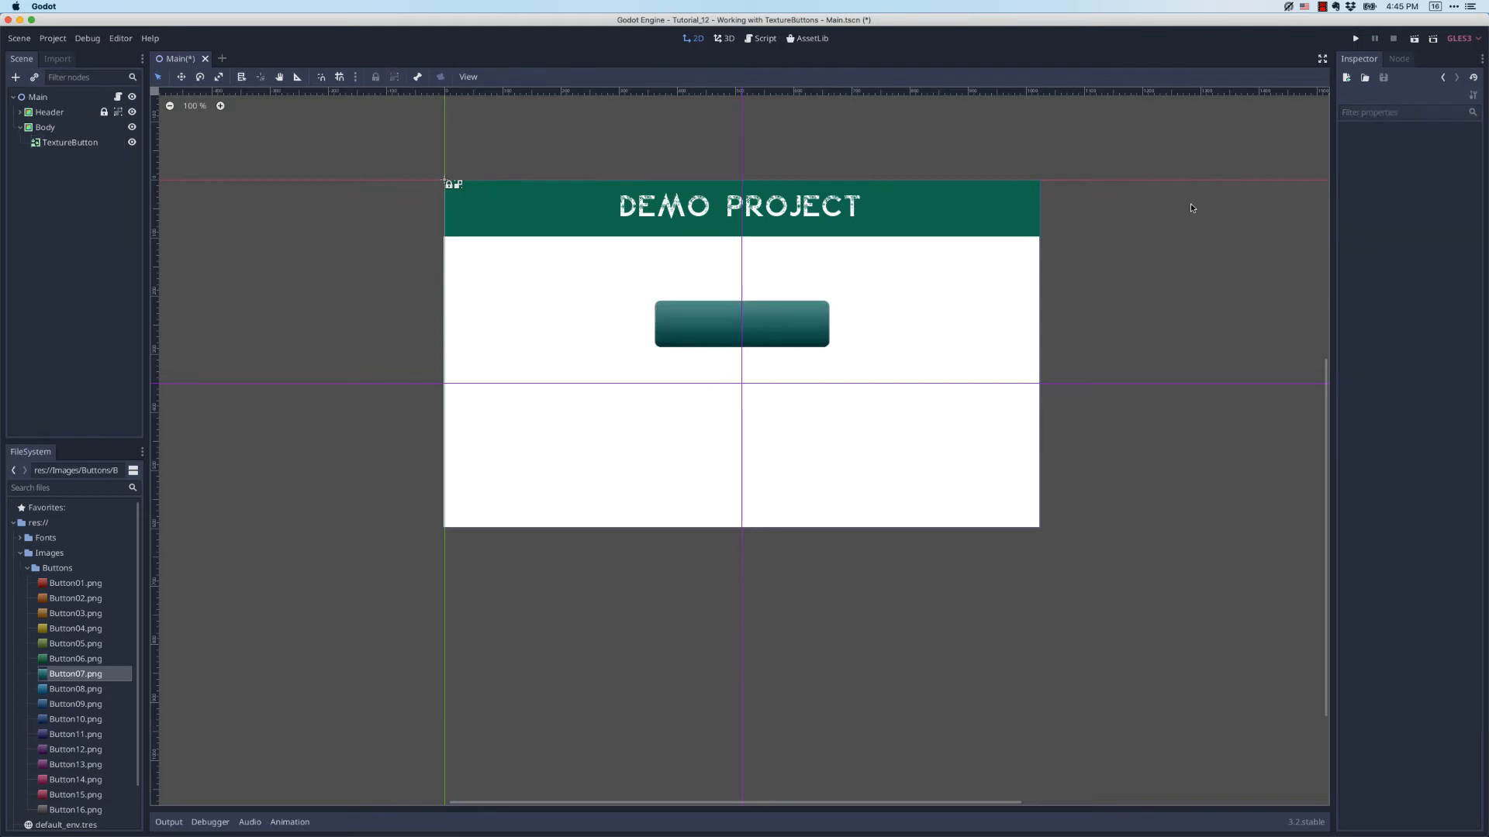
left_click(1356, 38)
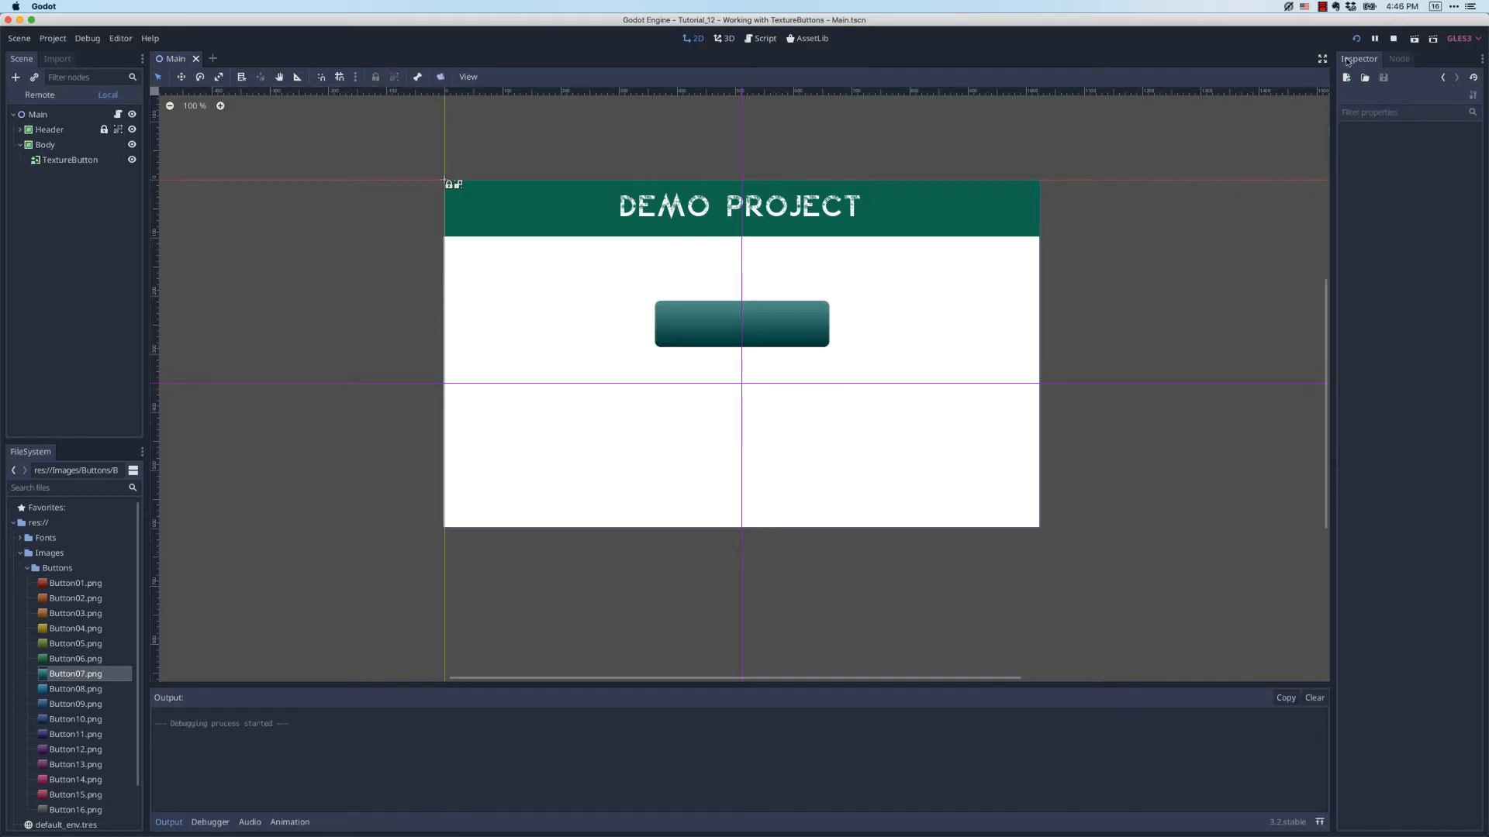
left_click(1355, 37)
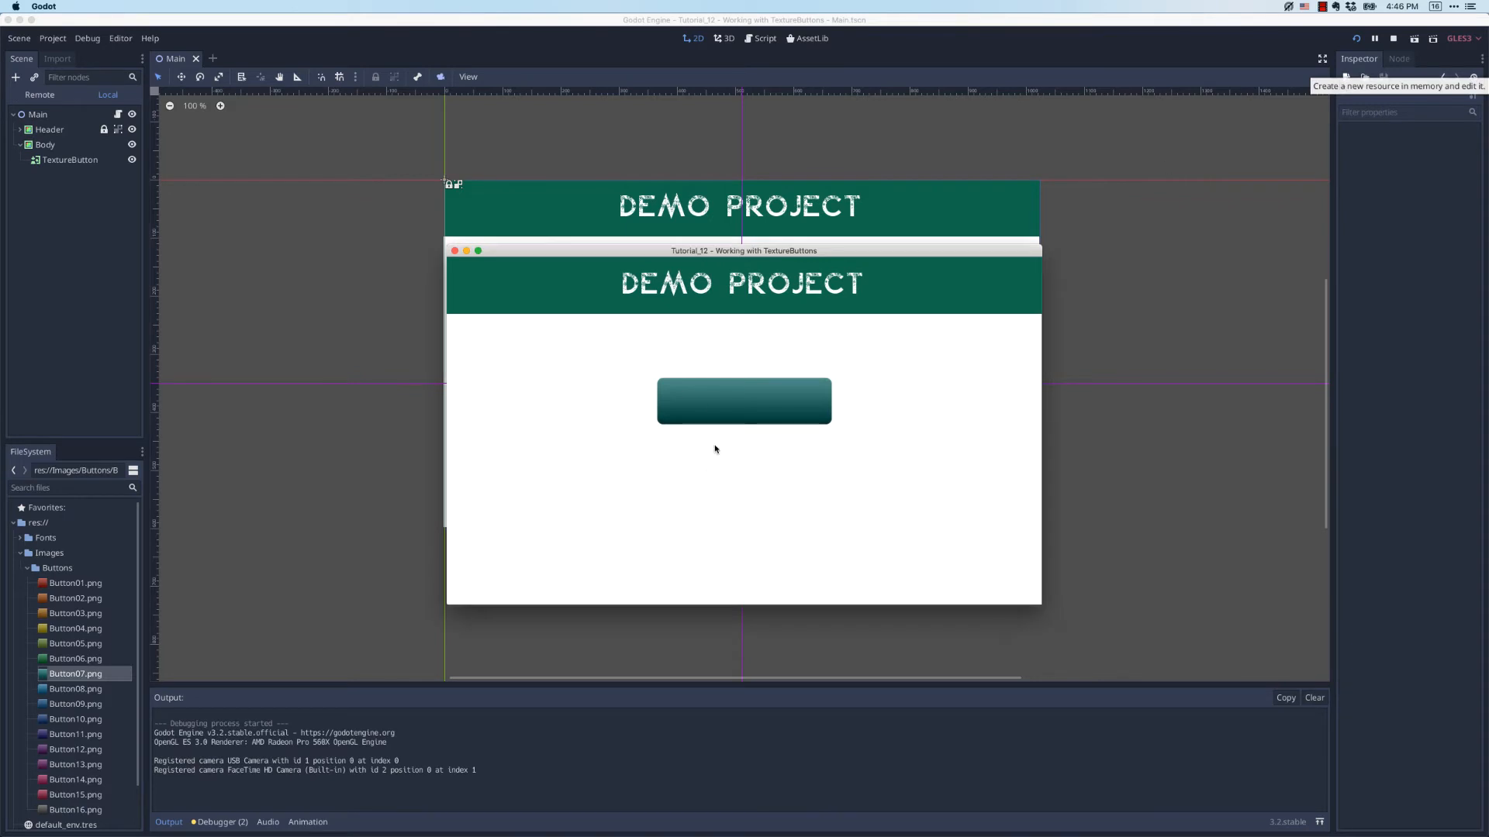
mouse_move(853, 459)
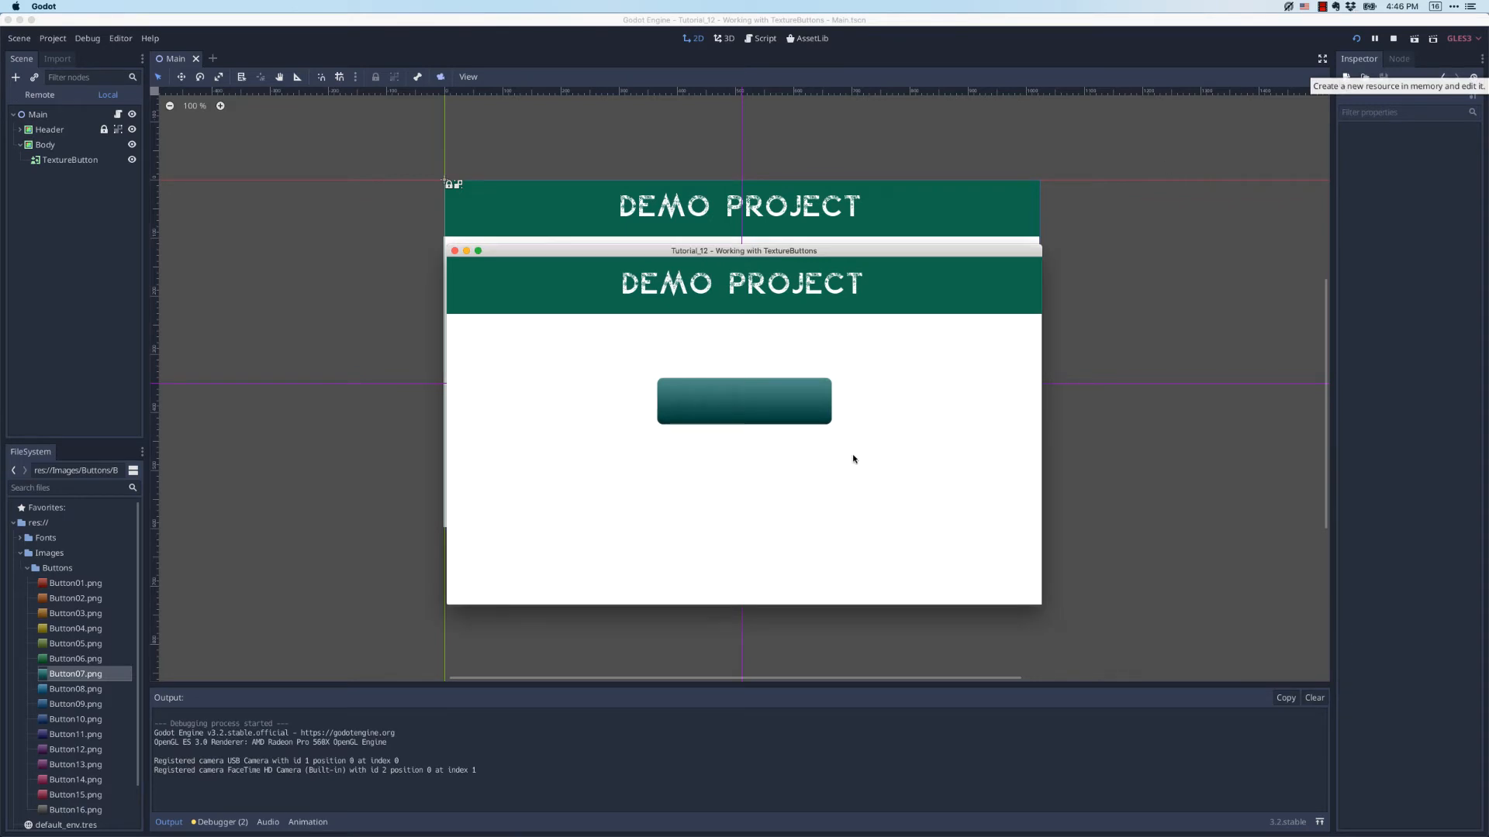
mouse_move(856, 414)
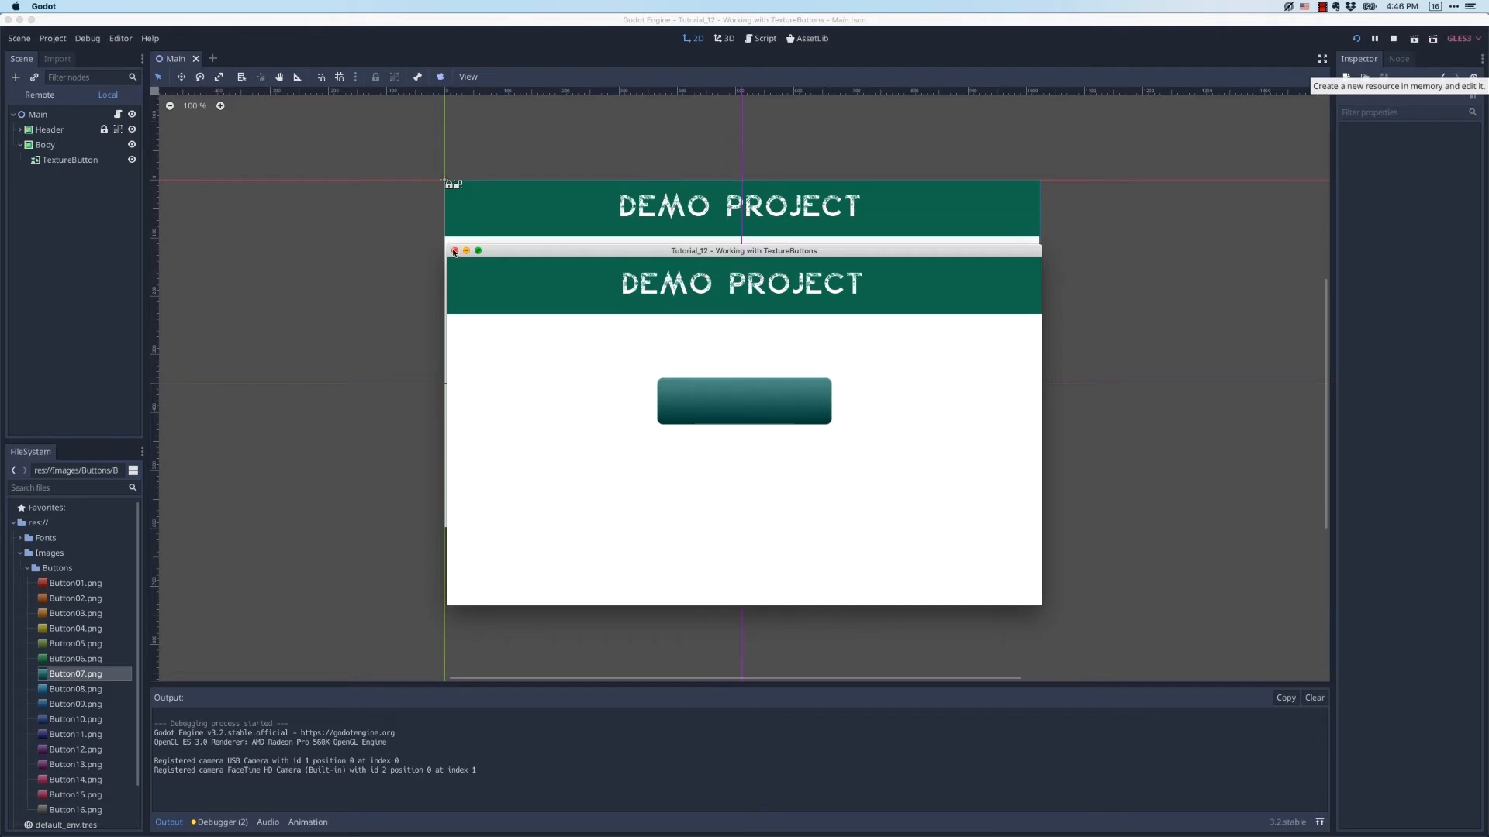
left_click(455, 249)
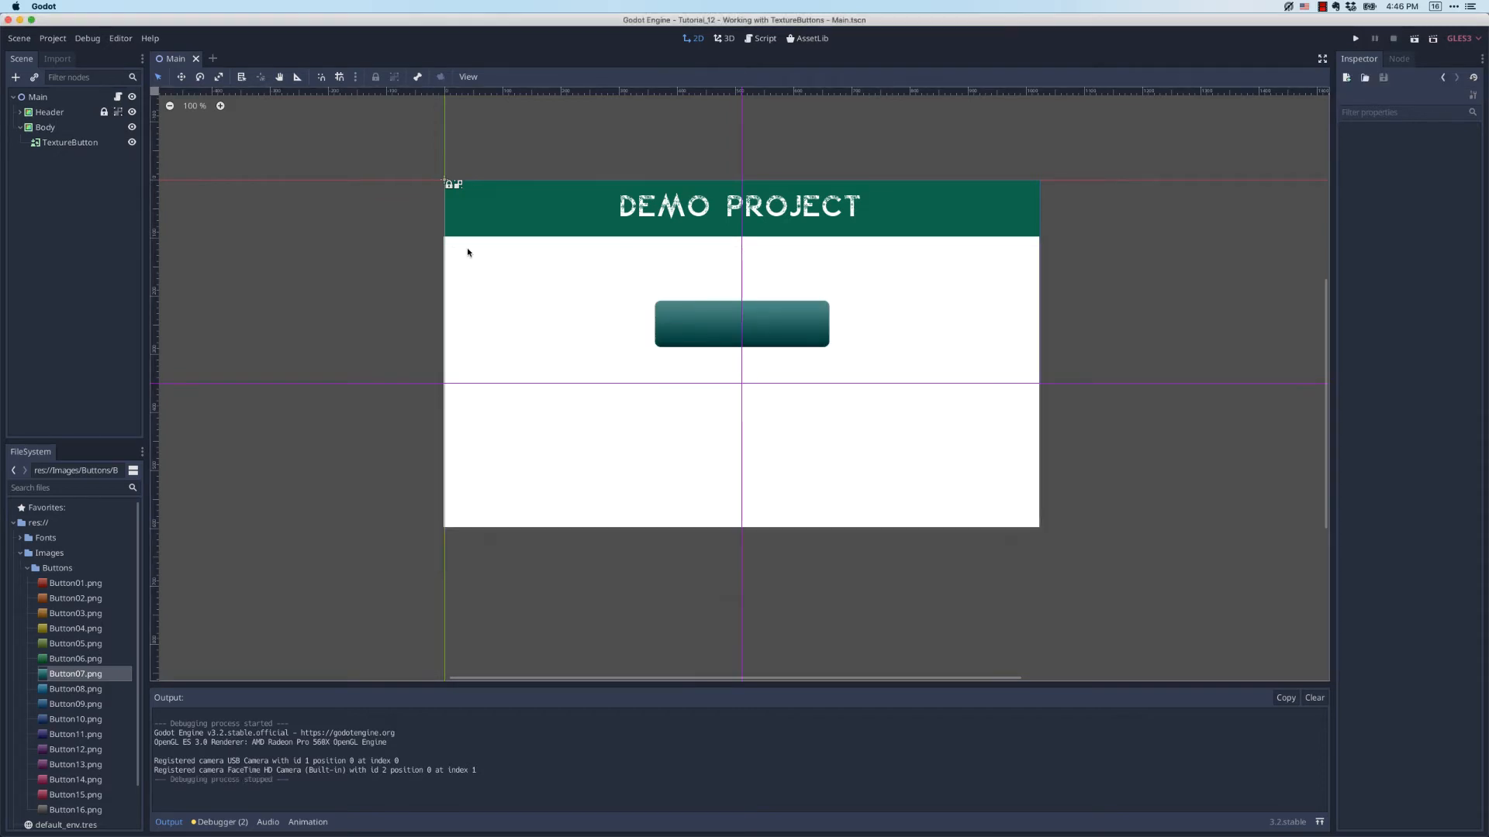
Give the TextureButton a green Hover texture using Button06.png
left_click(72, 141)
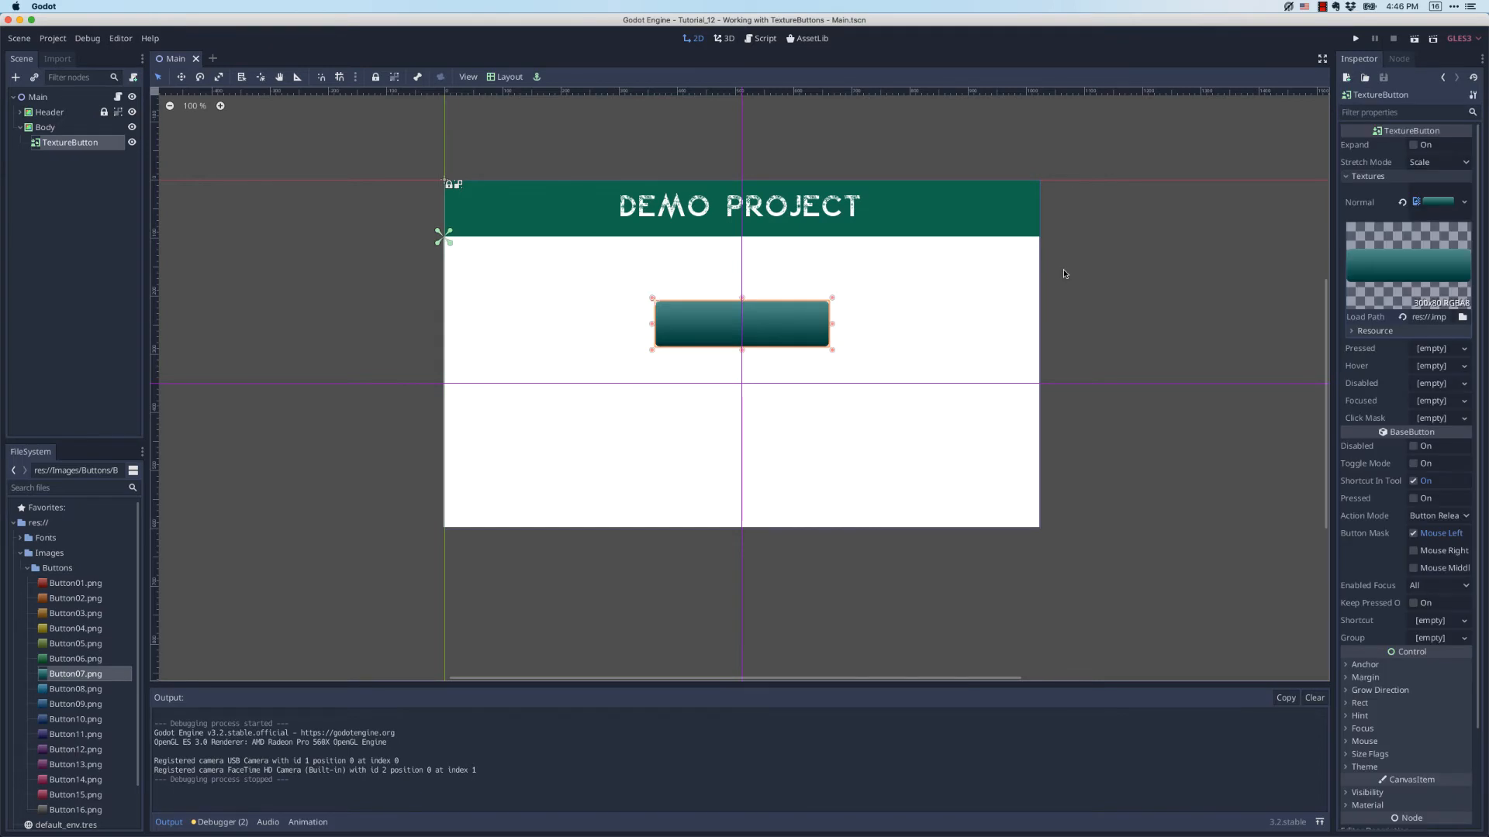
mouse_move(1253, 332)
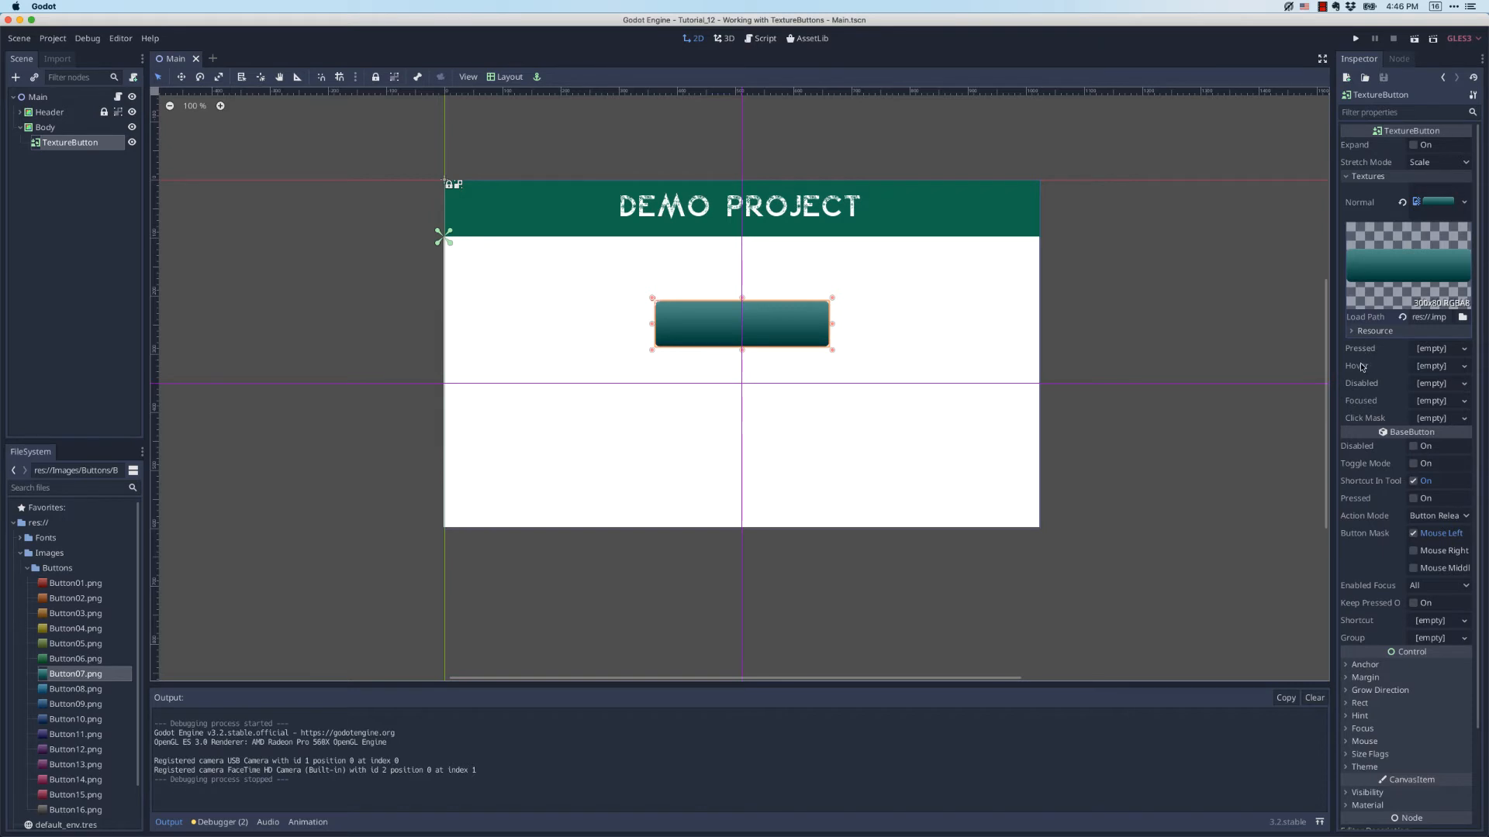
mouse_move(1247, 363)
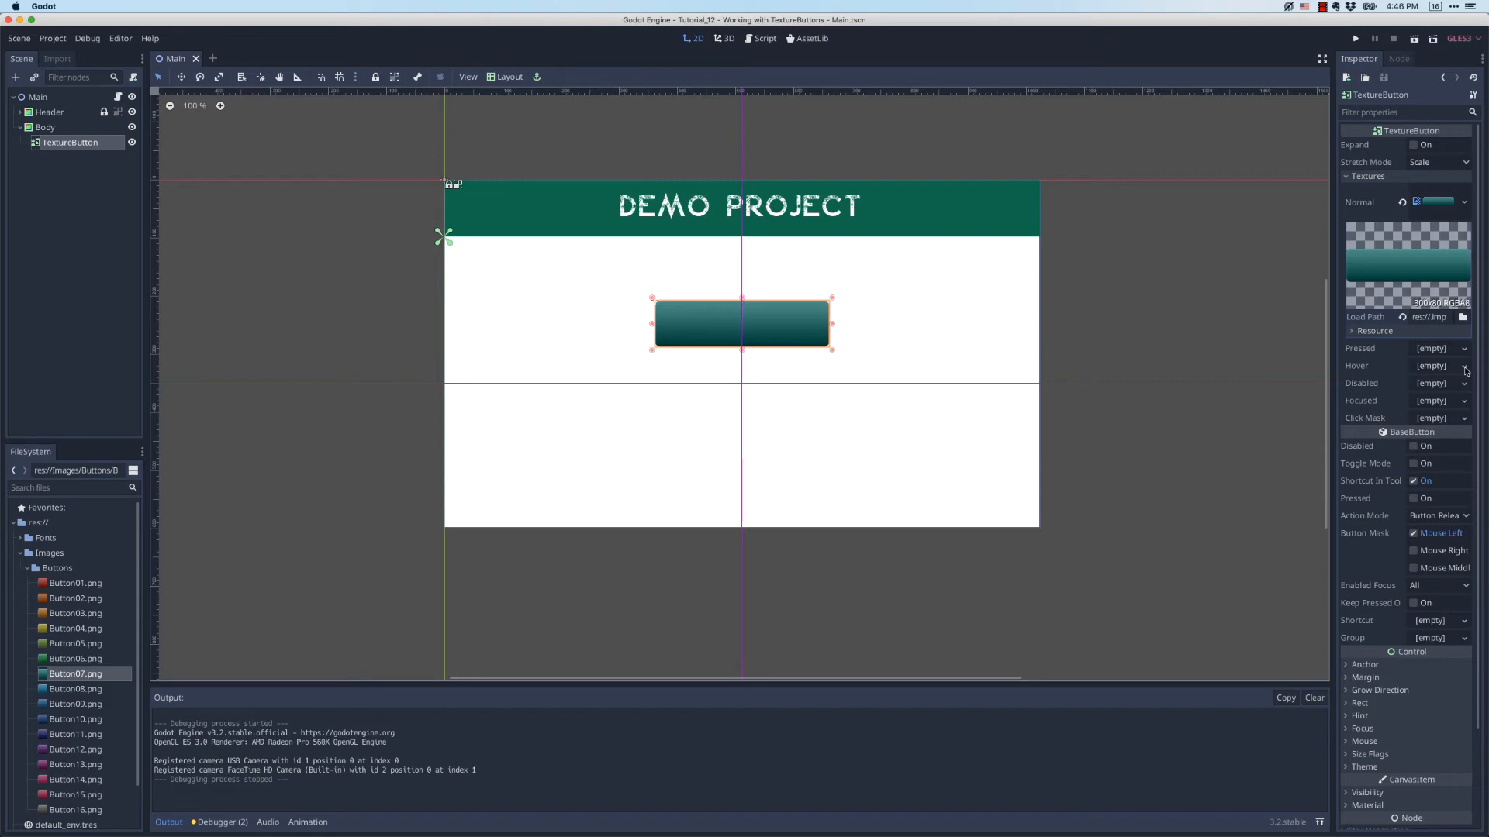
left_click(1466, 366)
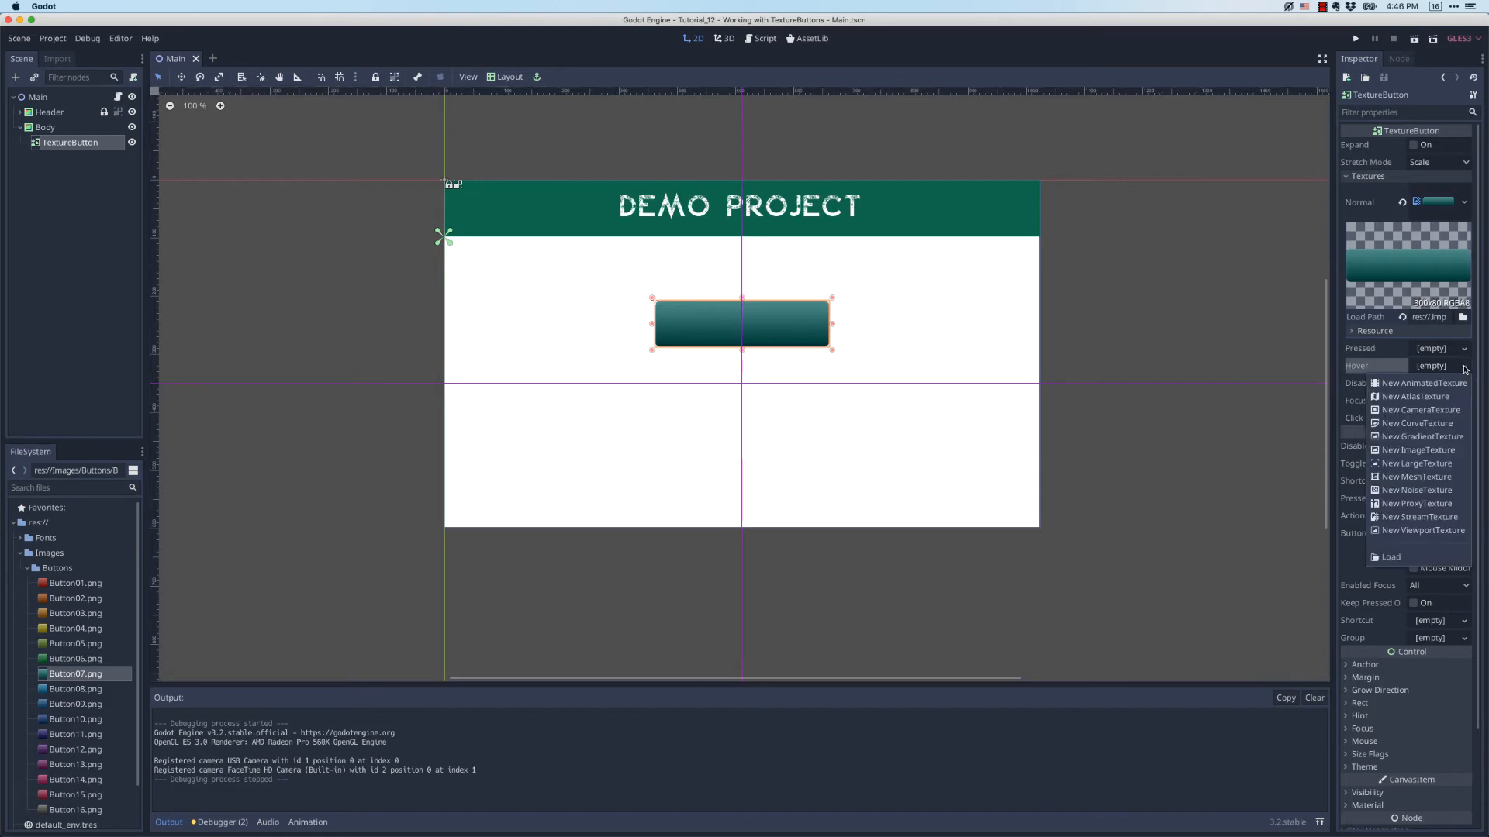
mouse_move(1416, 449)
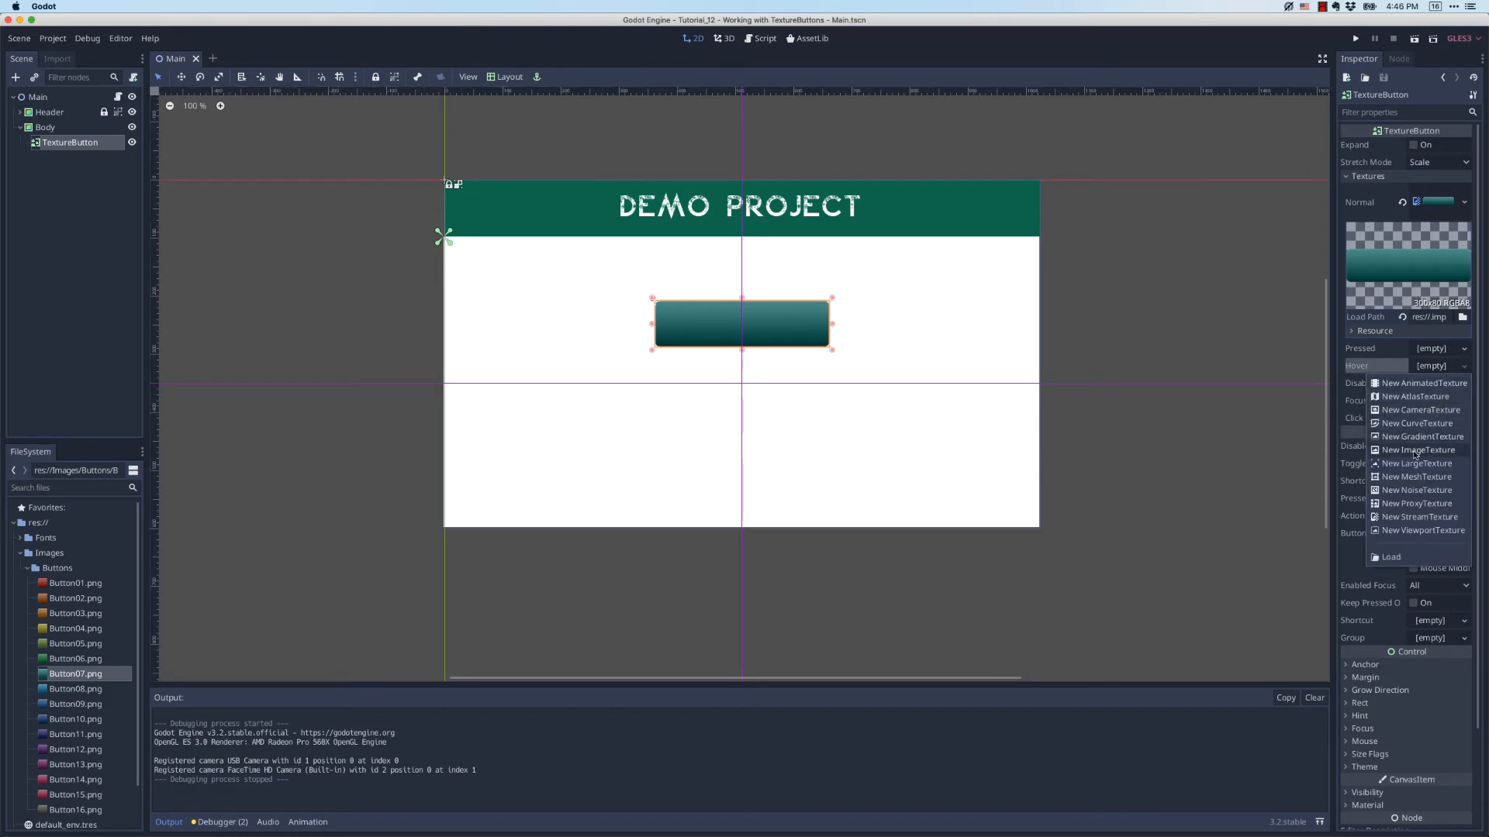
left_click(1418, 450)
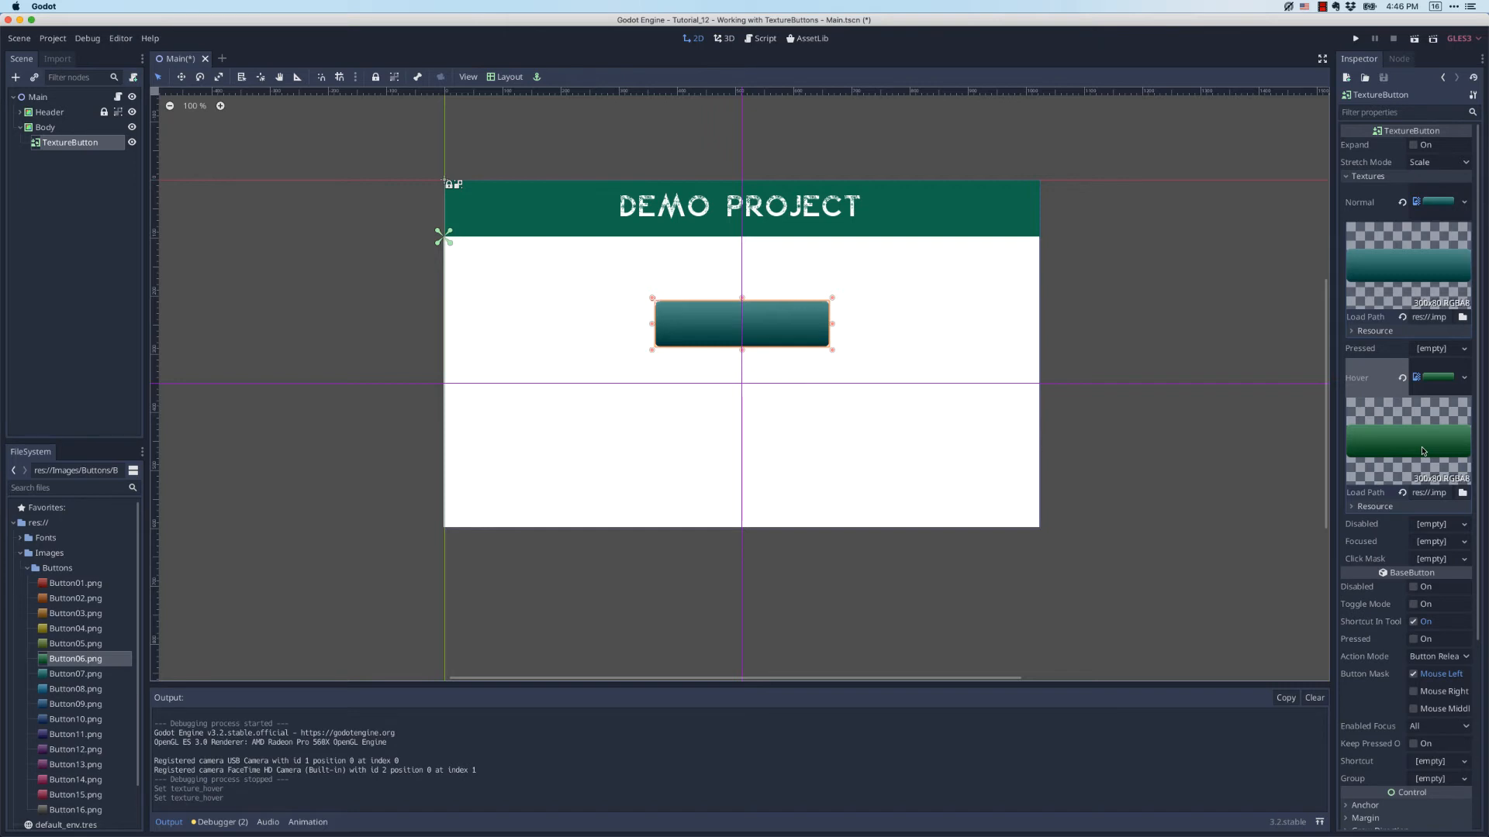
mouse_move(1220, 318)
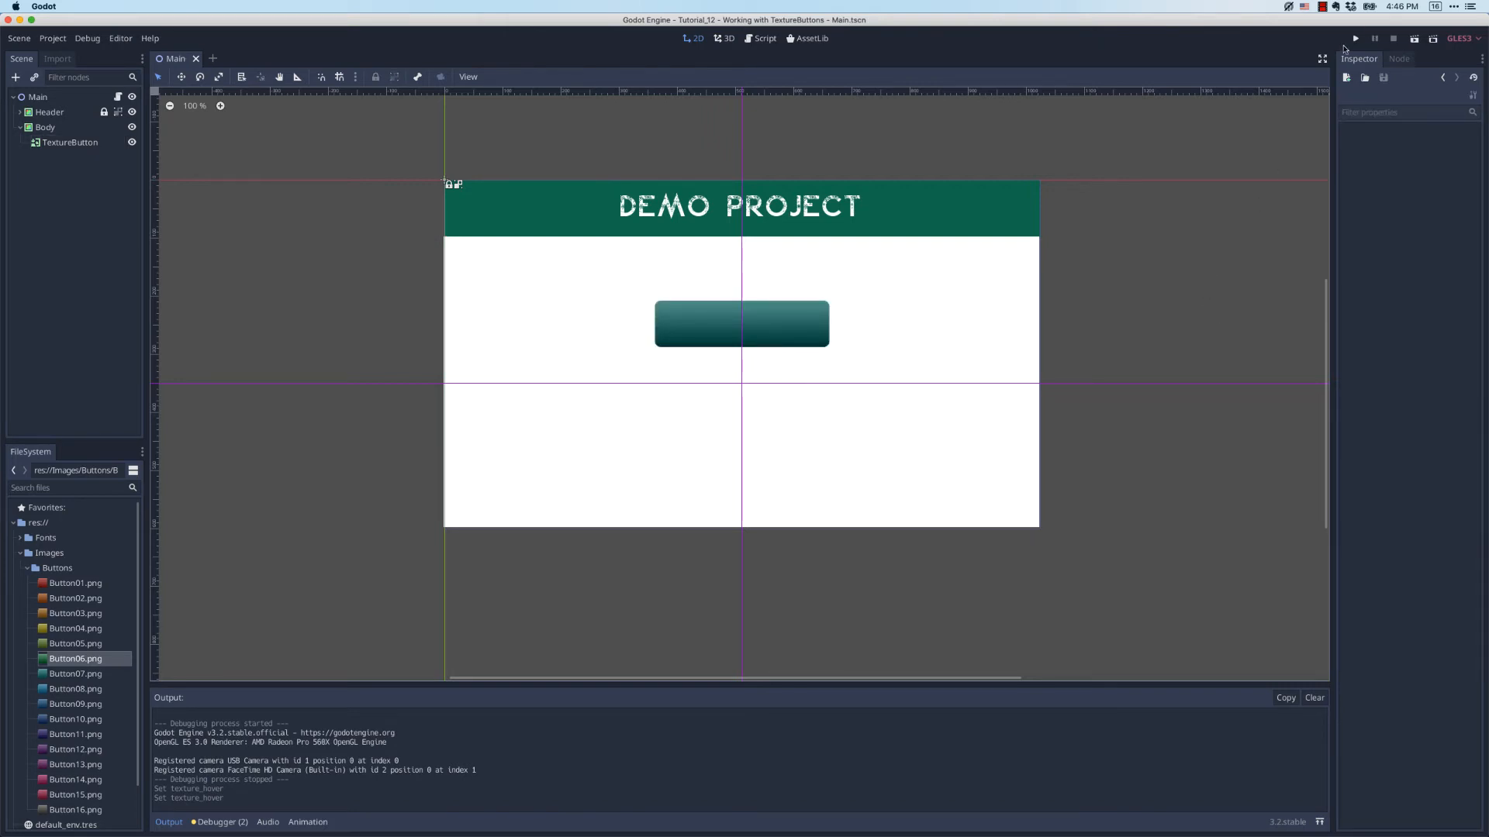
left_click(1356, 37)
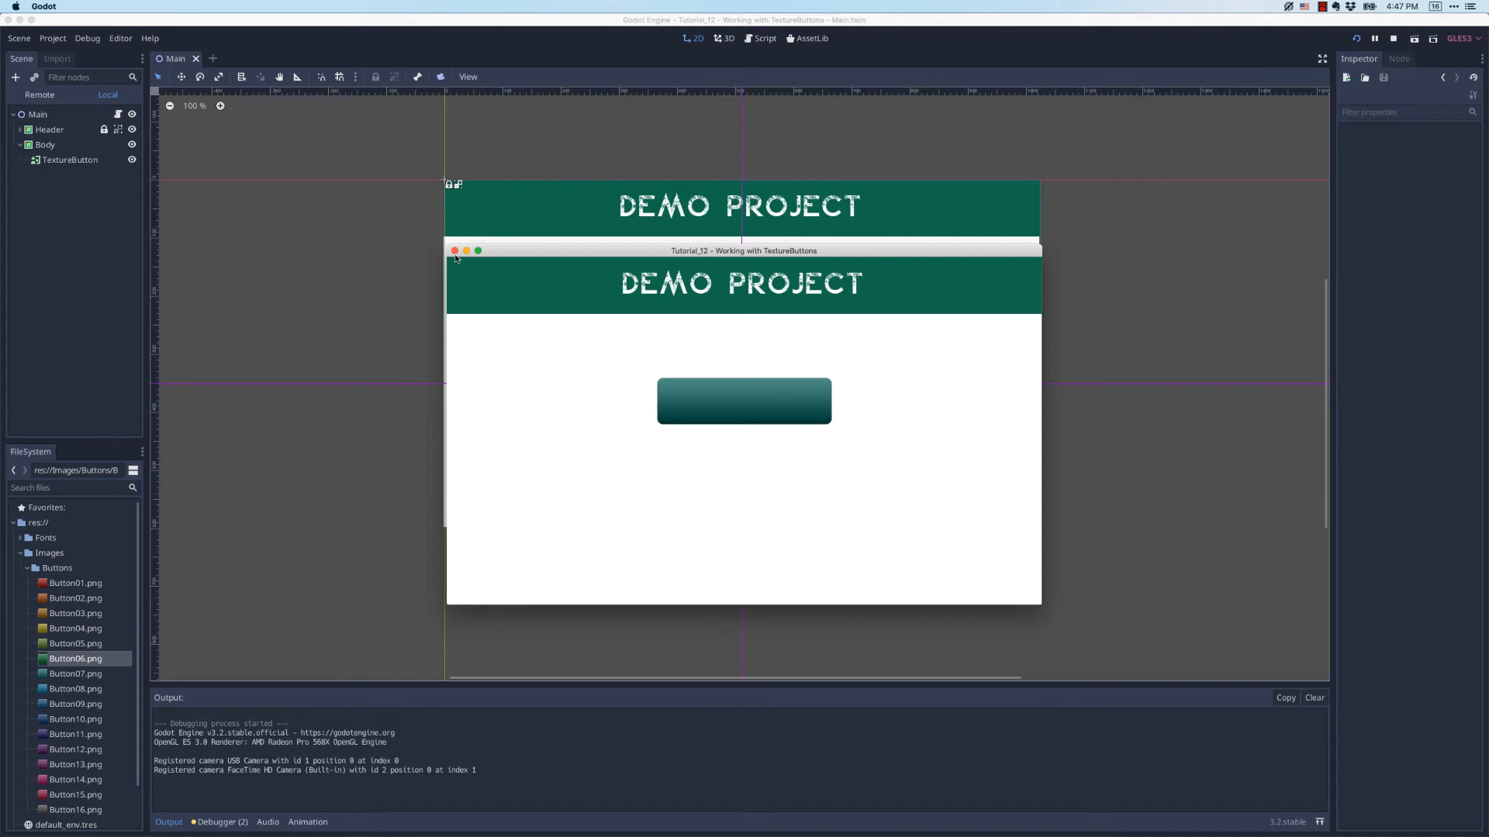
left_click(453, 250)
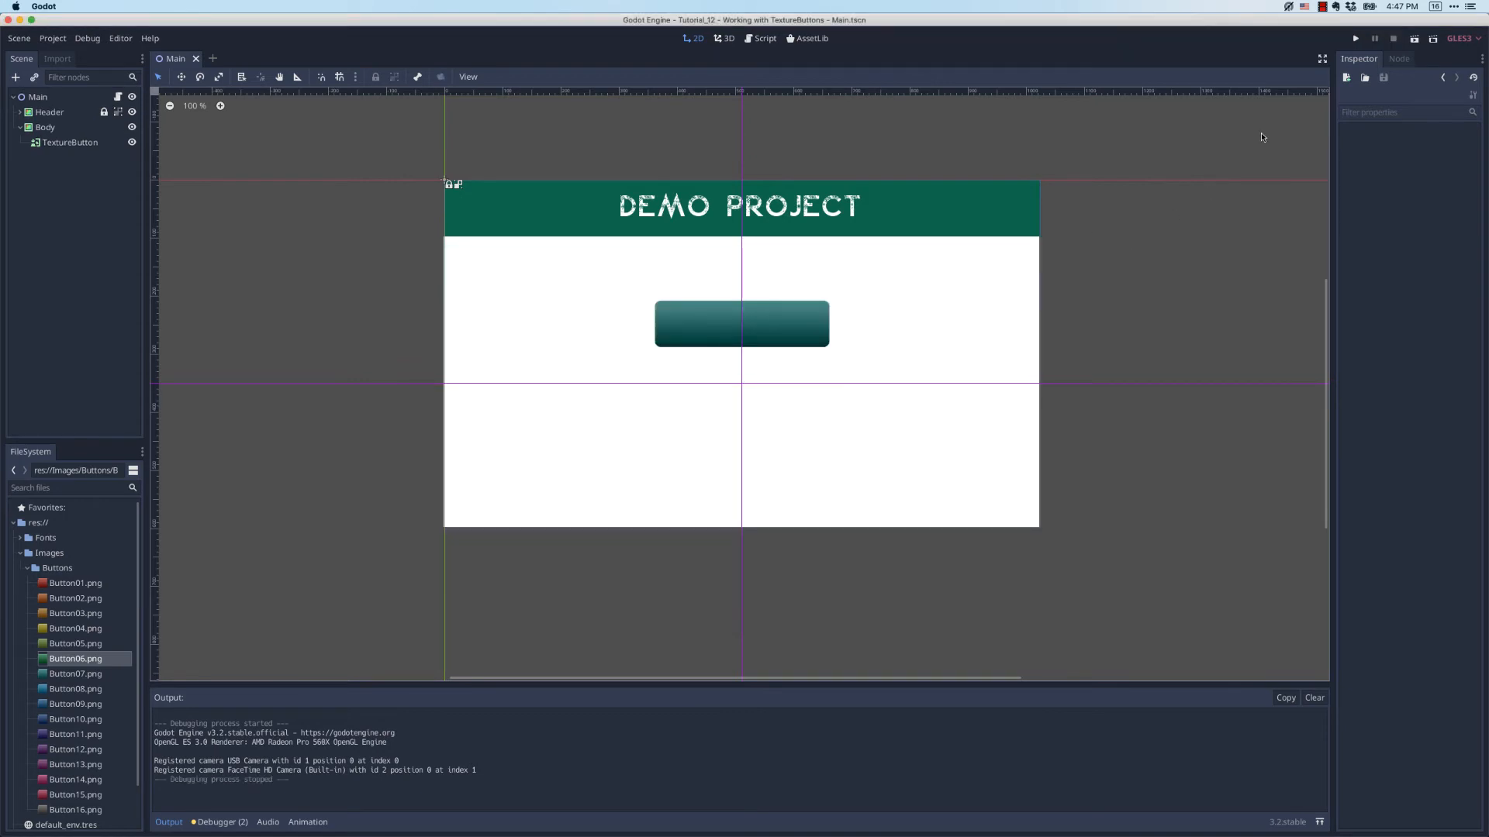
Give the TextureButton an olive-green Pressed texture using Button05.png
left_click(70, 141)
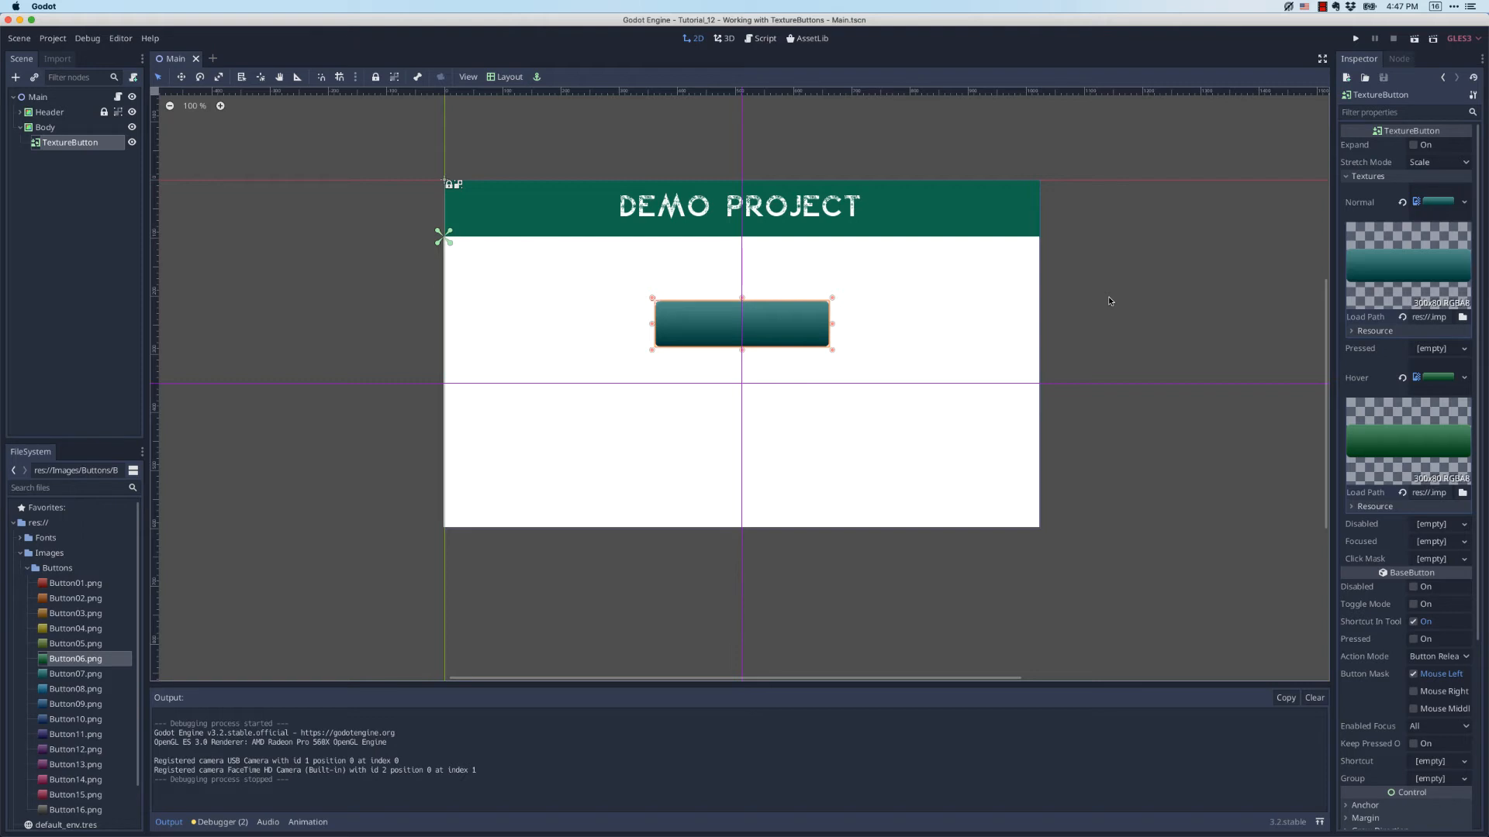
mouse_move(1360, 352)
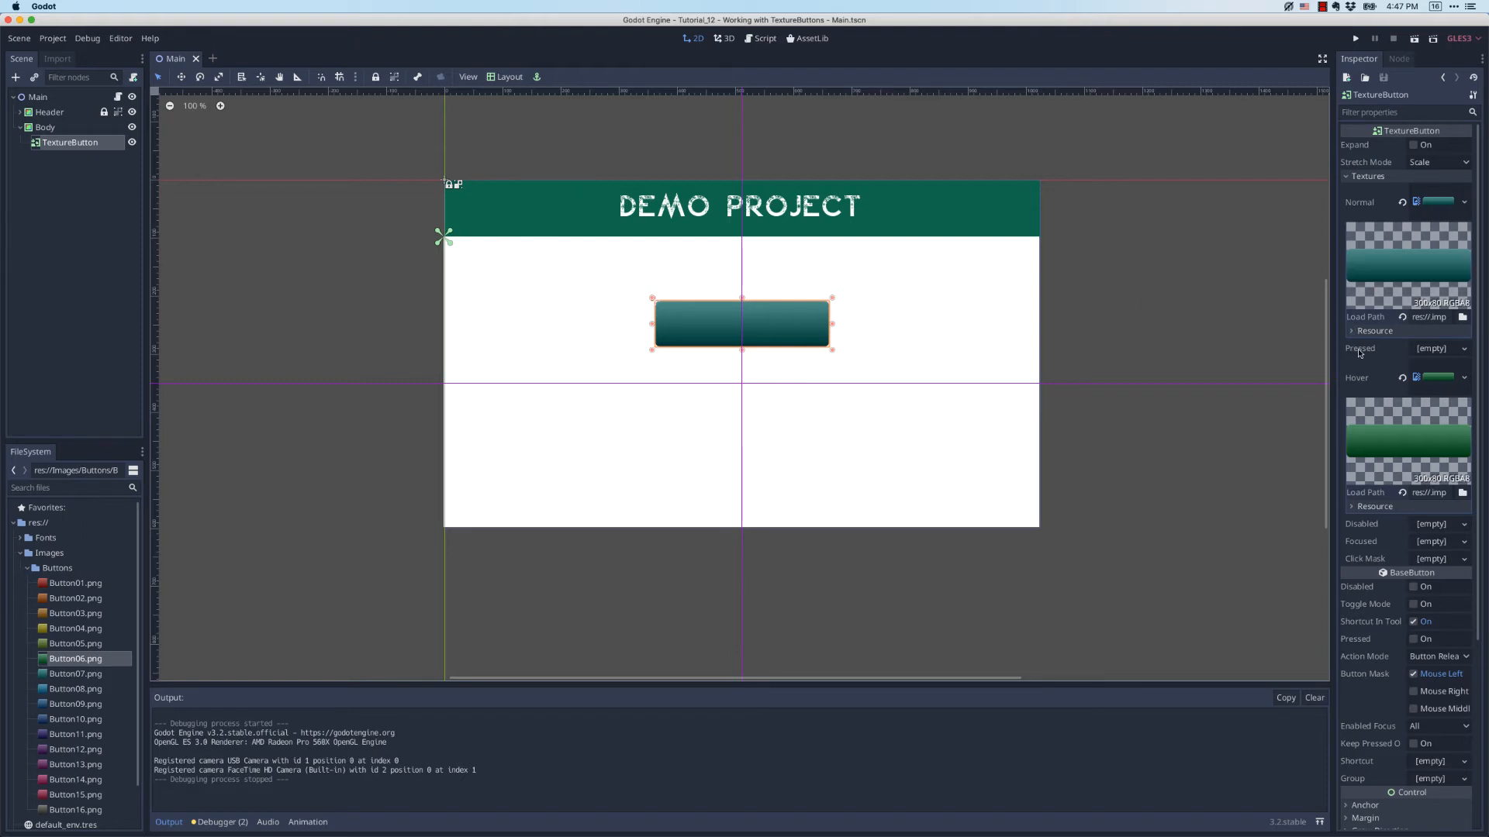
left_click(1437, 349)
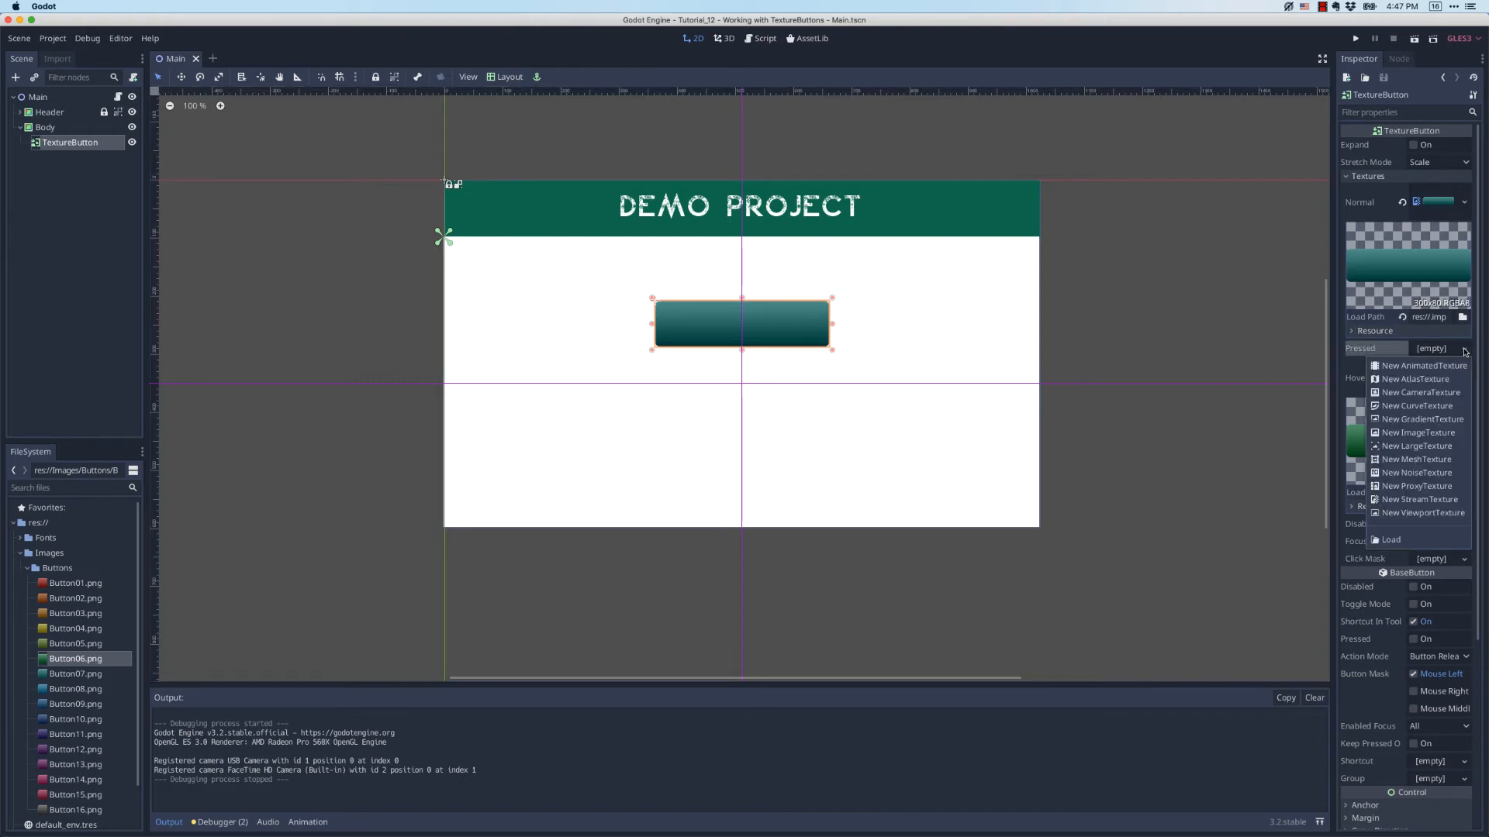
left_click(1422, 433)
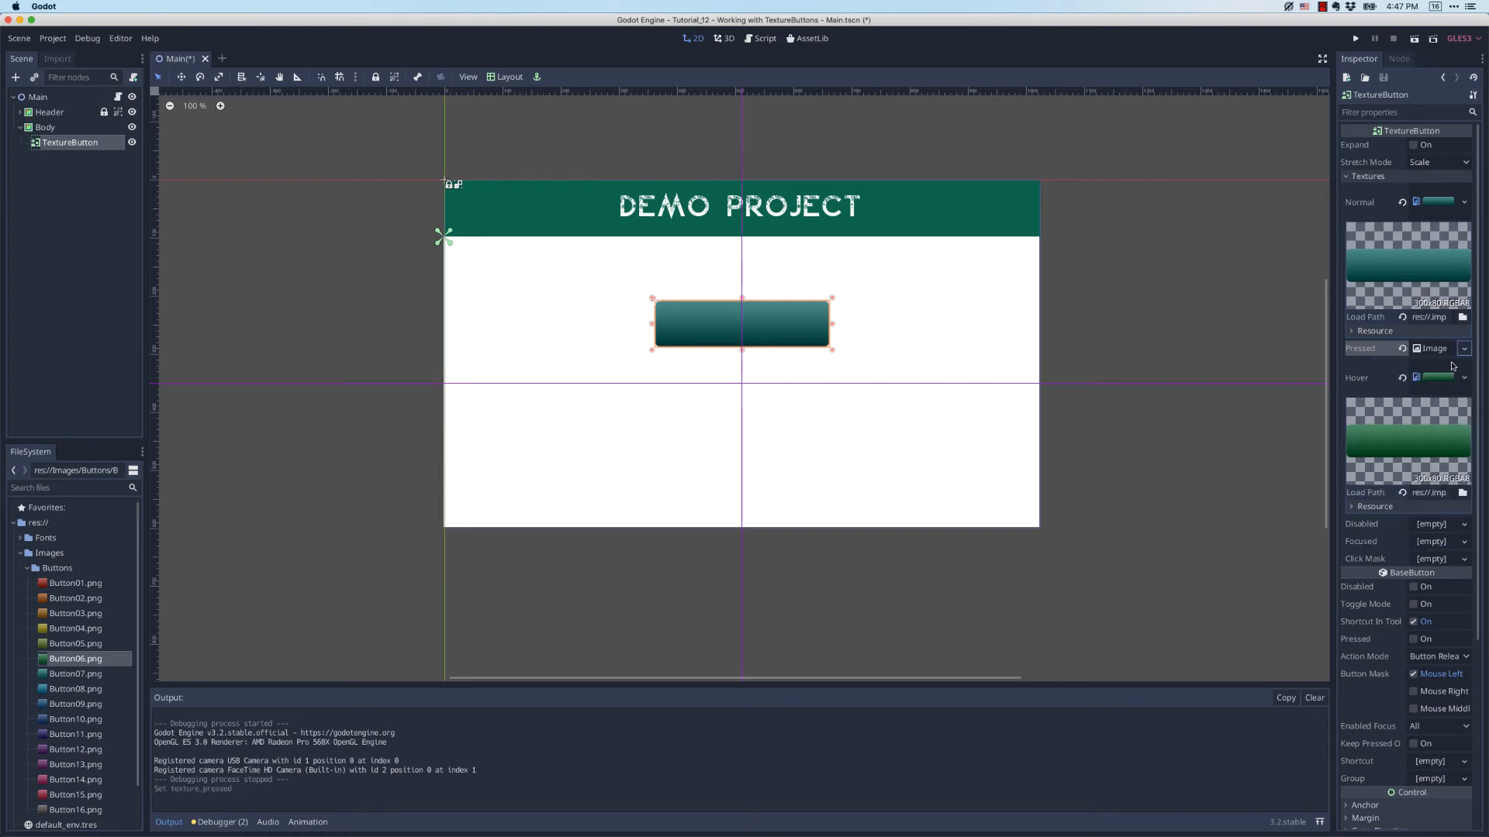
left_click(75, 644)
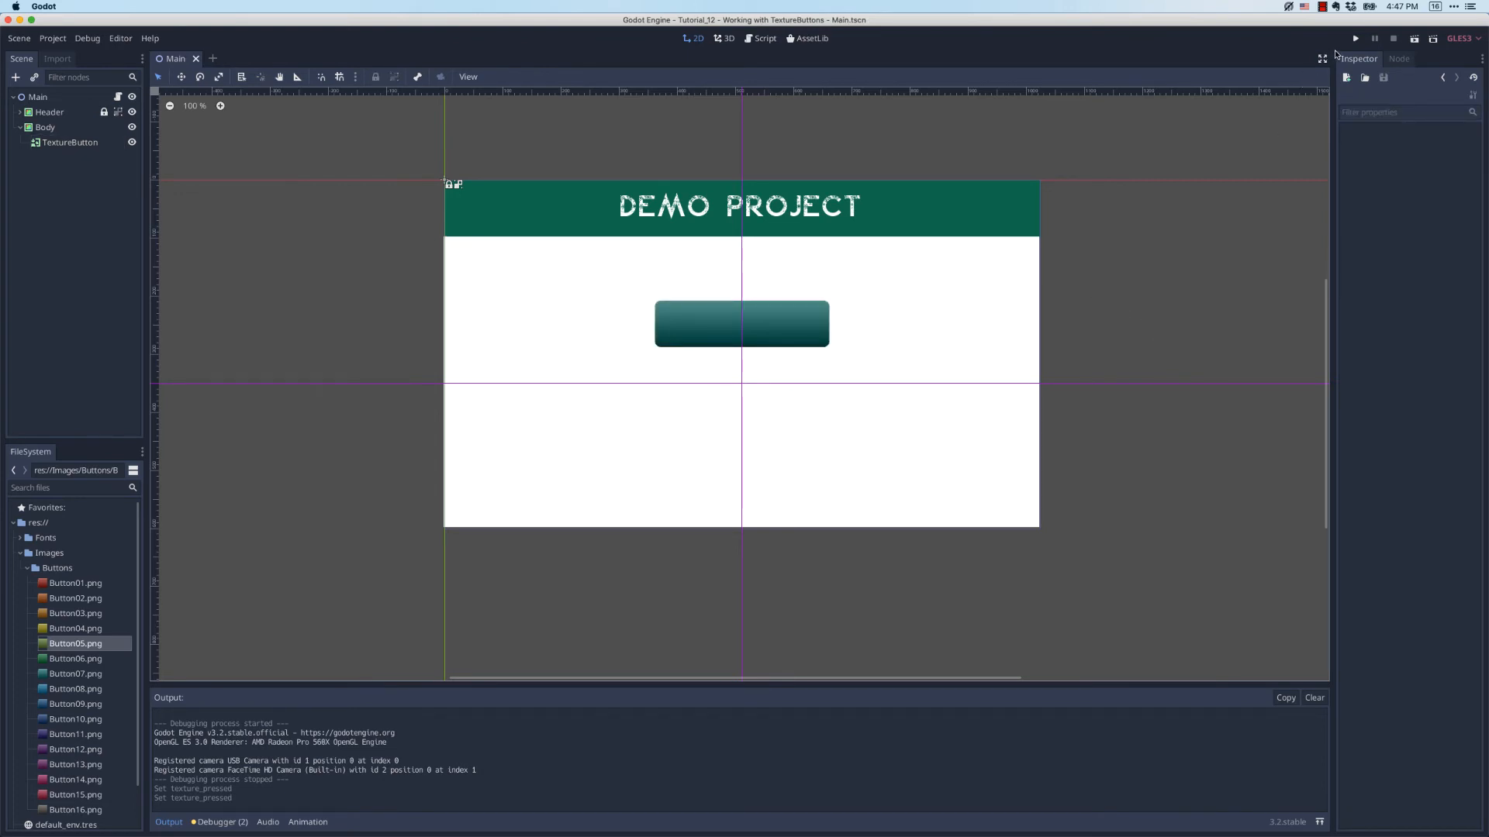
left_click(1356, 37)
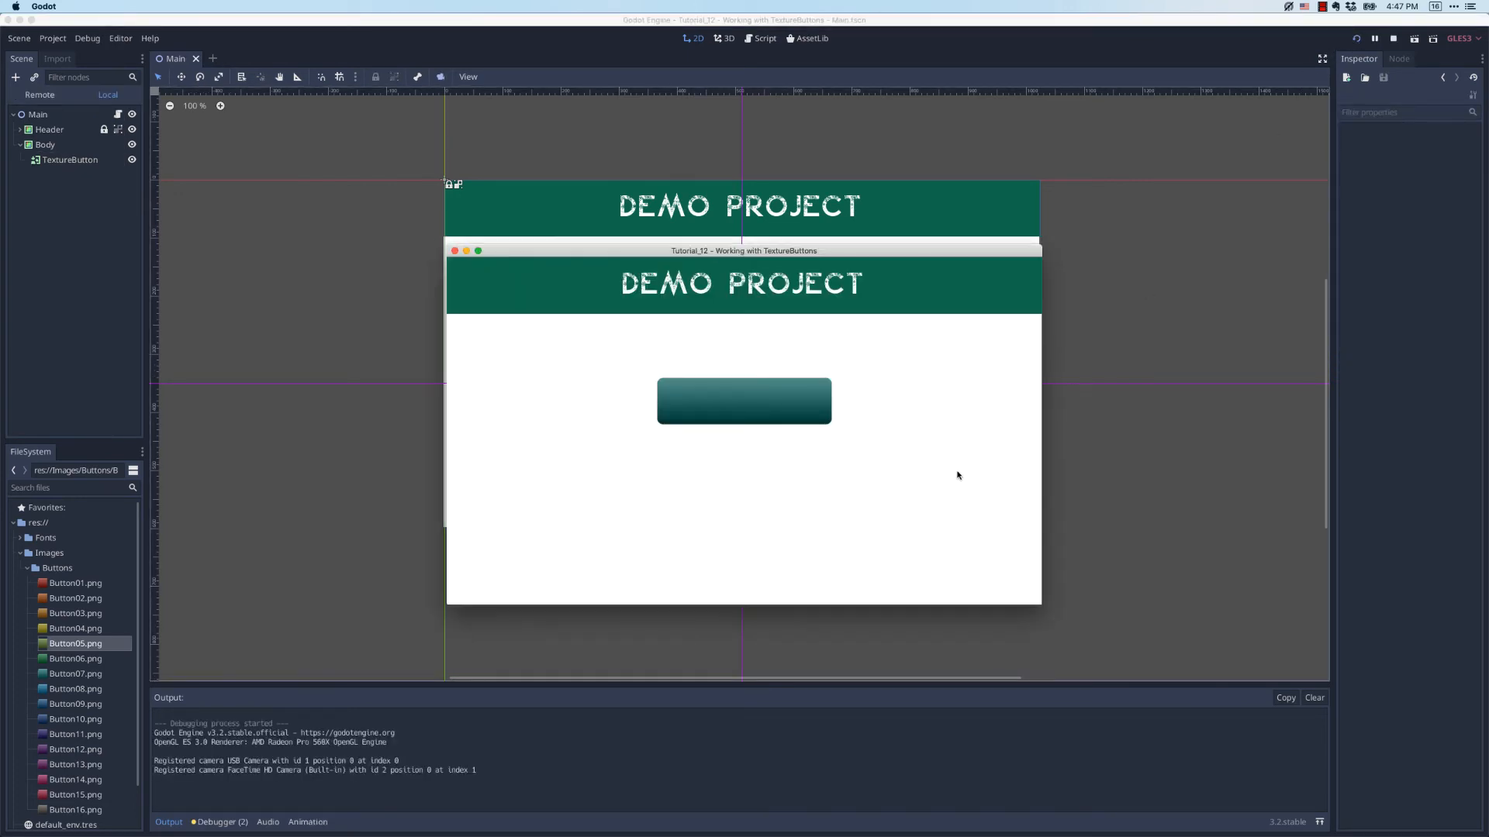
mouse_move(795, 413)
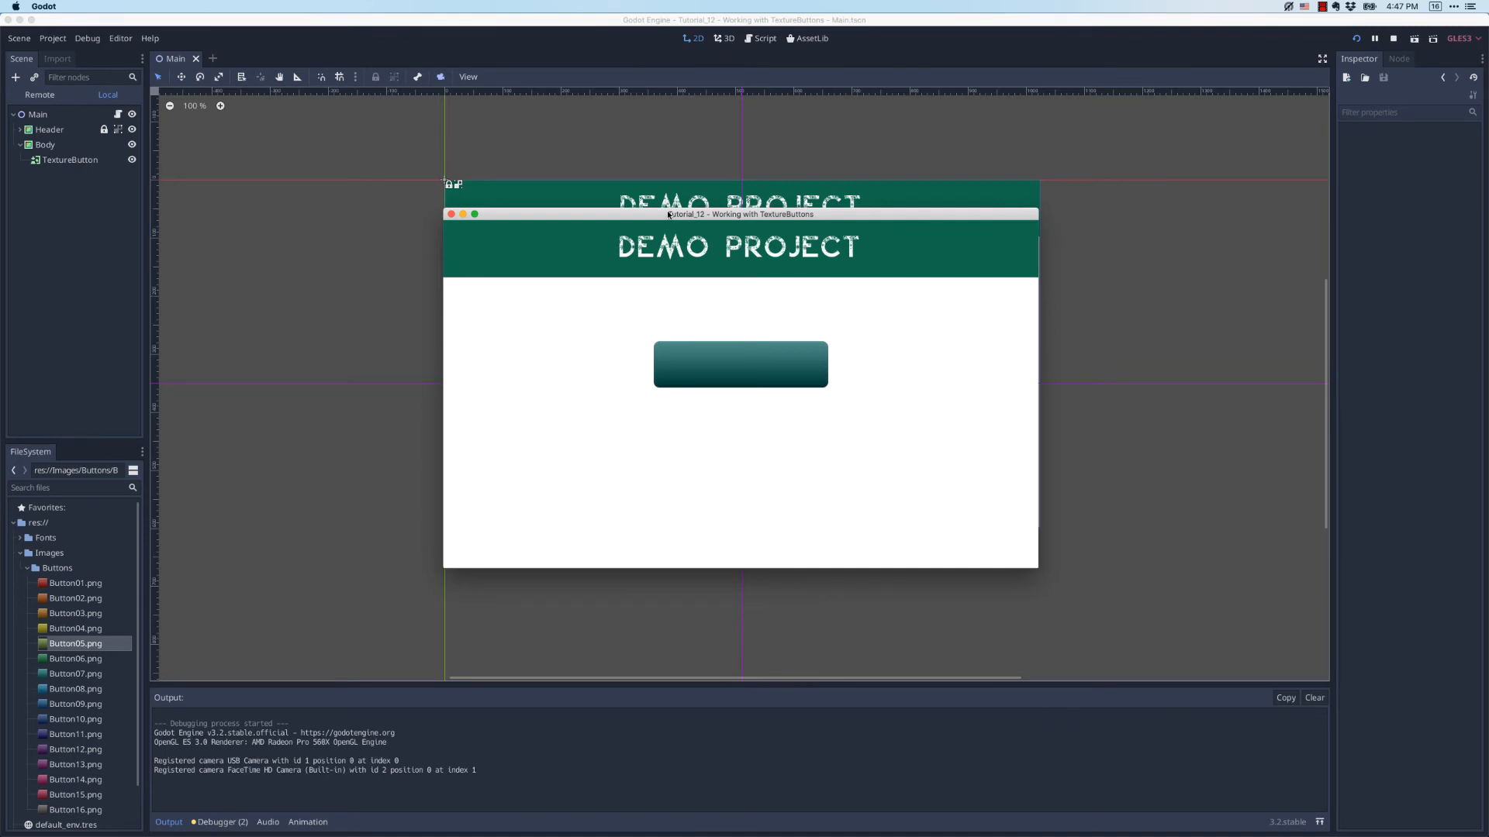
left_click(1374, 37)
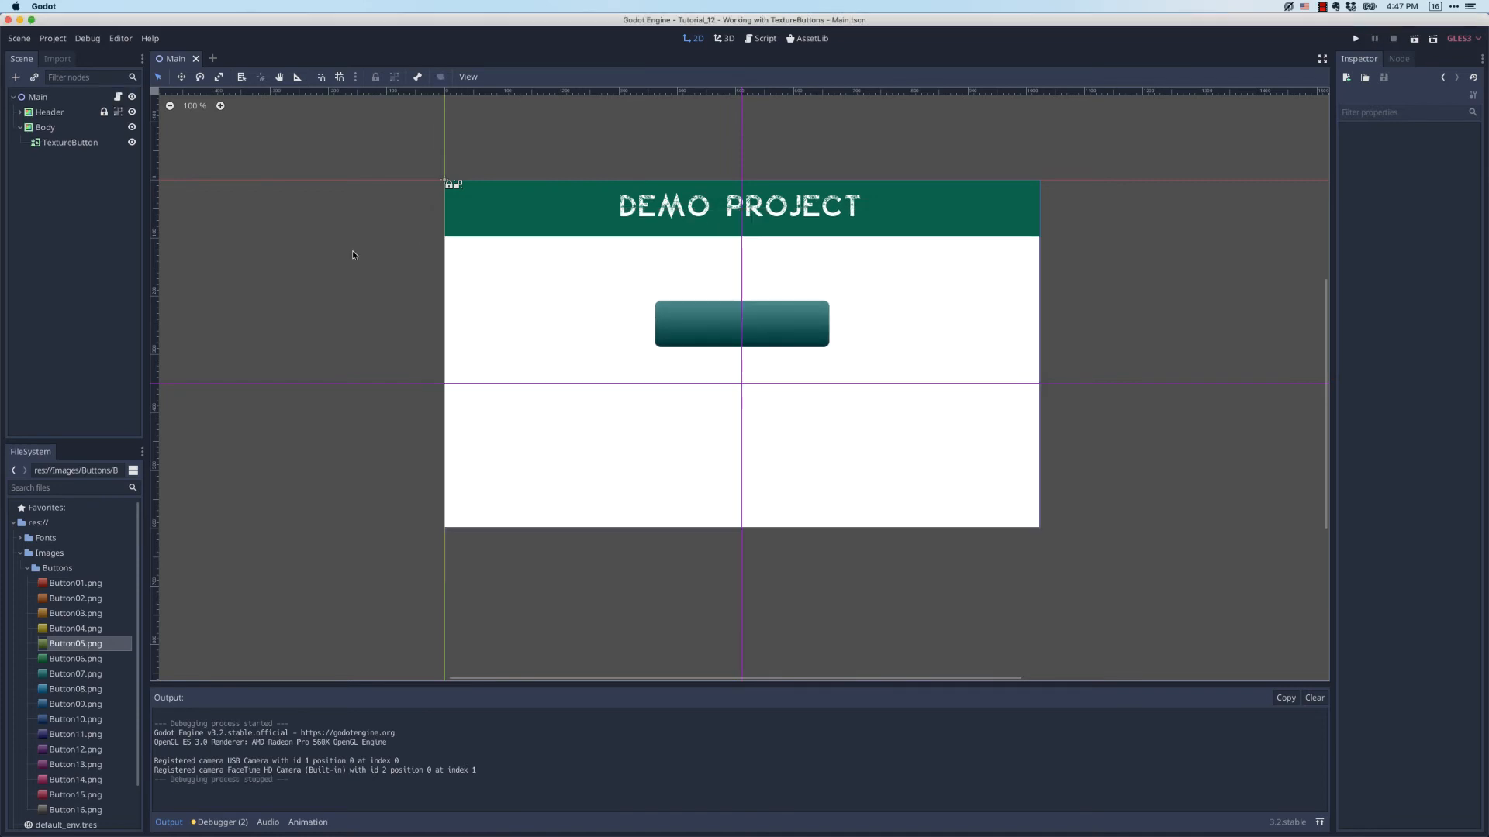
Add a Label child node under the TextureButton
left_click(70, 142)
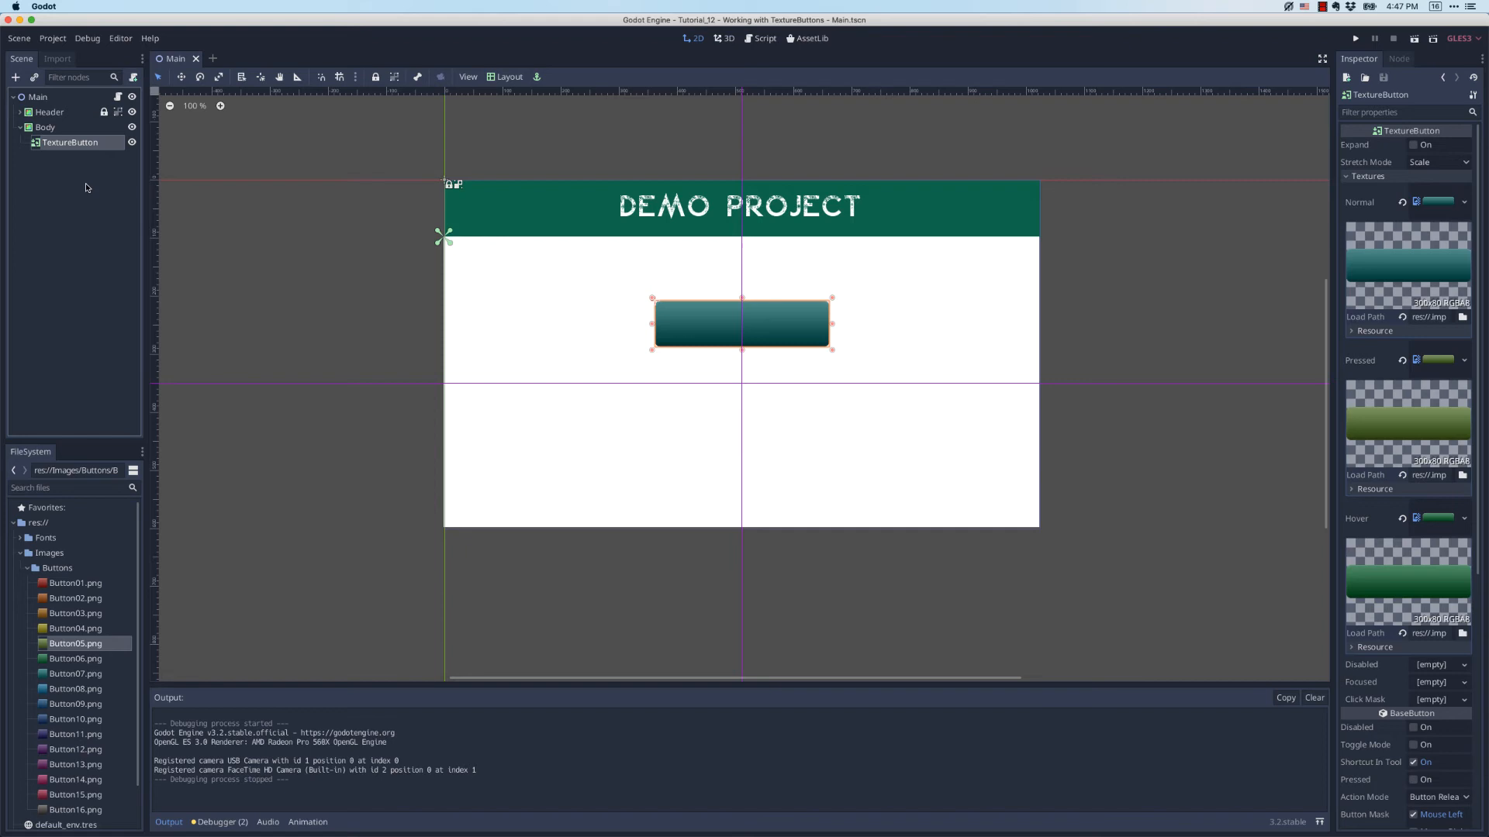
mouse_move(70, 142)
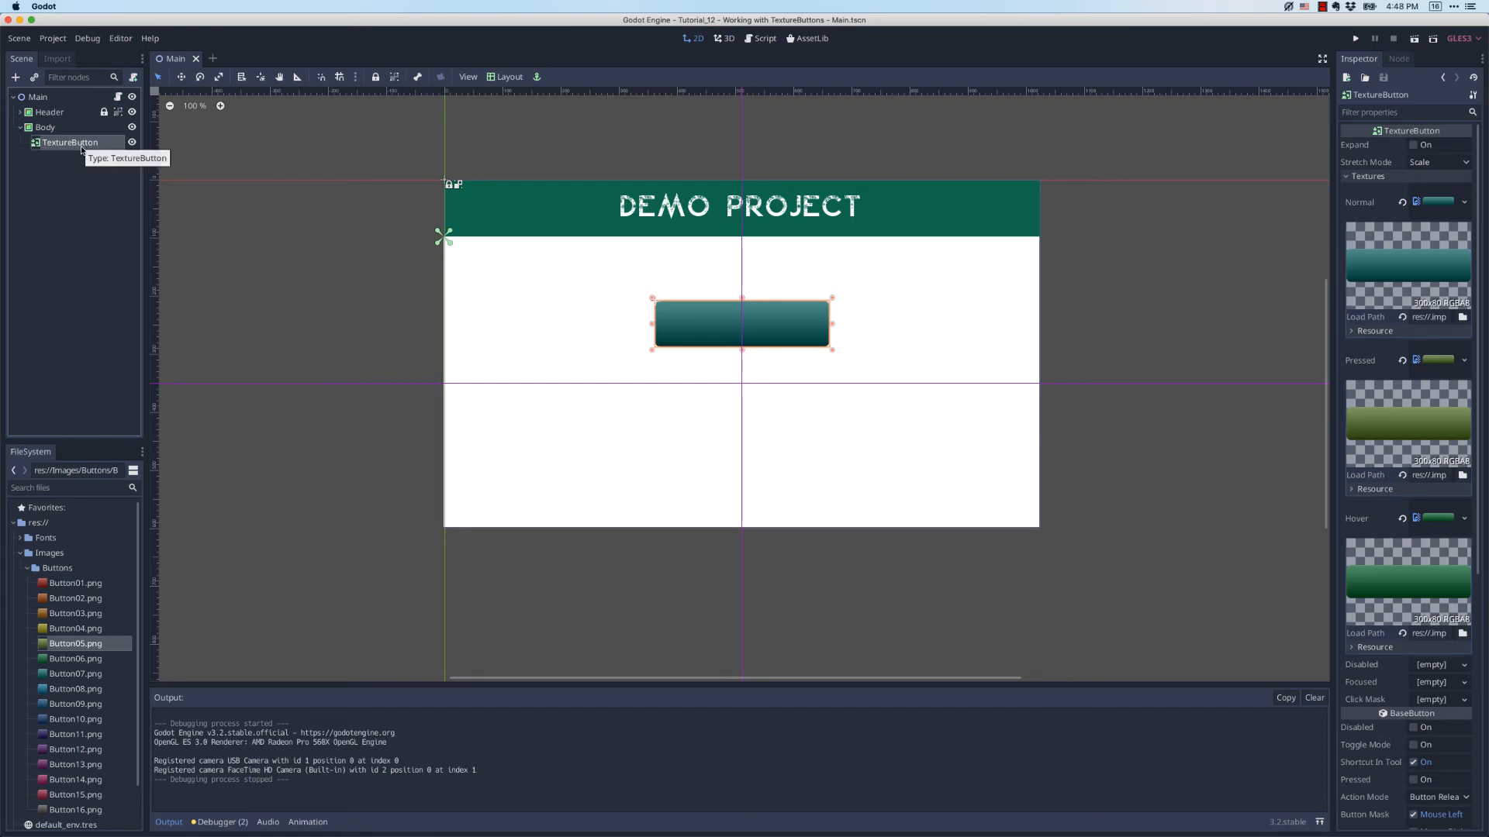
right_click(70, 141)
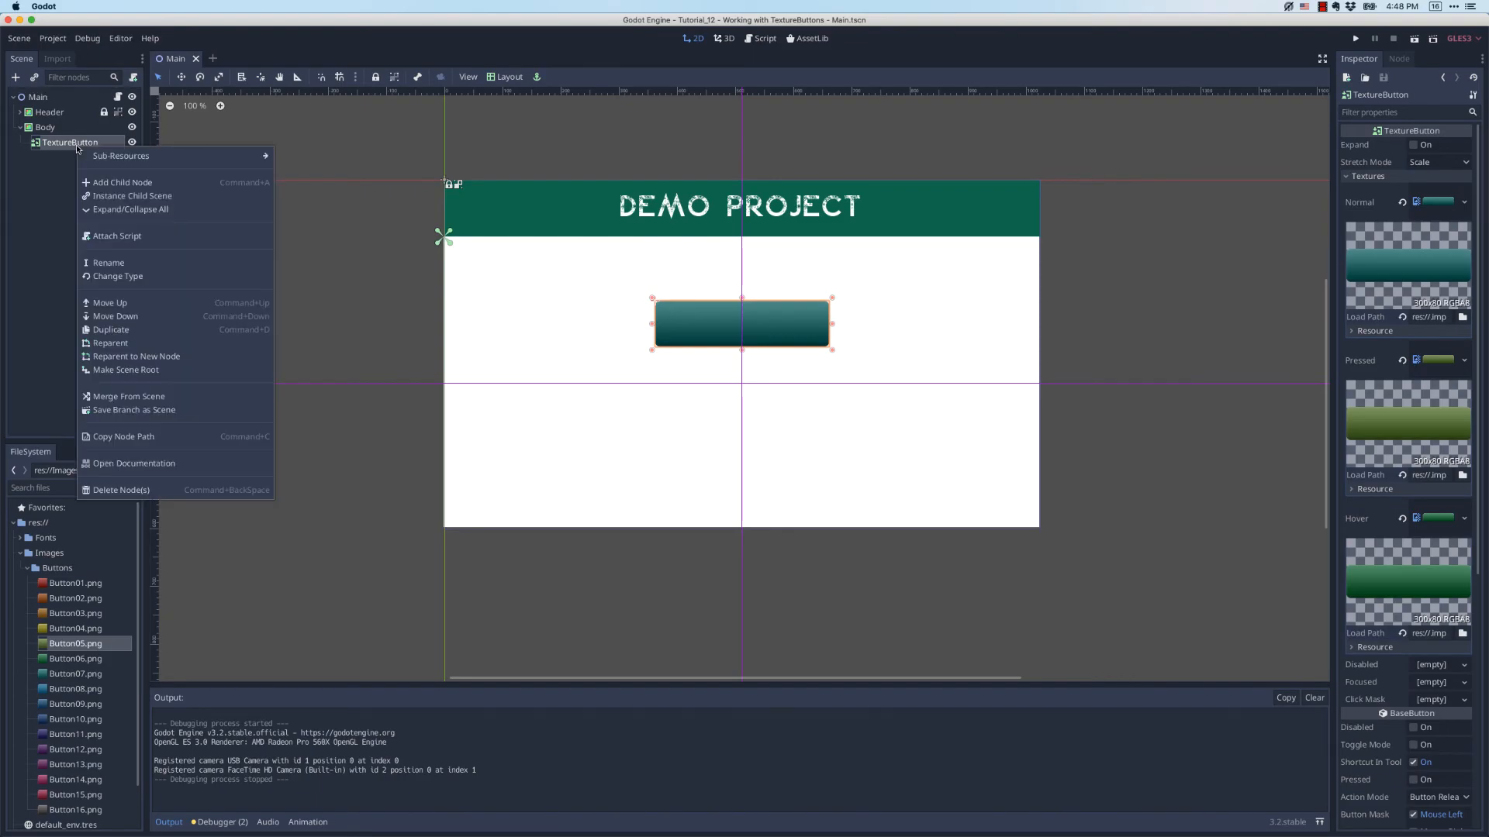
left_click(123, 182)
type("Label")
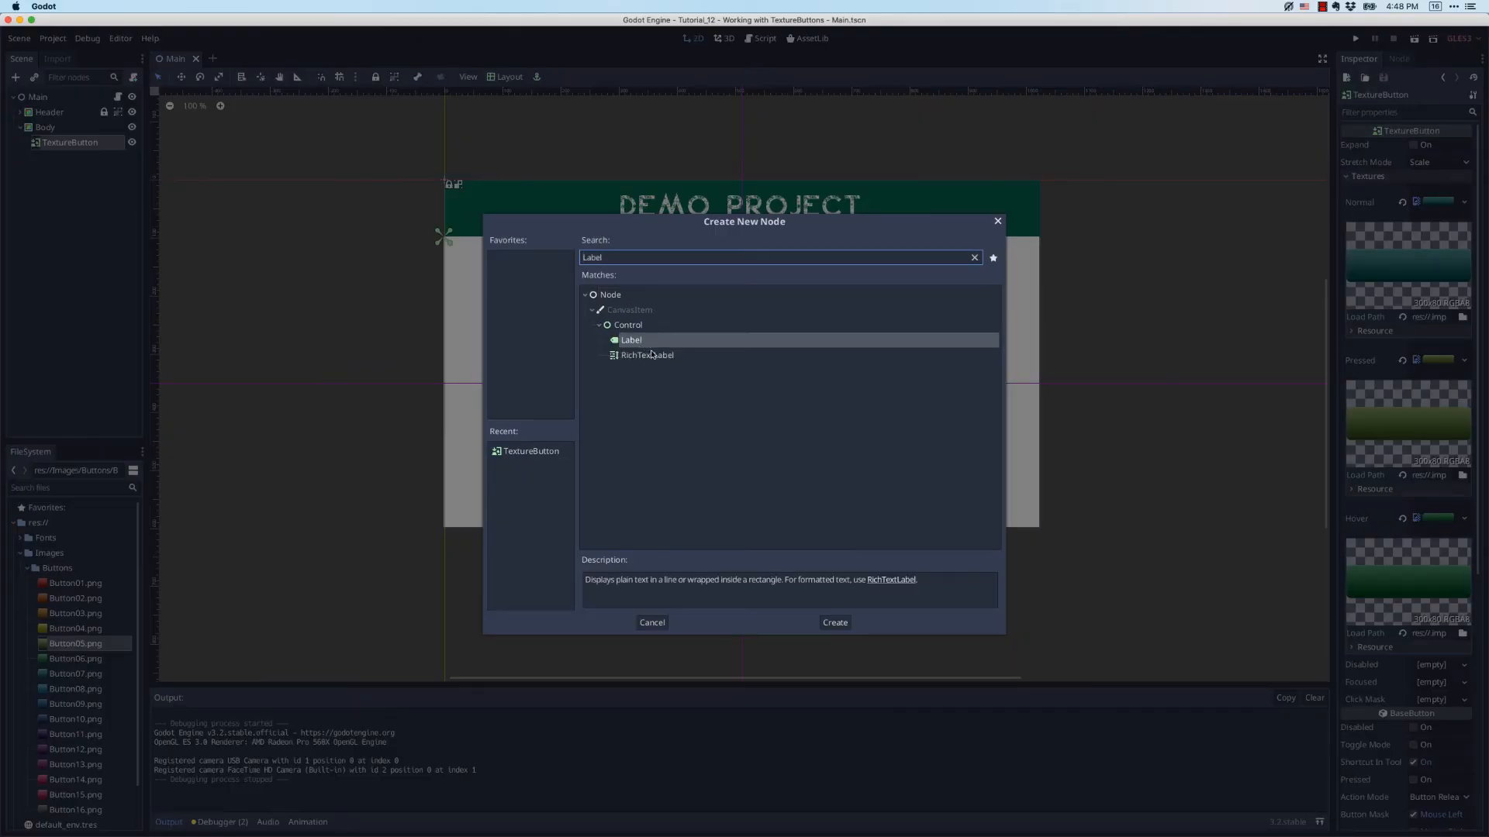
left_click(833, 622)
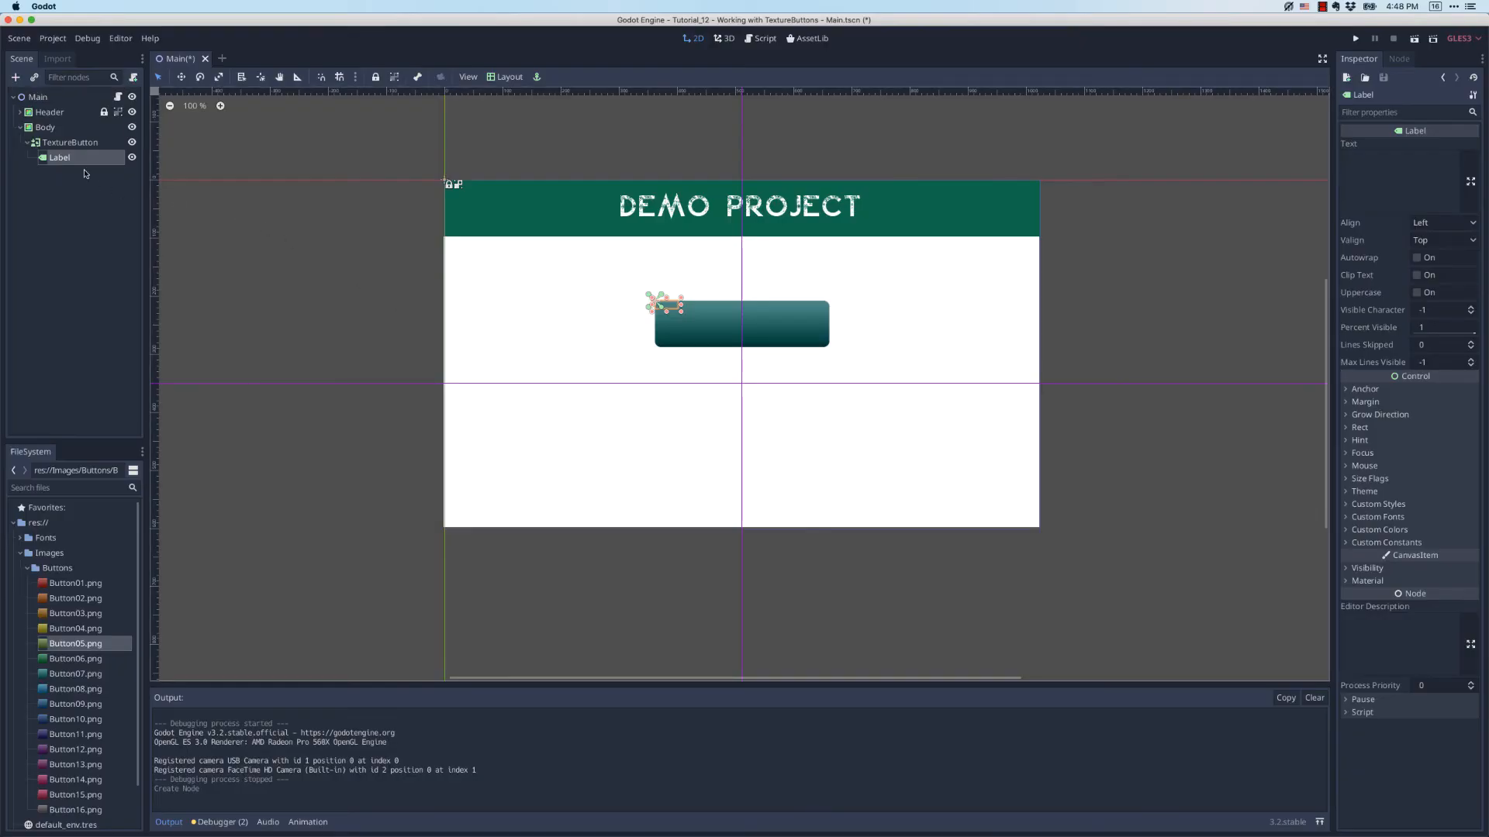
mouse_move(509, 77)
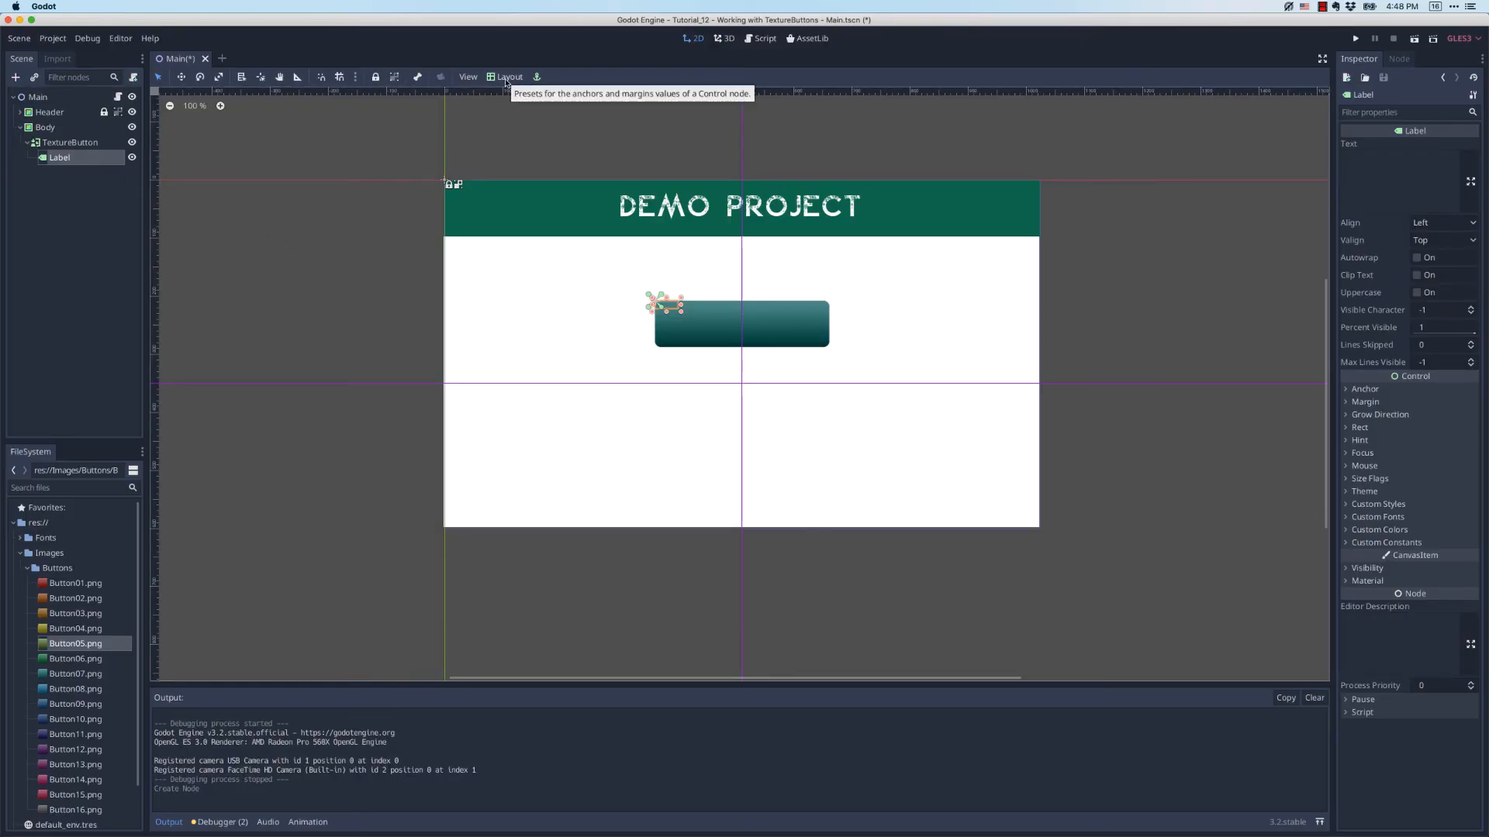
mouse_move(513, 80)
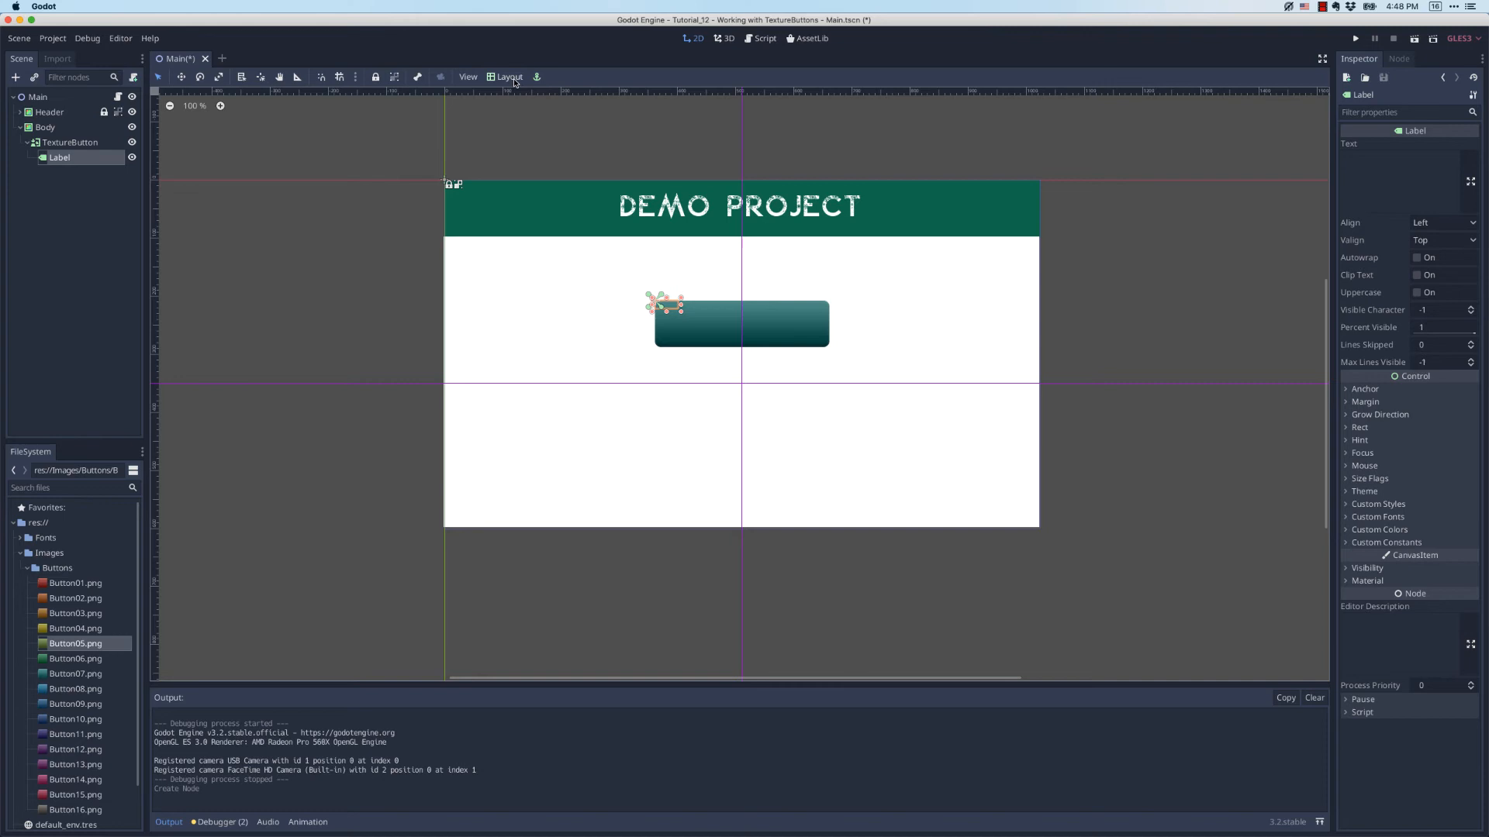
Make the Label fill the whole button via the Full Rect layout preset and set its text to 'Start Game'
left_click(509, 77)
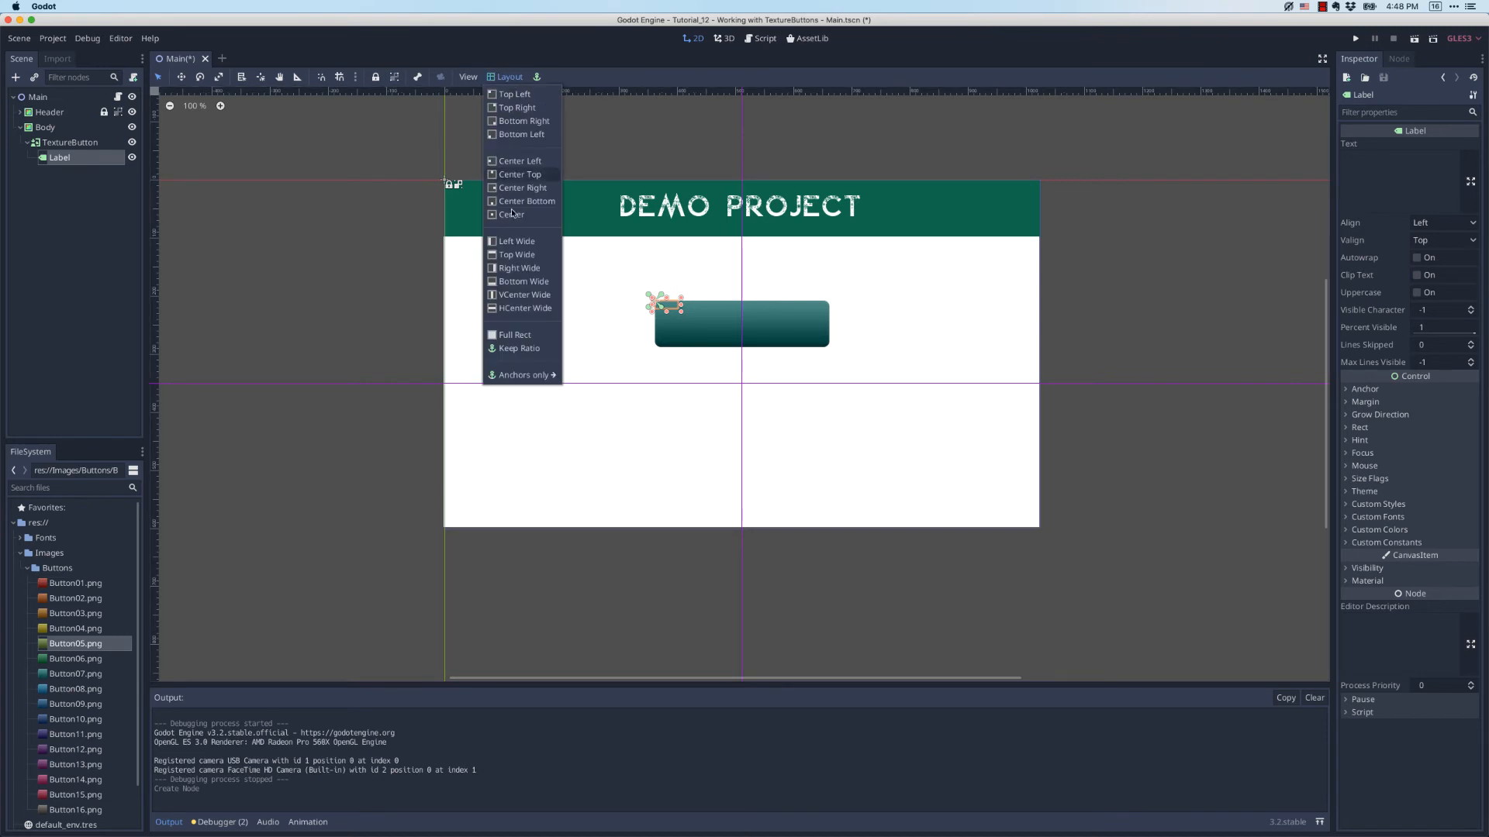
mouse_move(513, 335)
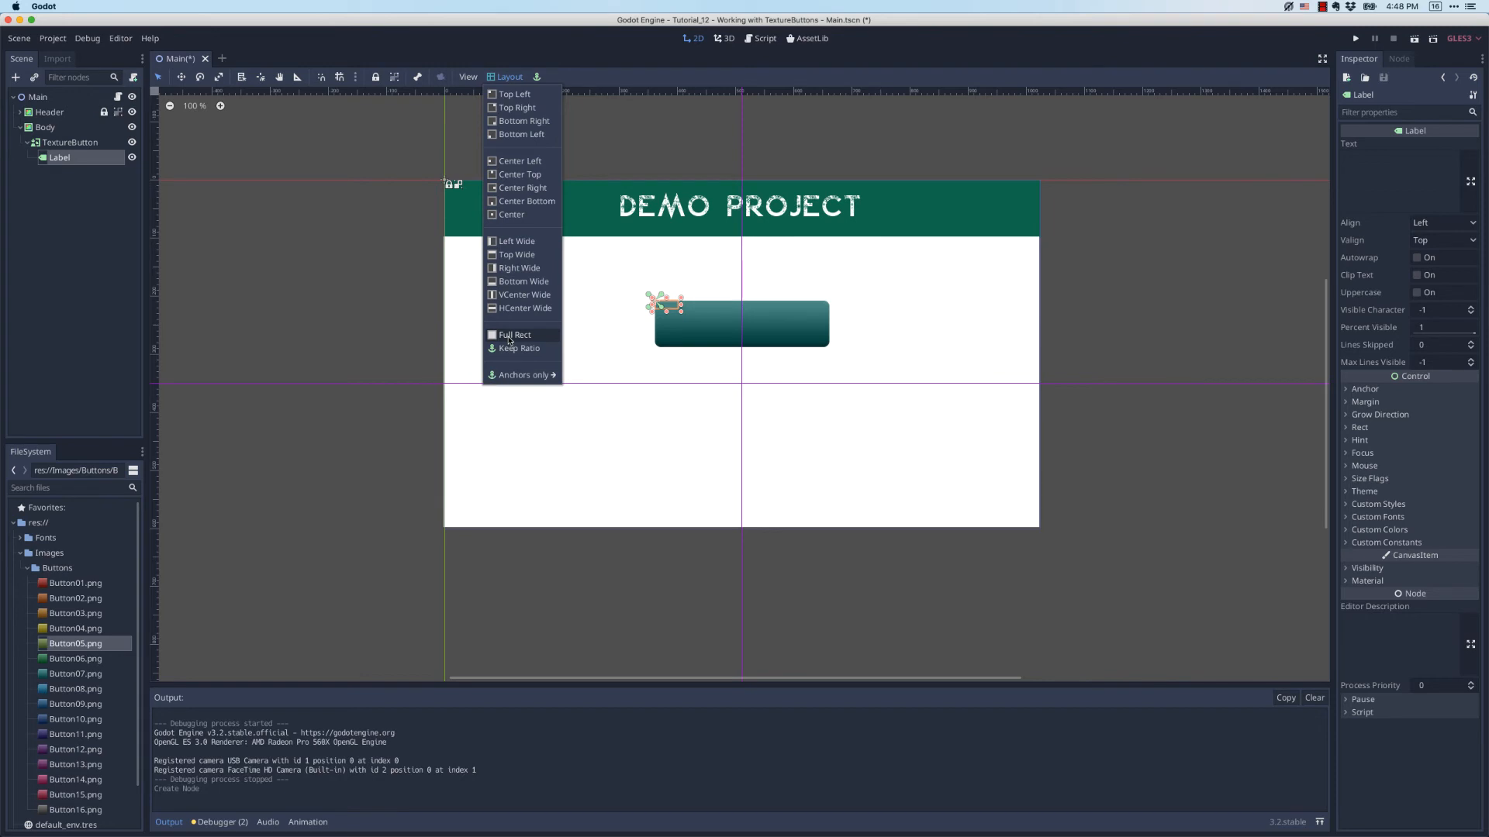
left_click(513, 335)
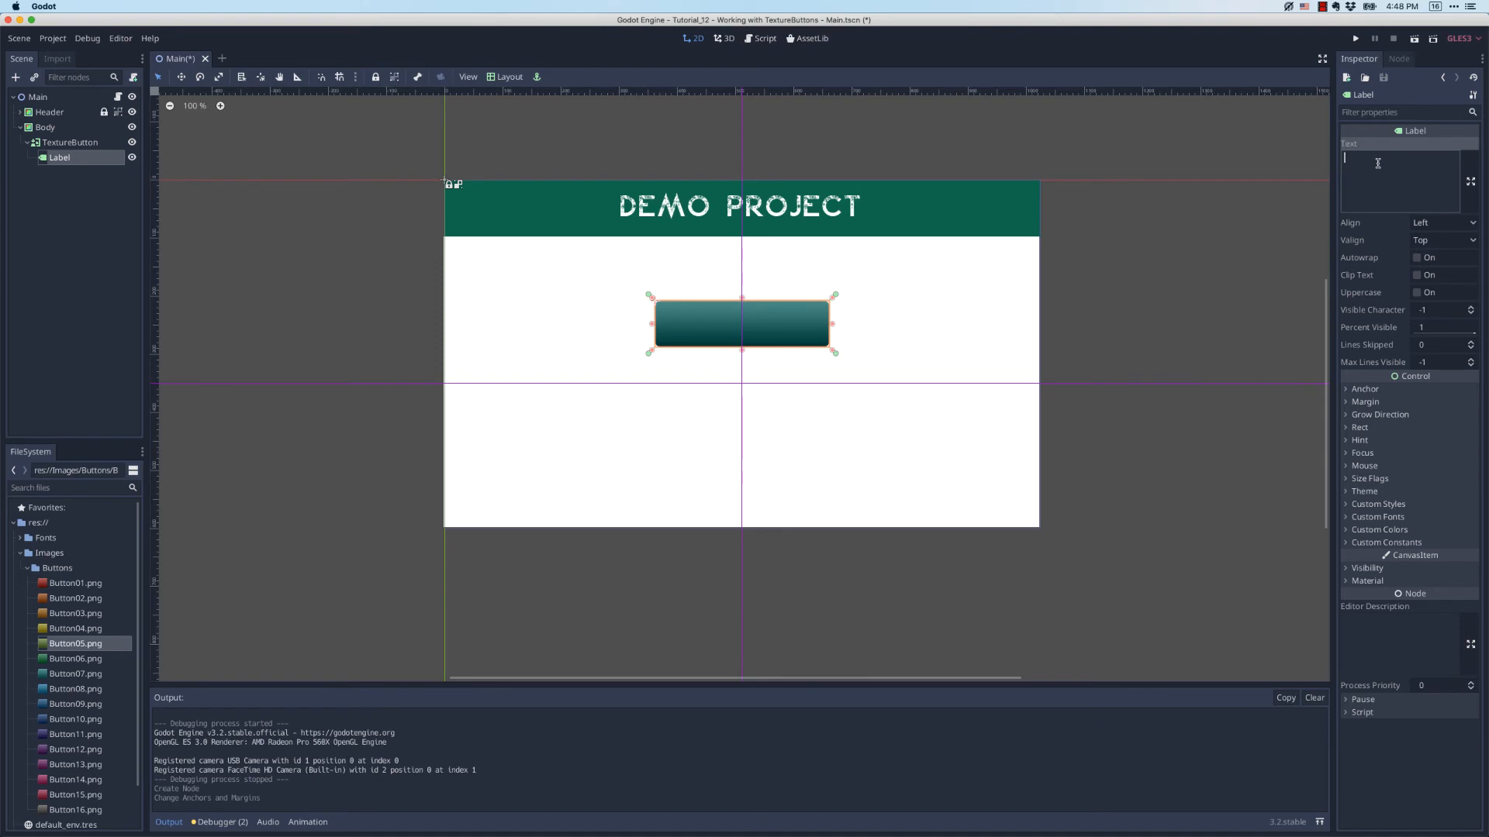
type("Start Game")
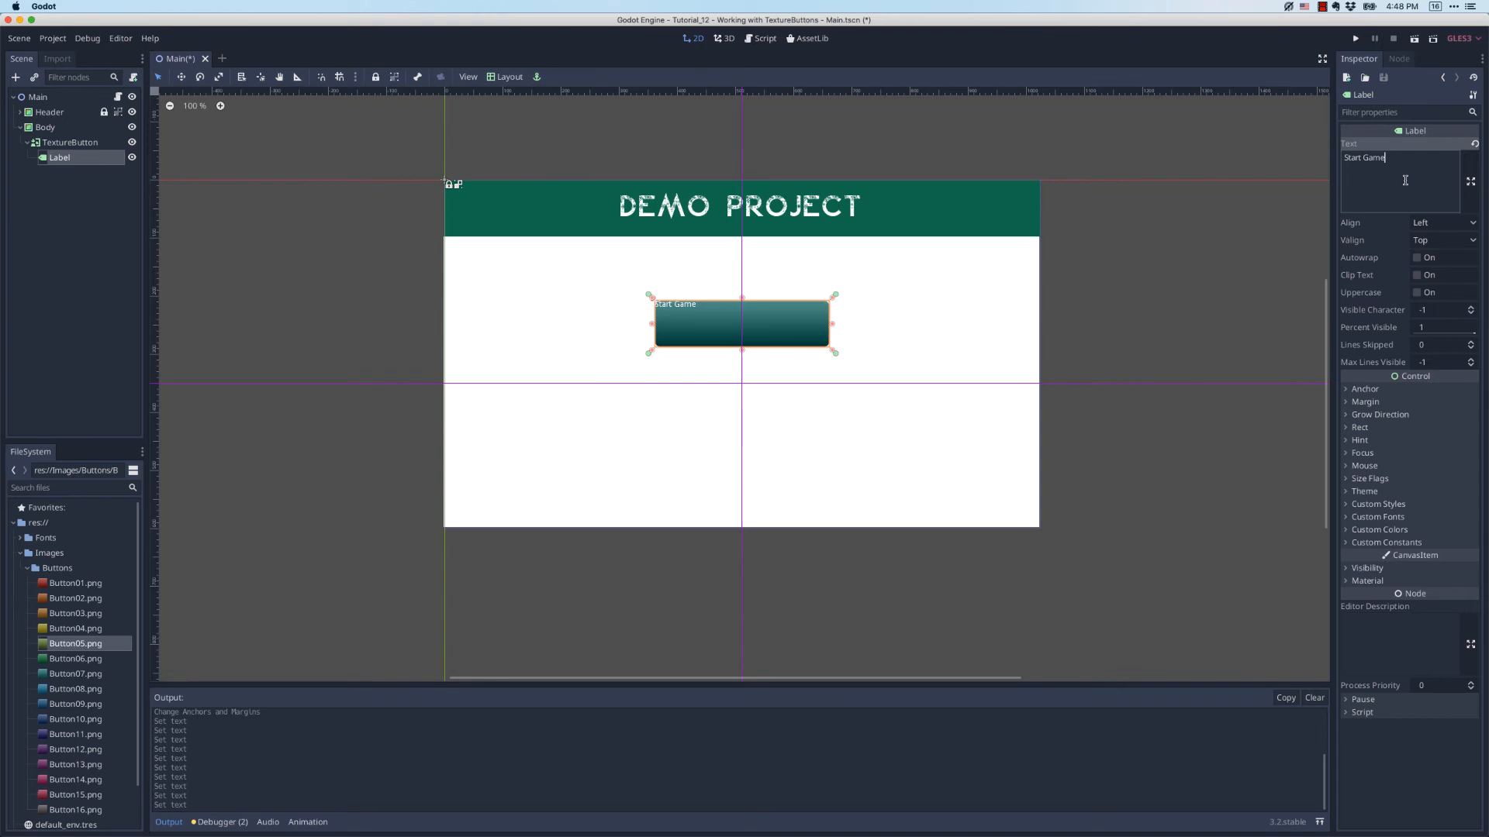
Set the label's Align property to Center so the text sits centred on the button
left_click(1444, 222)
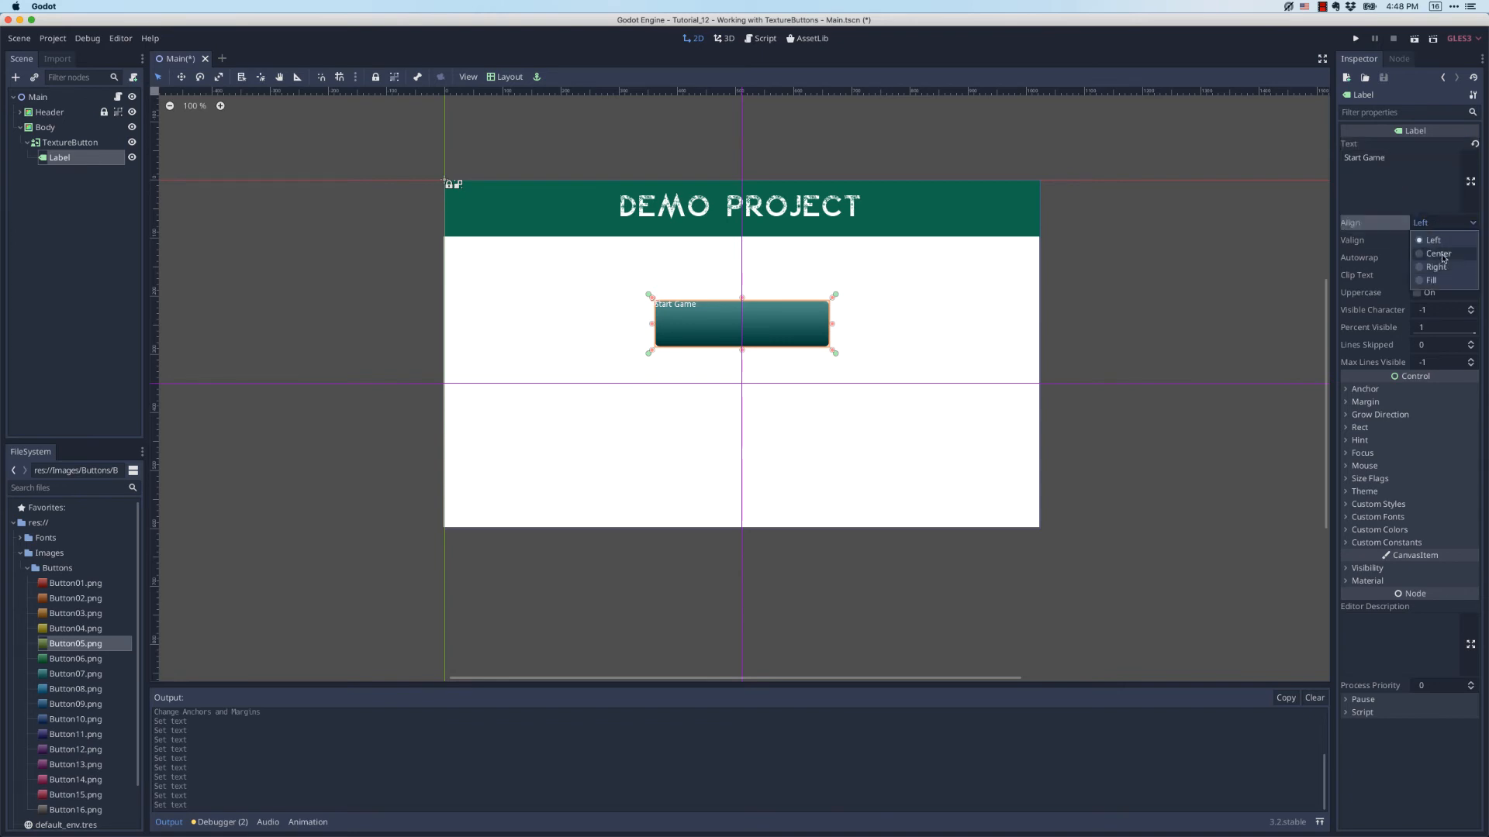
left_click(1438, 253)
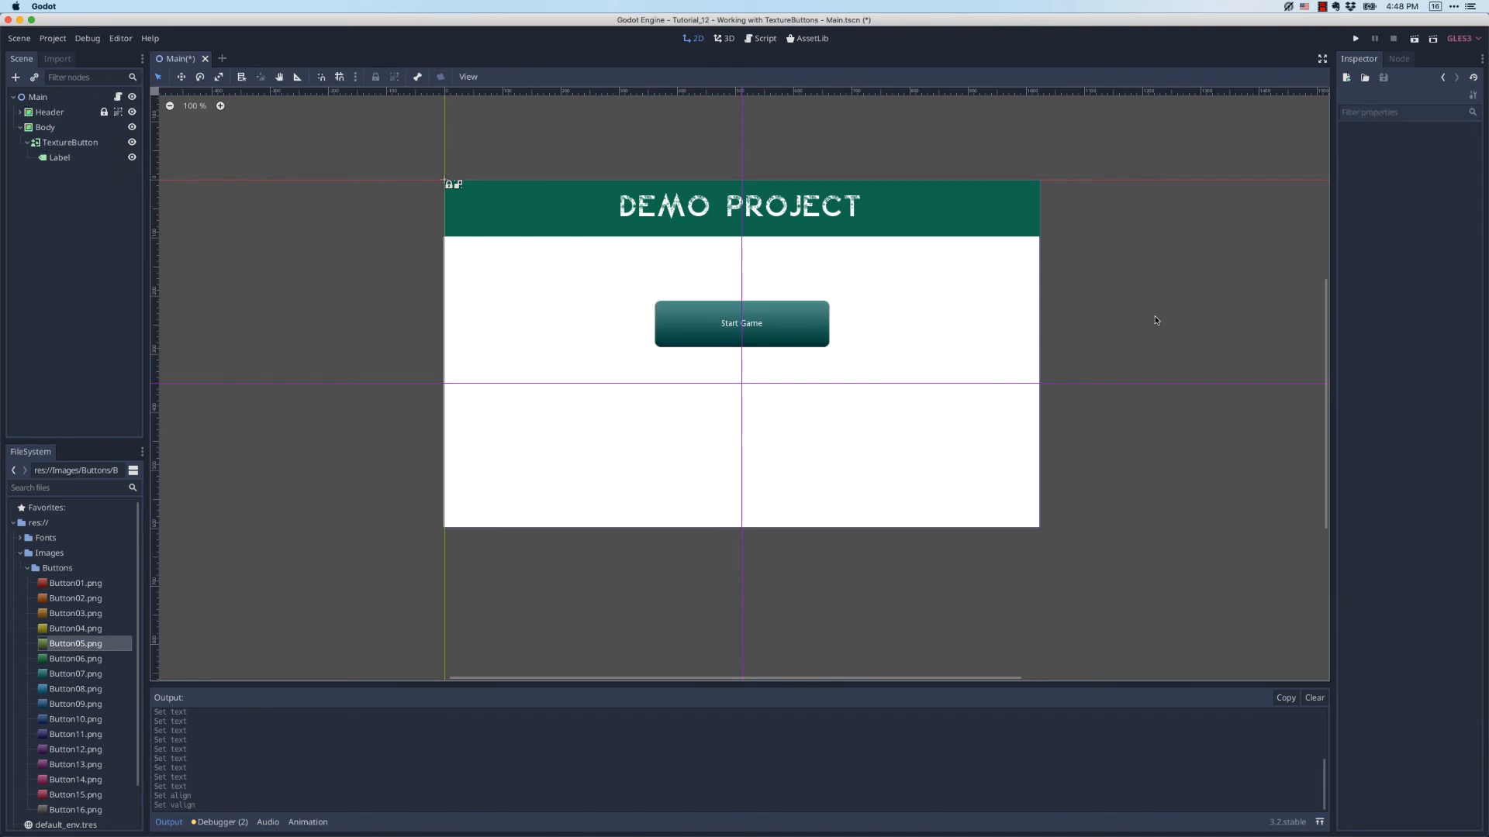
Give the label a new DynamicFont under Custom Fonts with Snow Kei.ttf loaded as its Font Data
left_click(59, 156)
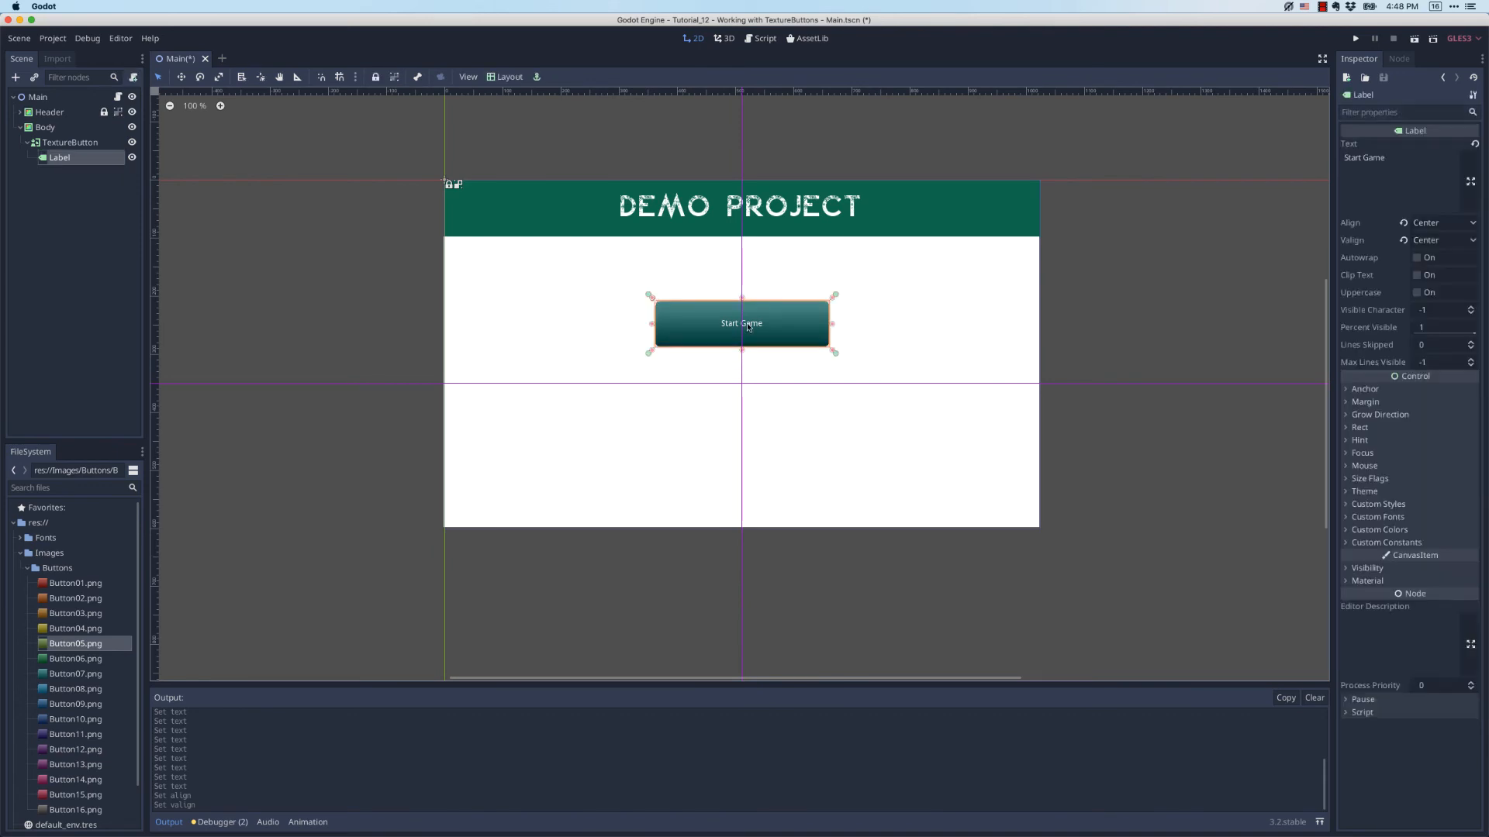
left_click(1377, 517)
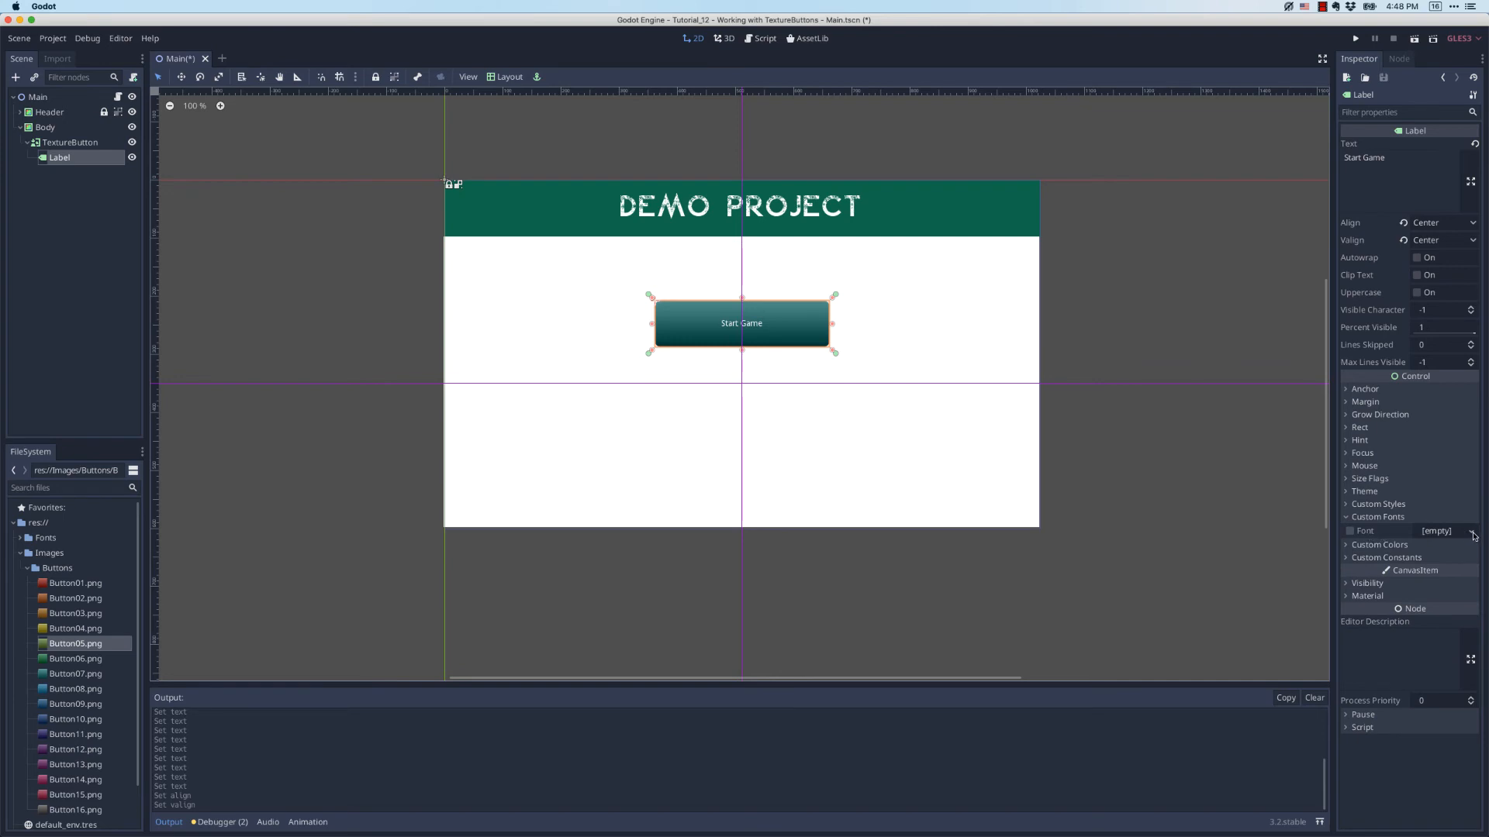
left_click(1436, 531)
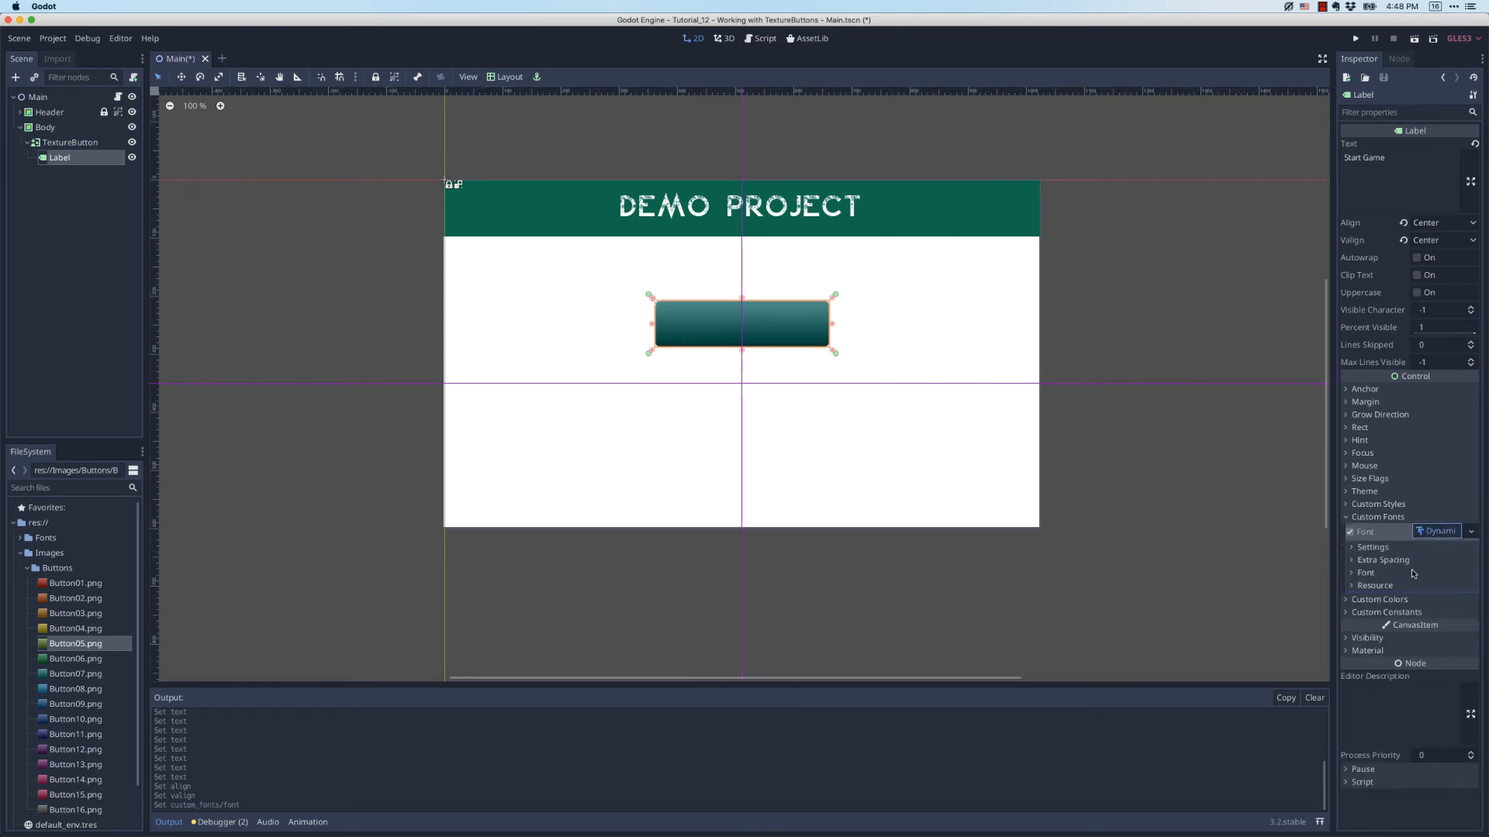
left_click(1353, 573)
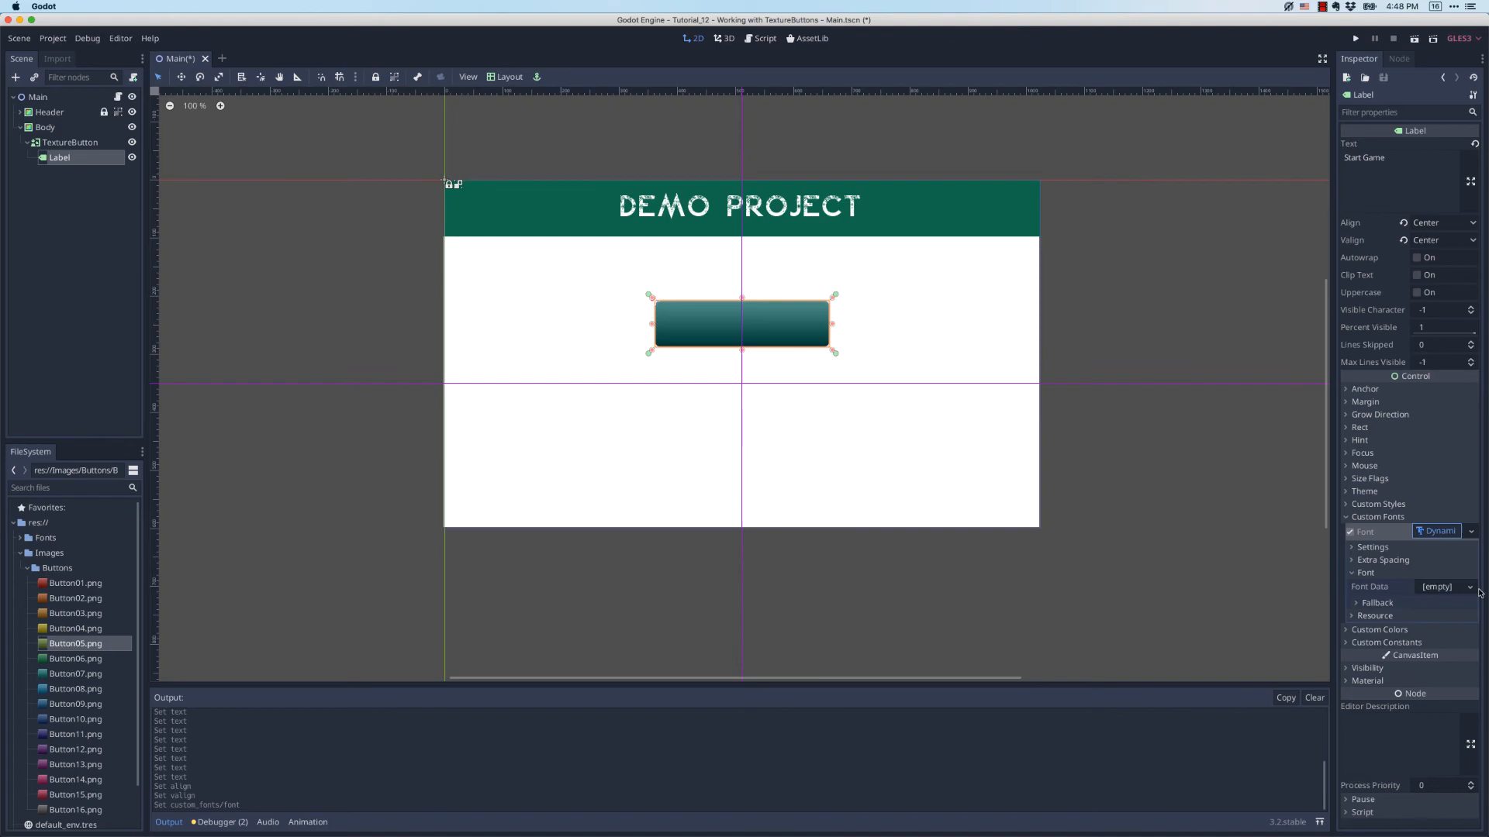
left_click(1471, 586)
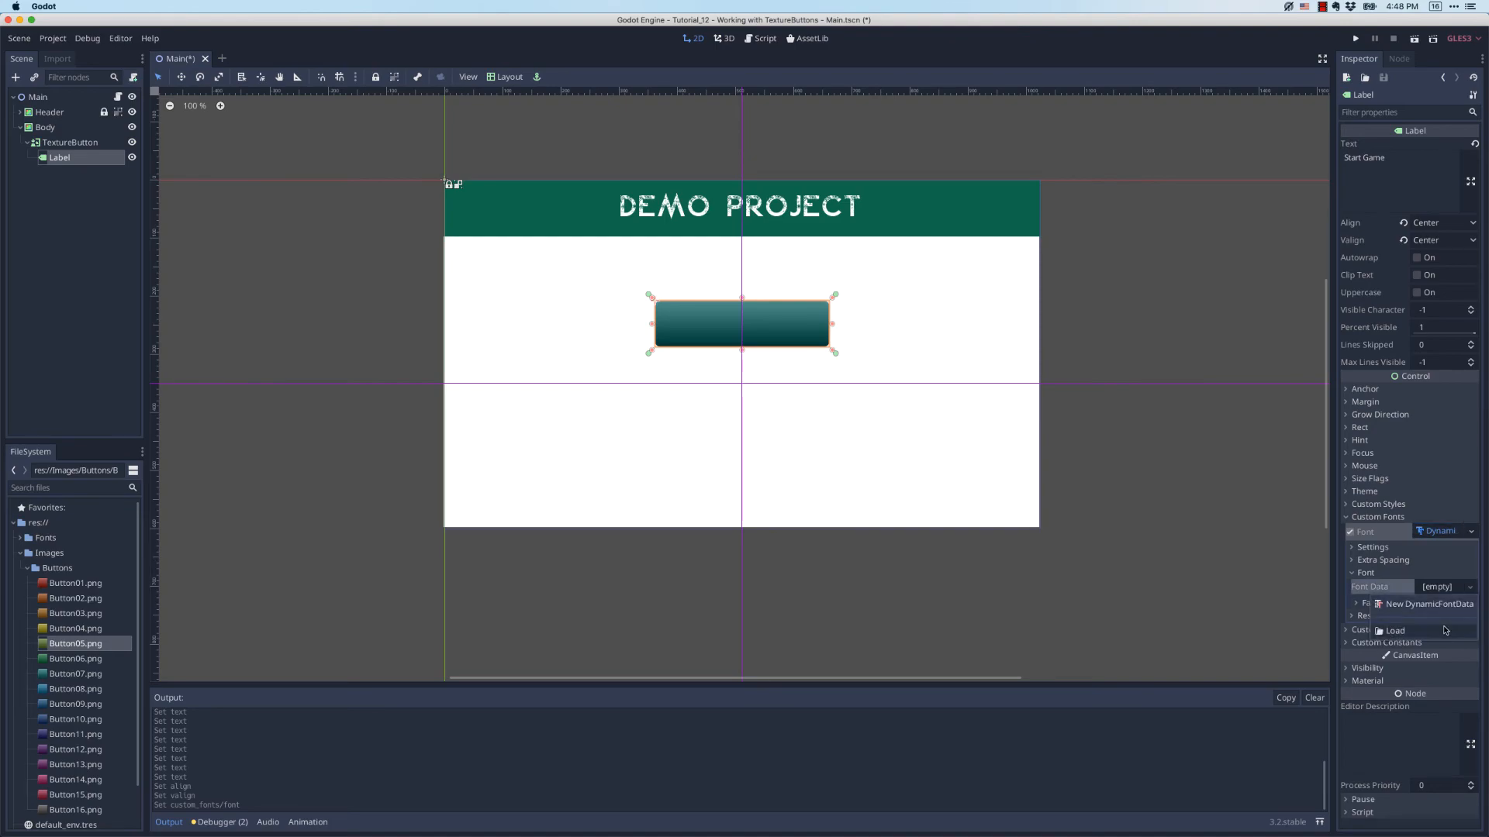
left_click(1396, 631)
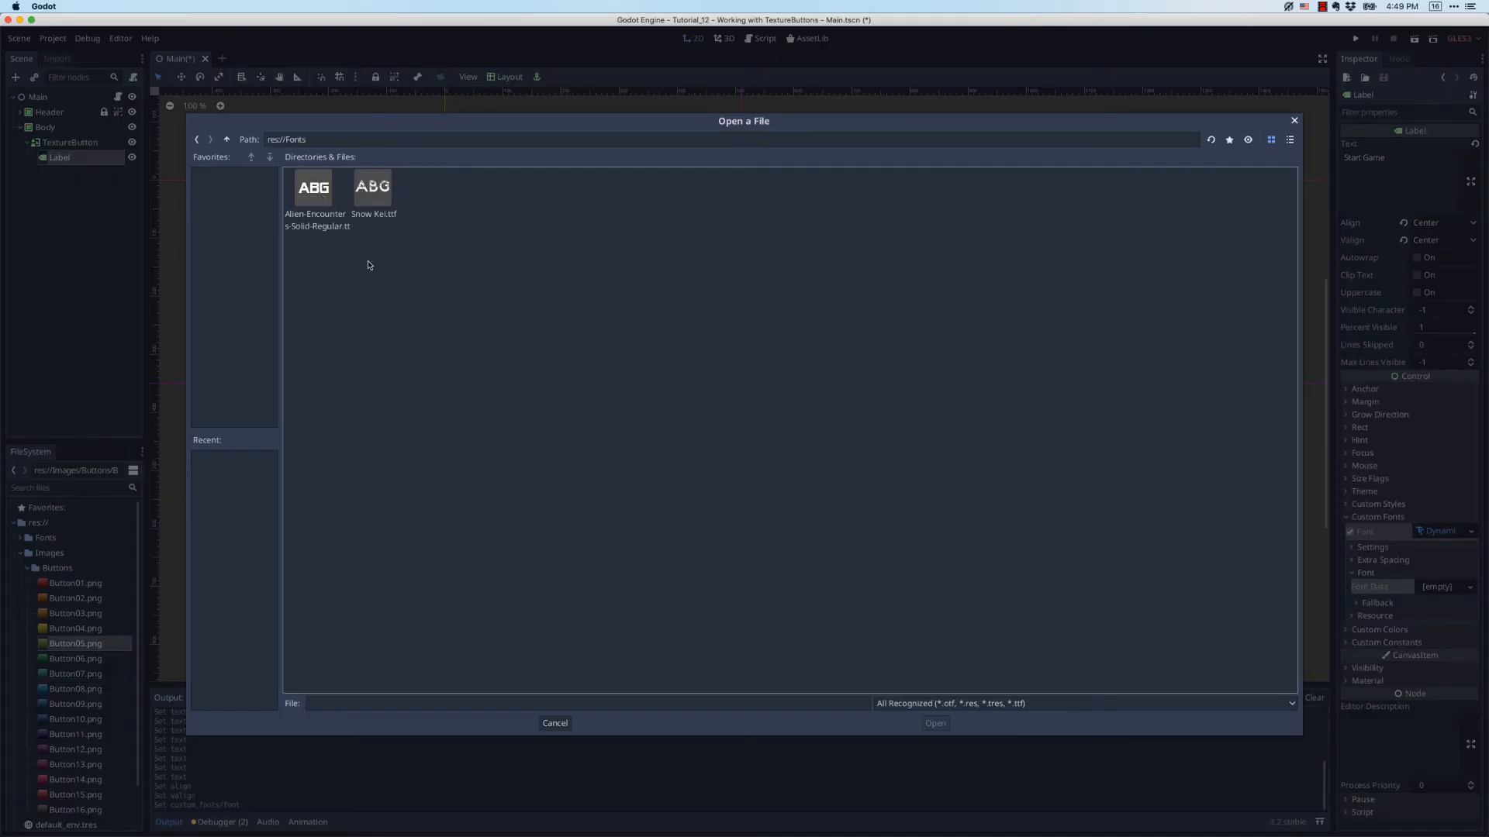
left_click(372, 188)
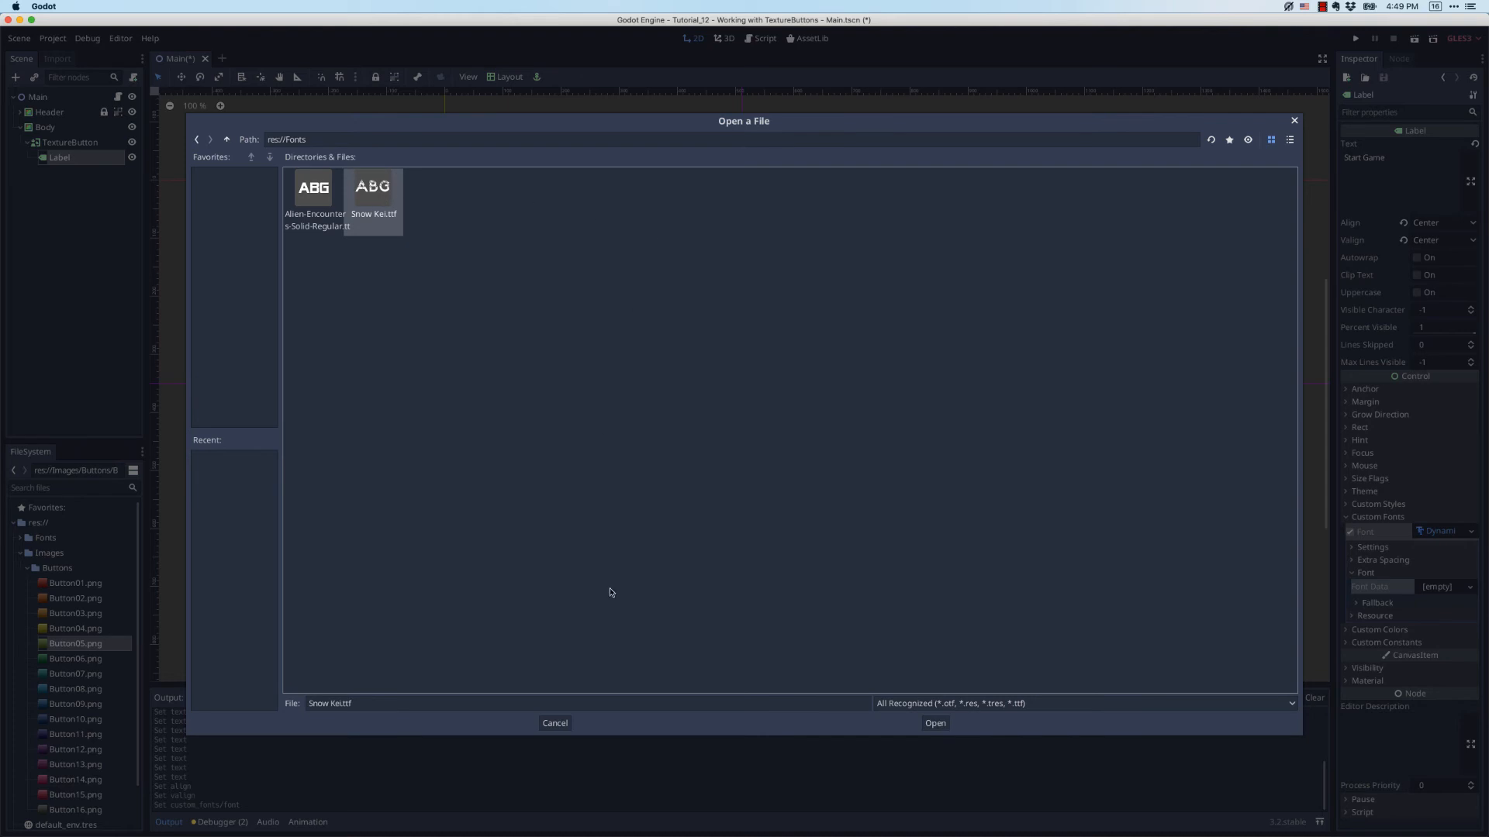
left_click(933, 723)
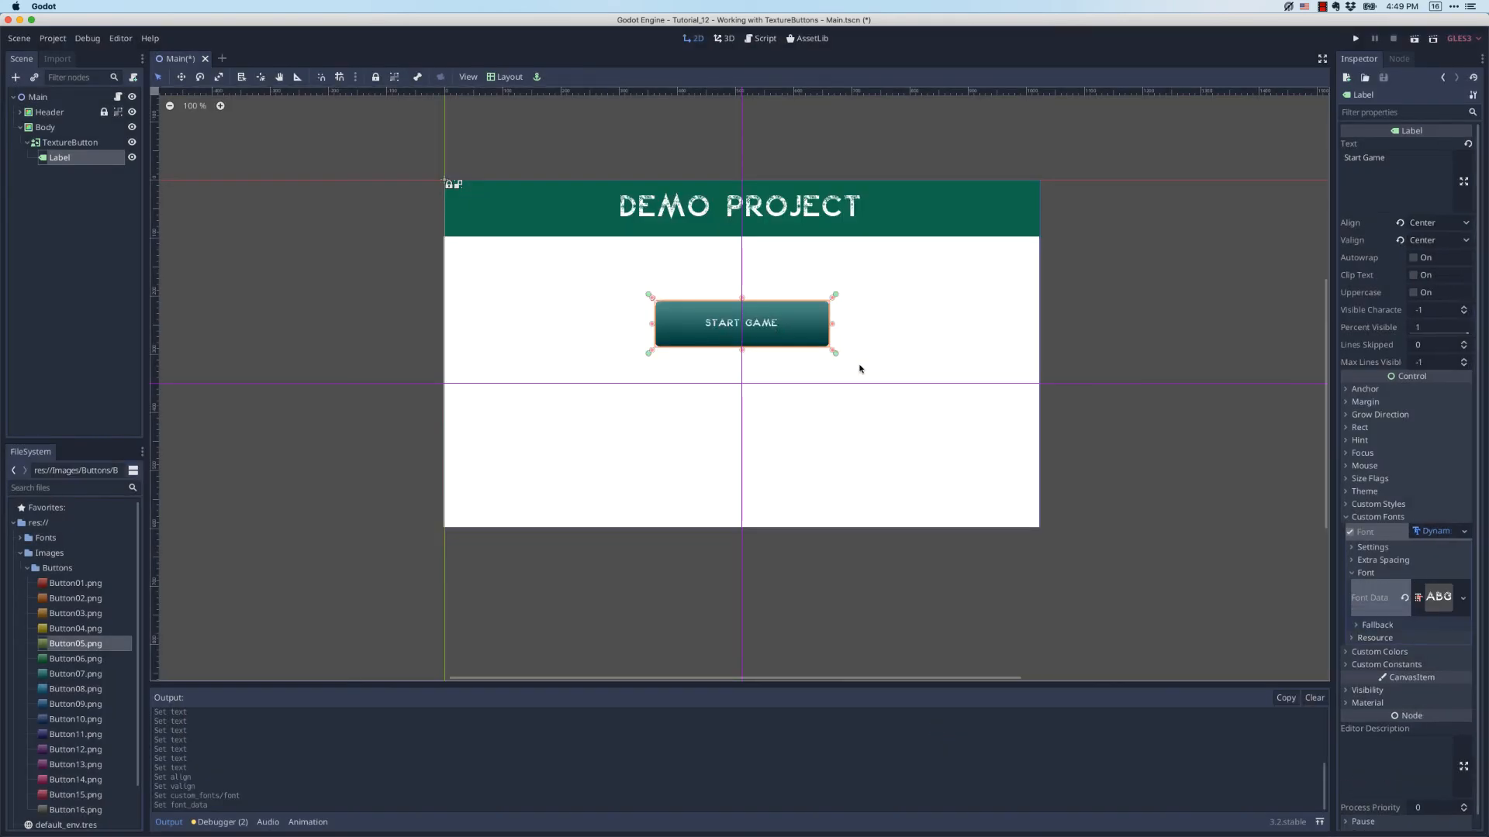
mouse_move(1352, 551)
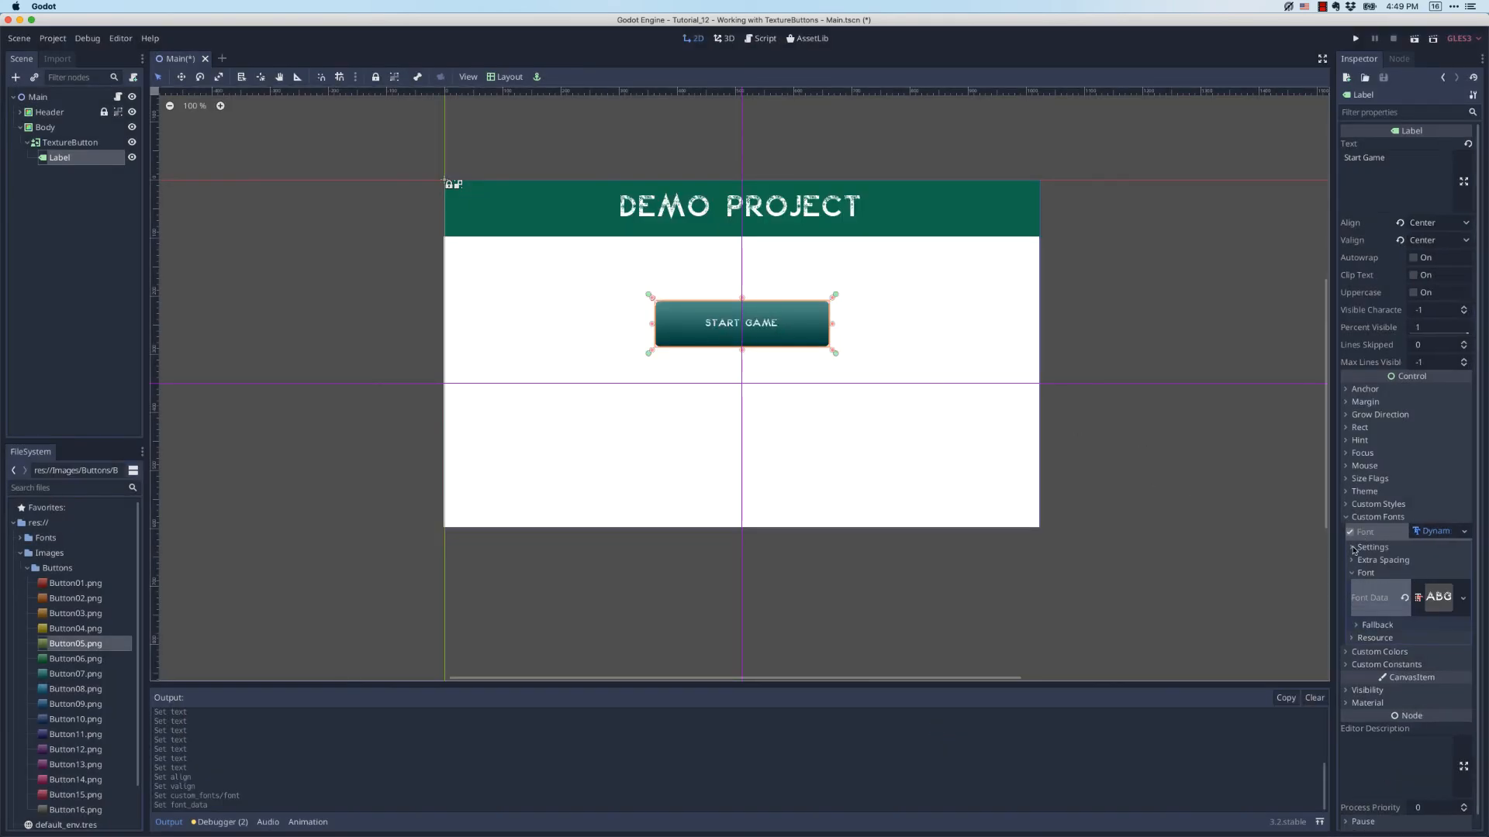
Set the dynamic font's Size to 32 and launch the game to test the button
left_click(1372, 547)
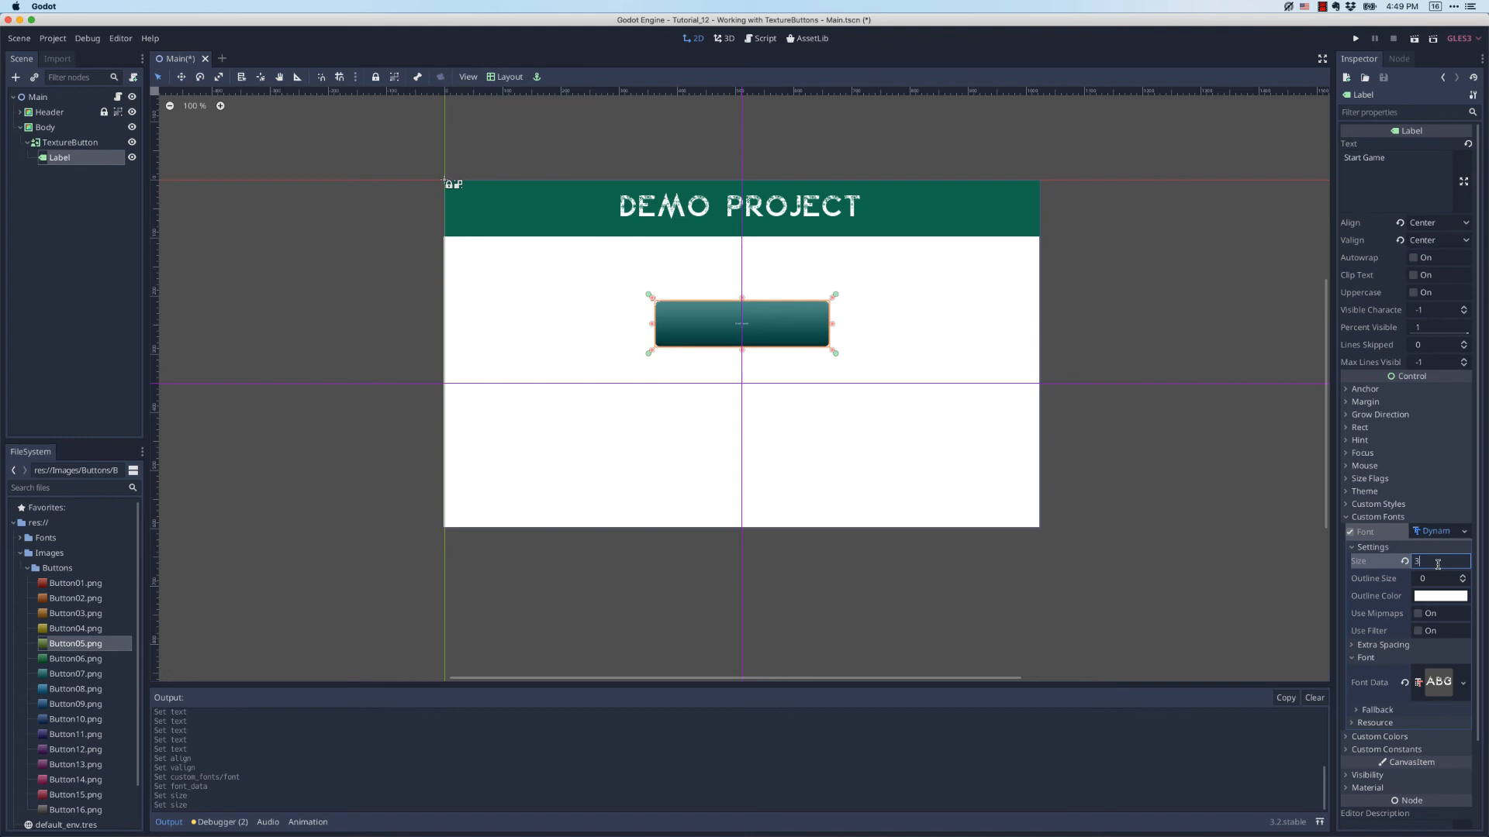
type("32")
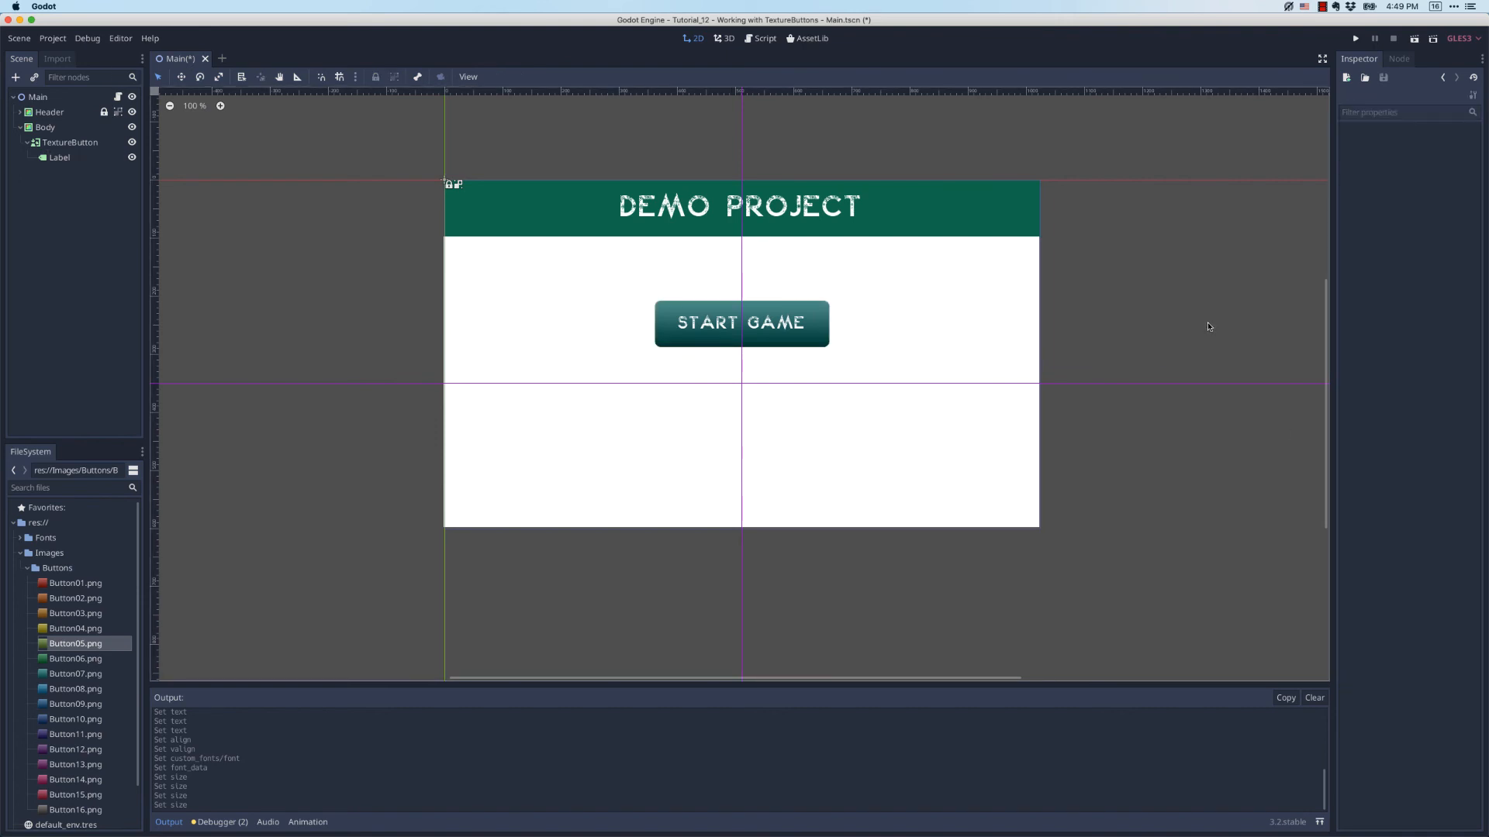
left_click(1355, 37)
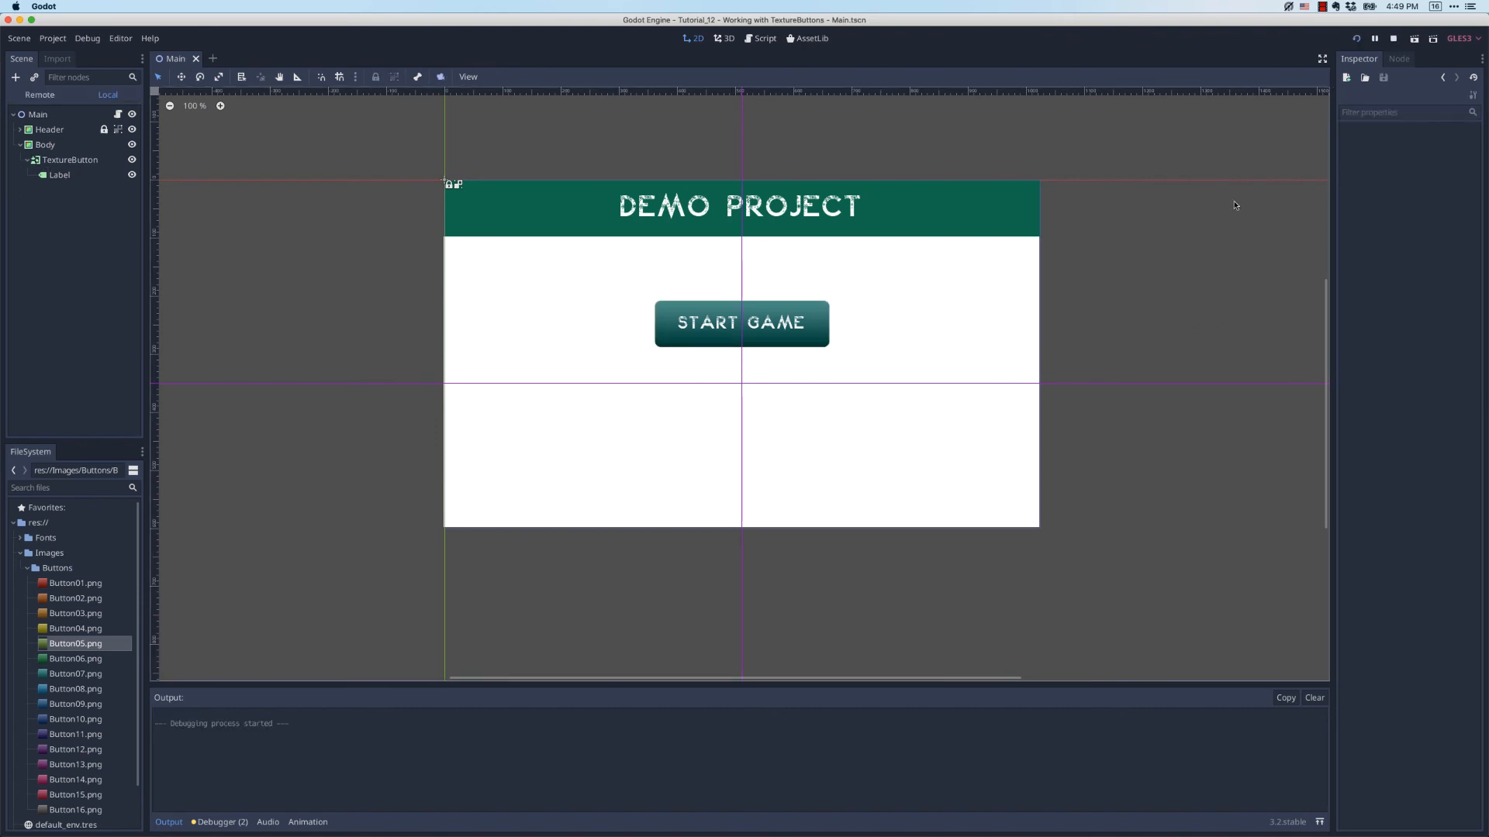
Try the START GAME button in the running game, then close the game window
left_click(1375, 37)
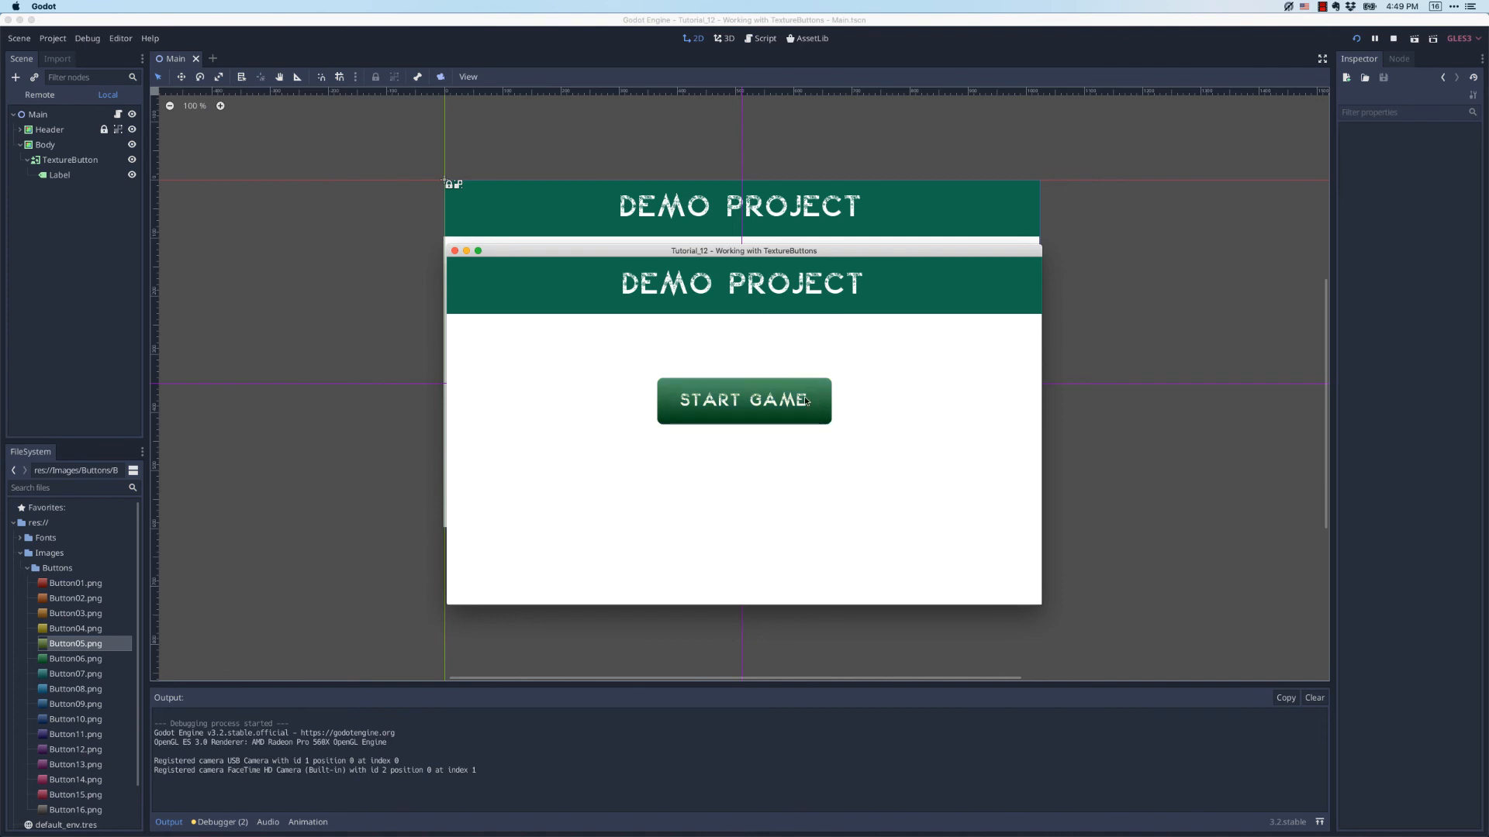
mouse_move(822, 422)
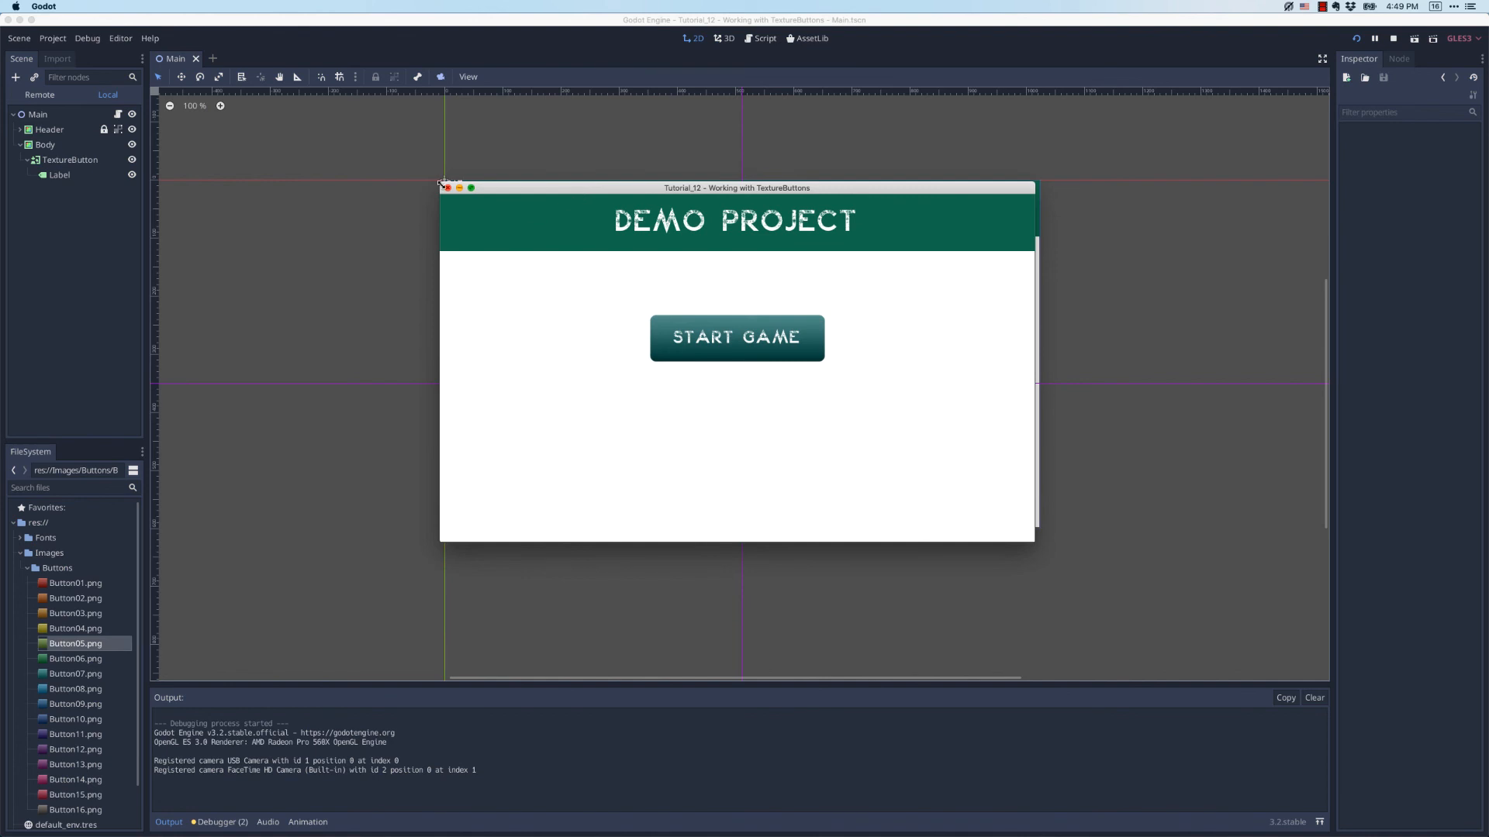
left_click(1392, 37)
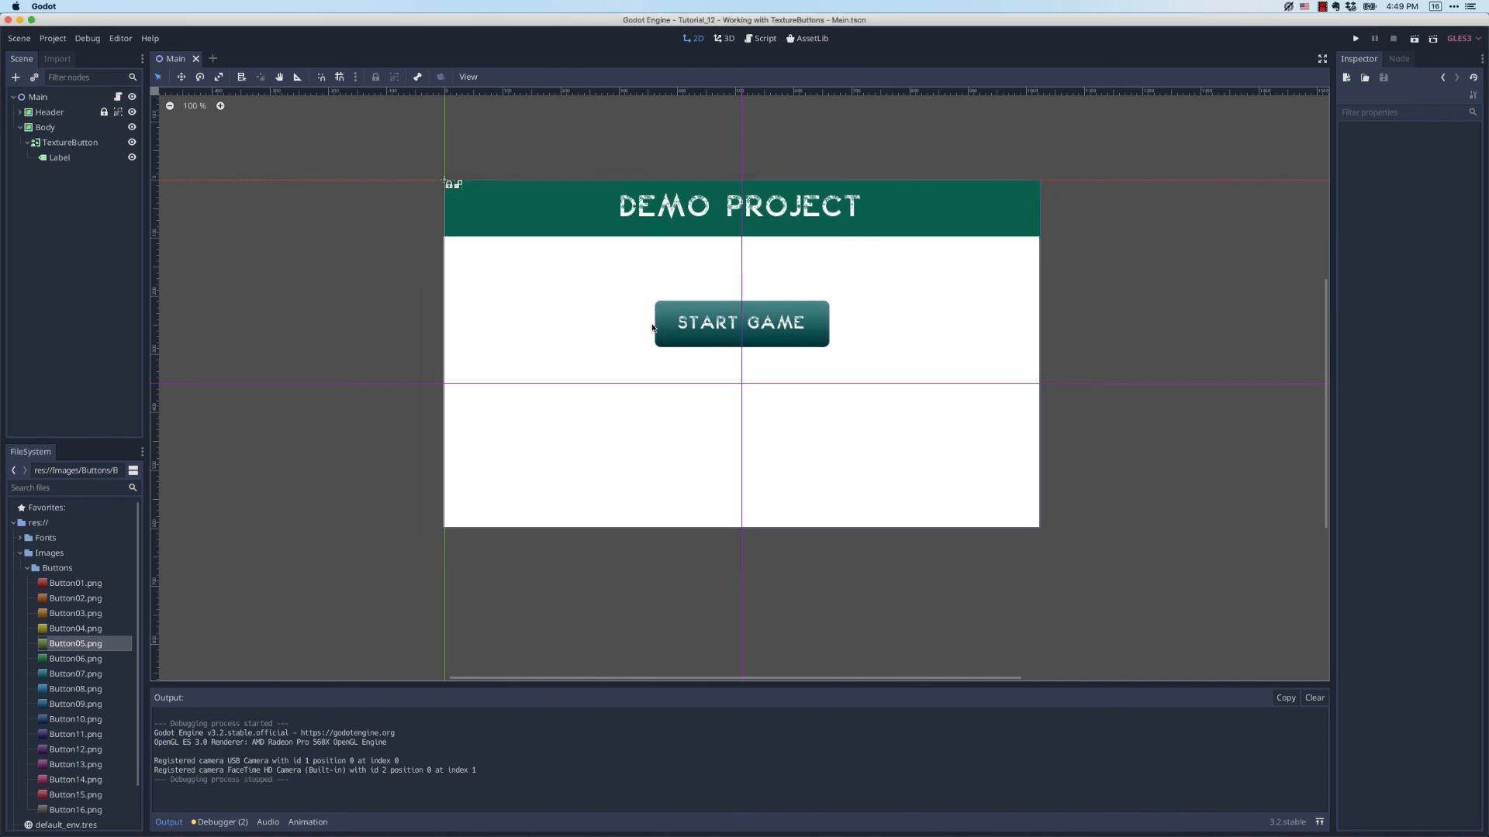
Set the TextureButton's Rect Scale to 0.5 so the button and label shrink to half size
left_click(59, 159)
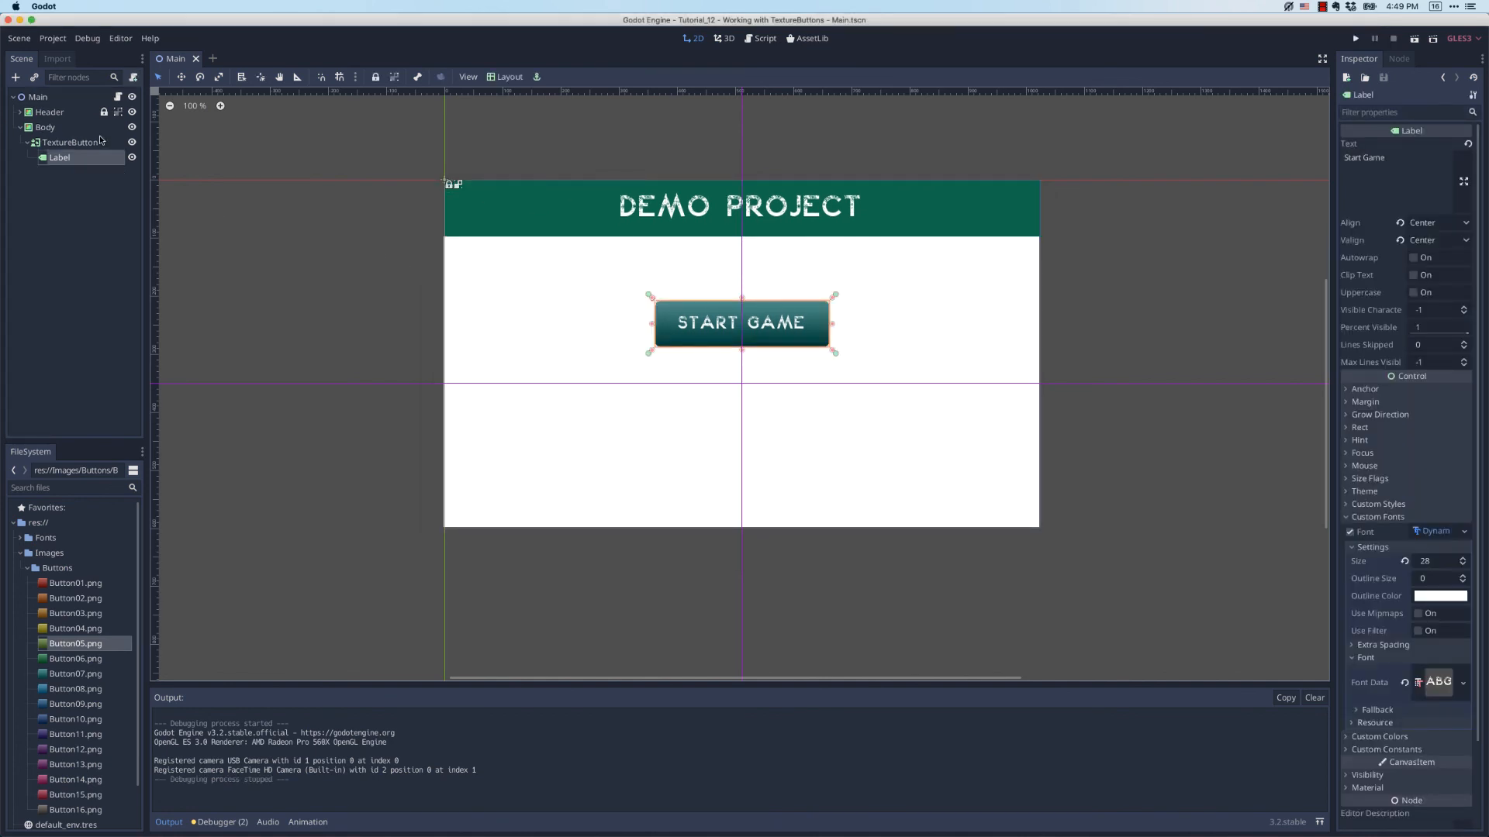
left_click(72, 141)
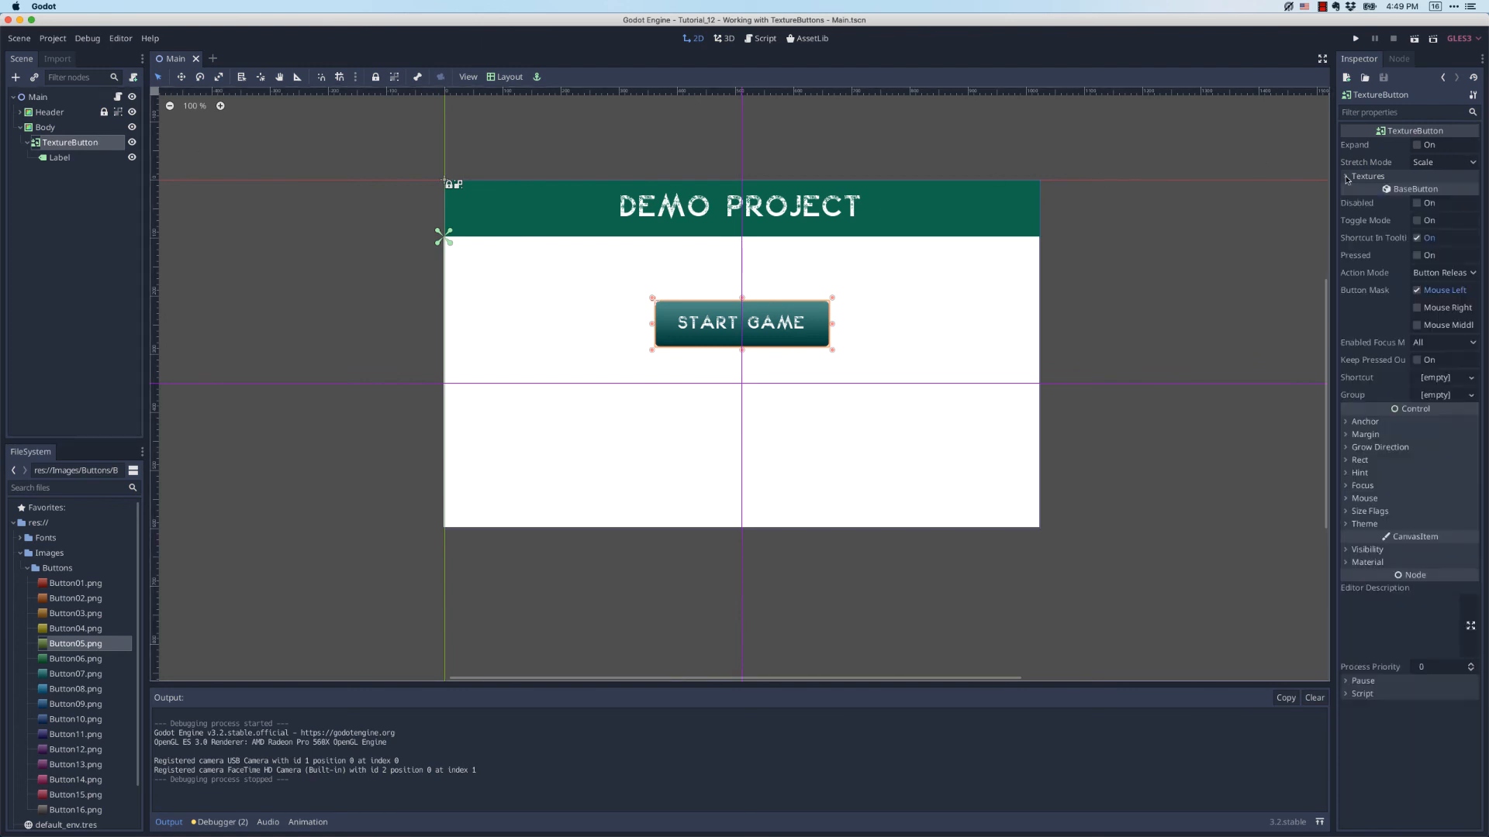
left_click(1348, 175)
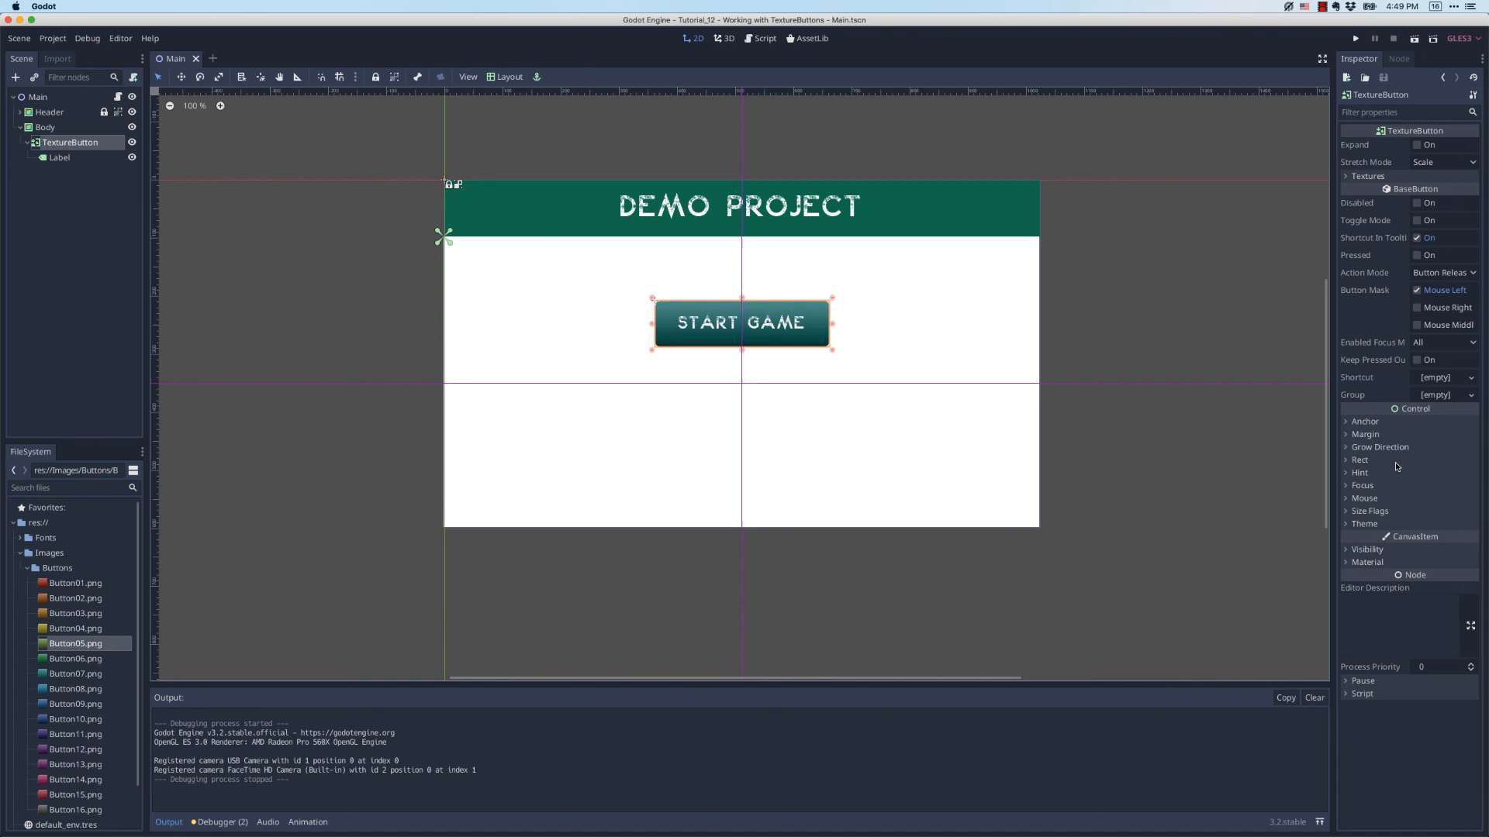
left_click(1358, 459)
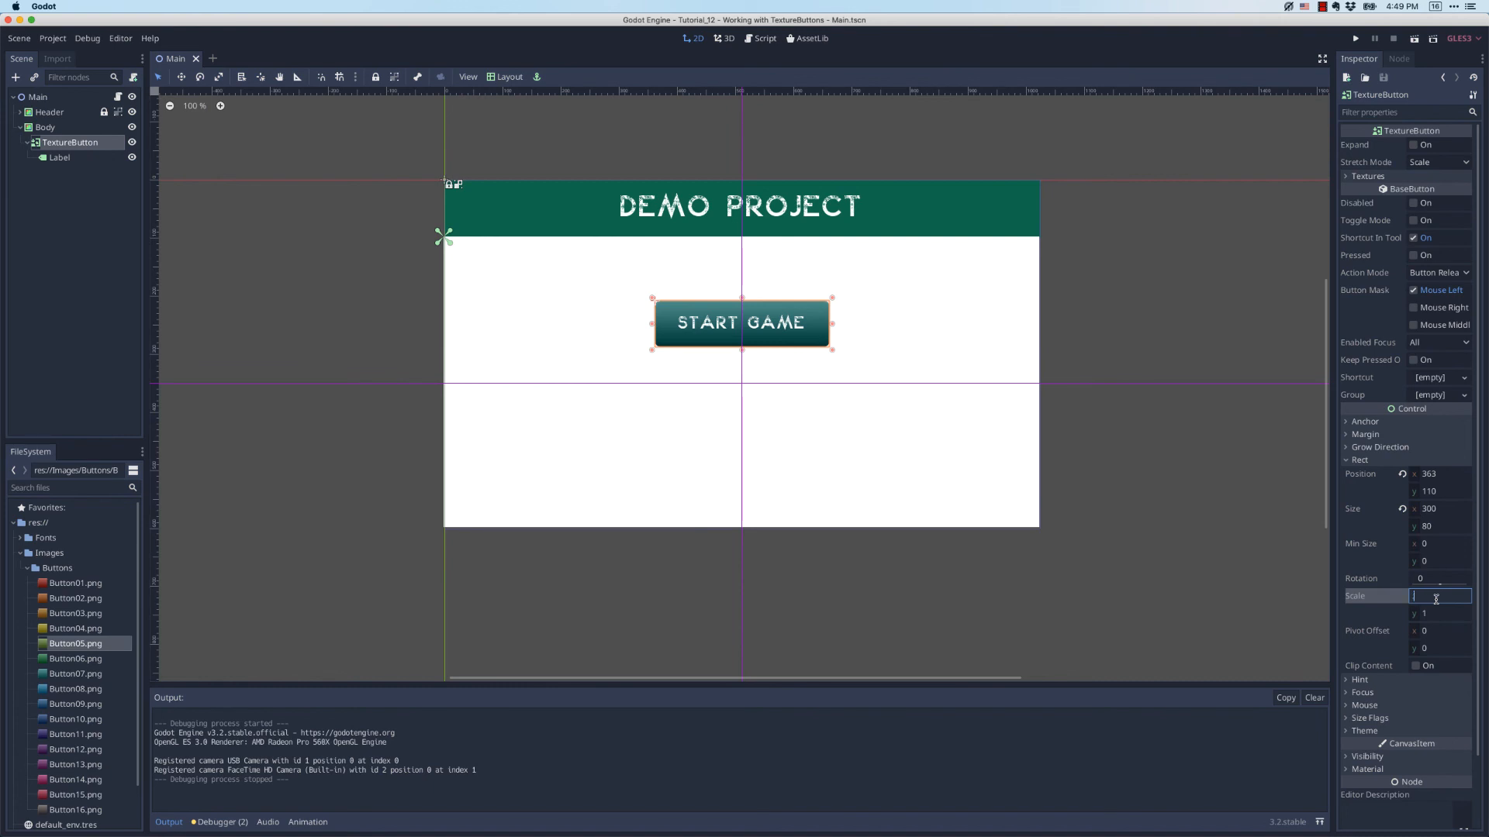
type("0.5")
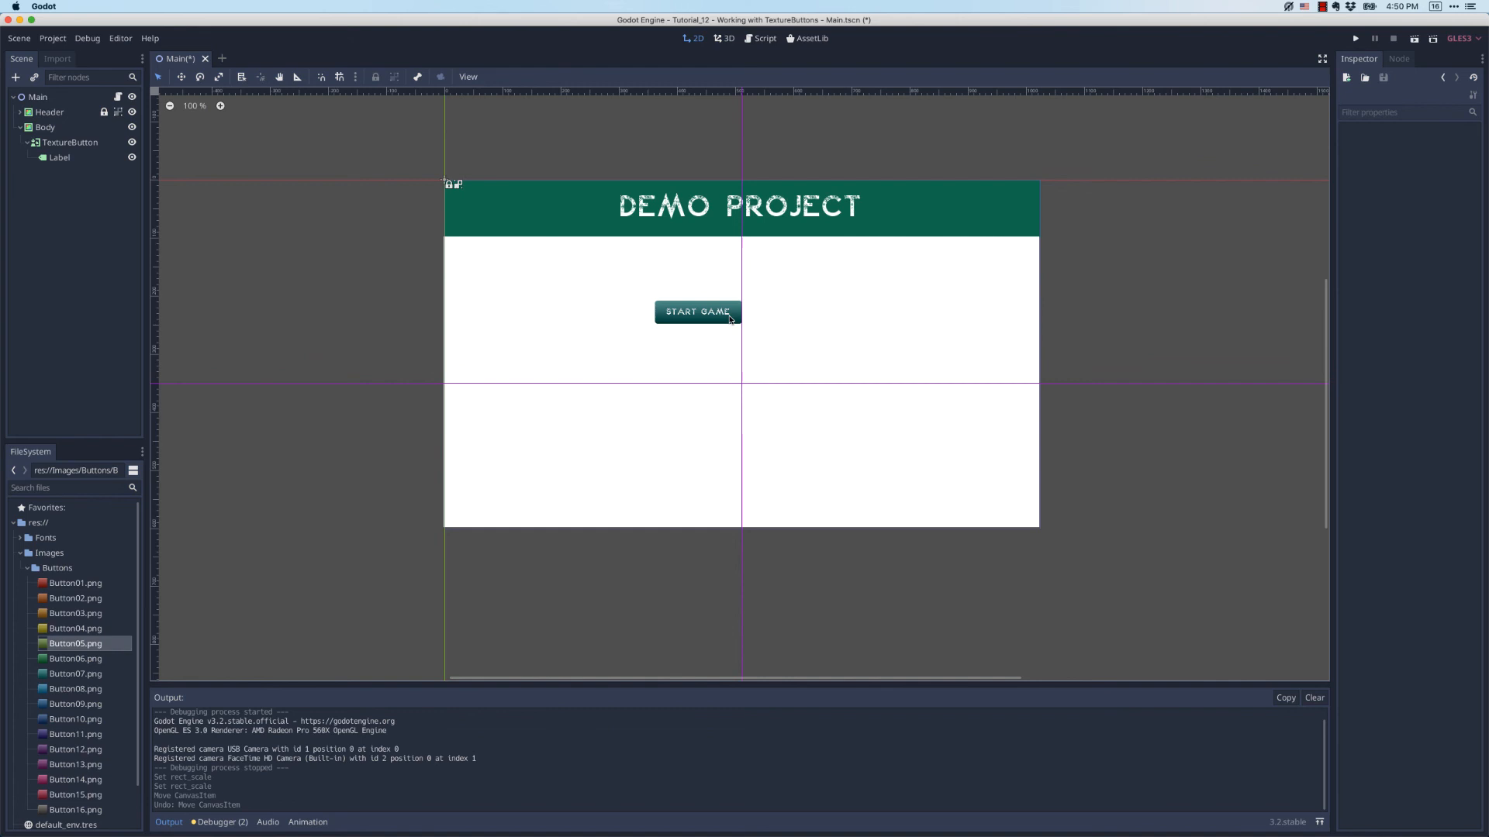
left_click(59, 157)
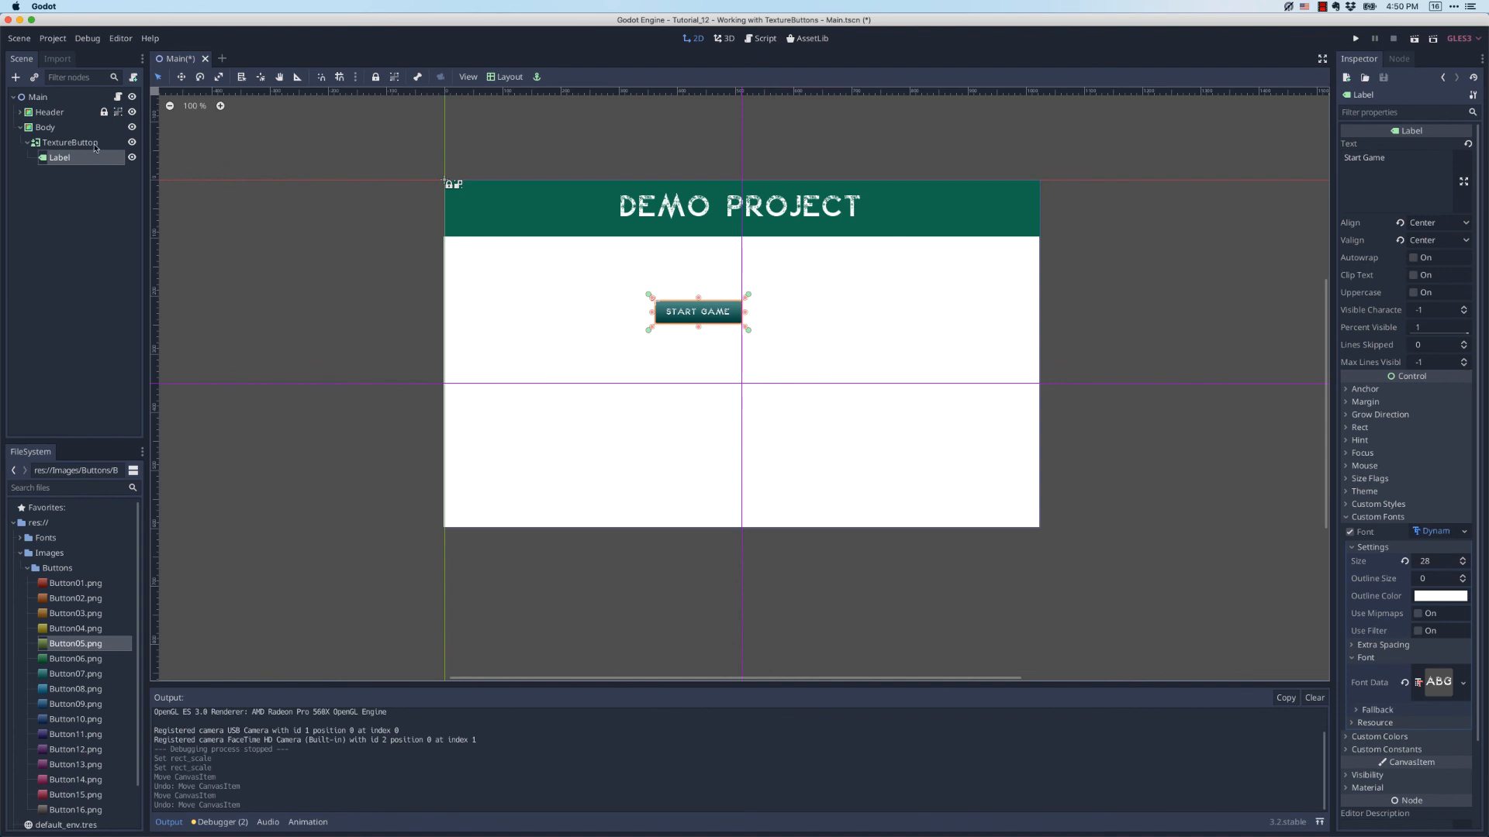
Select the TextureButton and show its Signals list in the Node tab
left_click(70, 141)
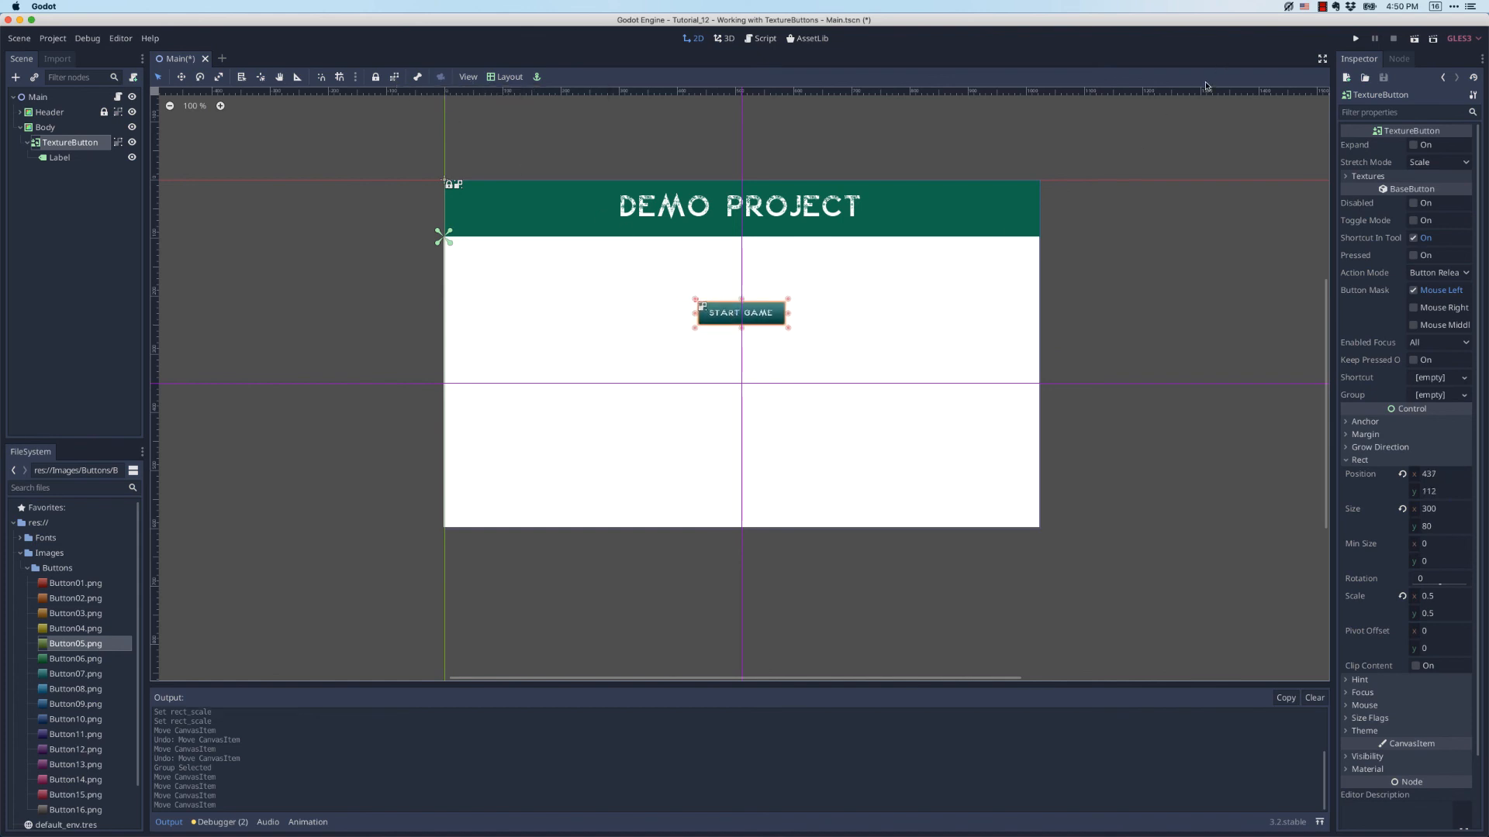
left_click(1397, 59)
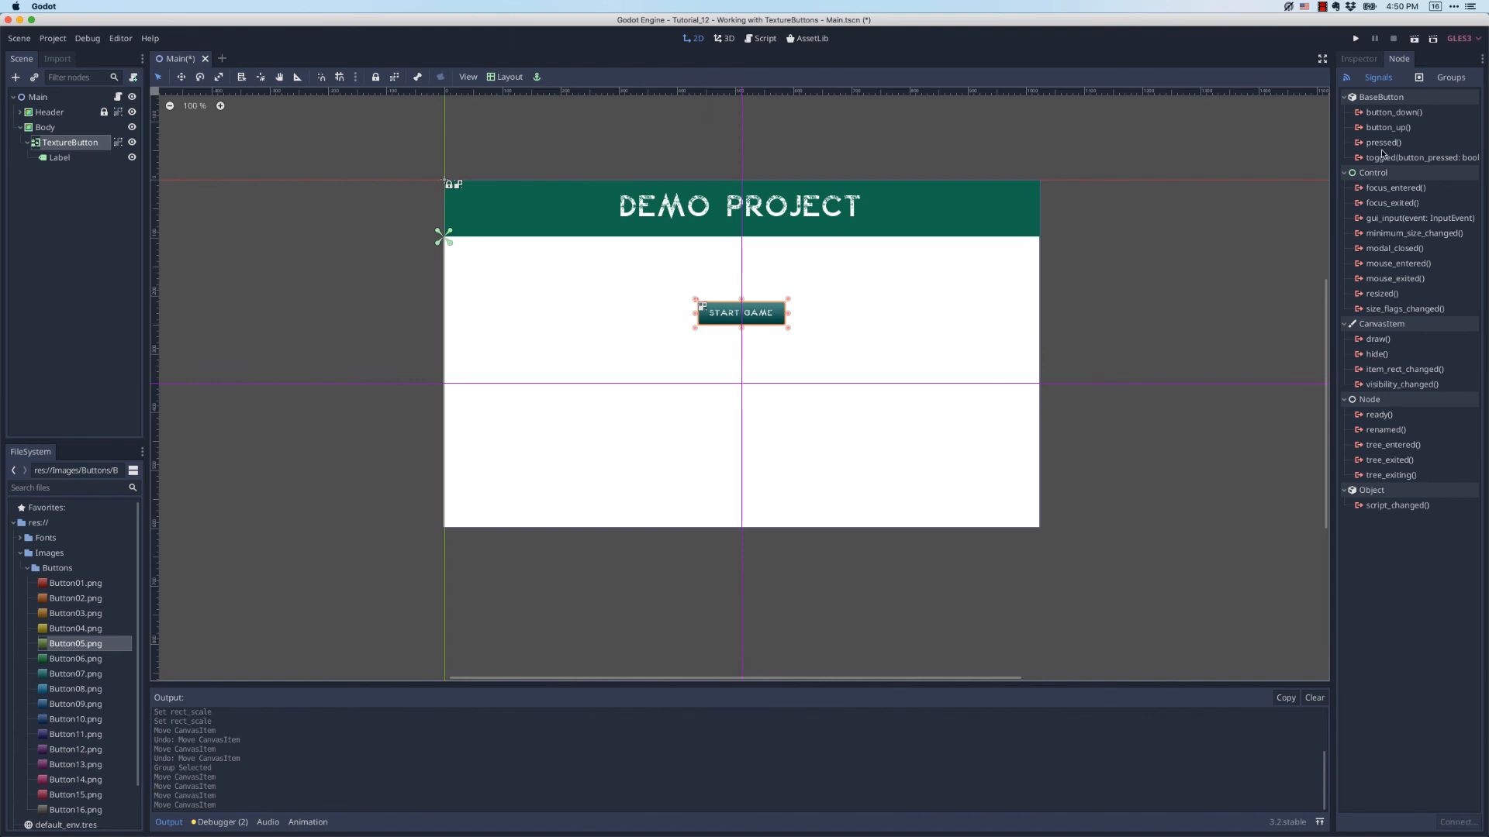
mouse_move(1382, 143)
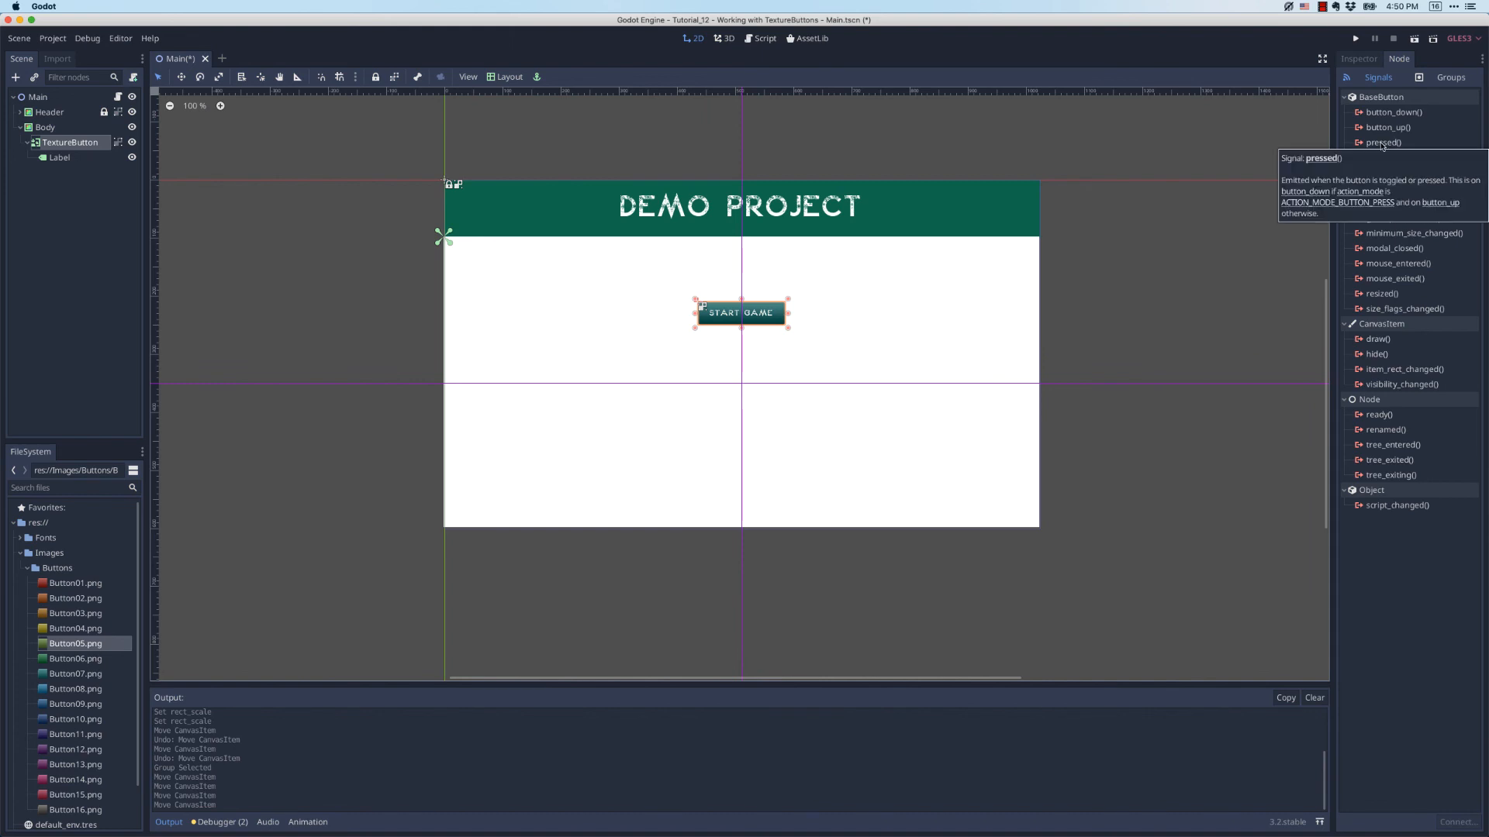